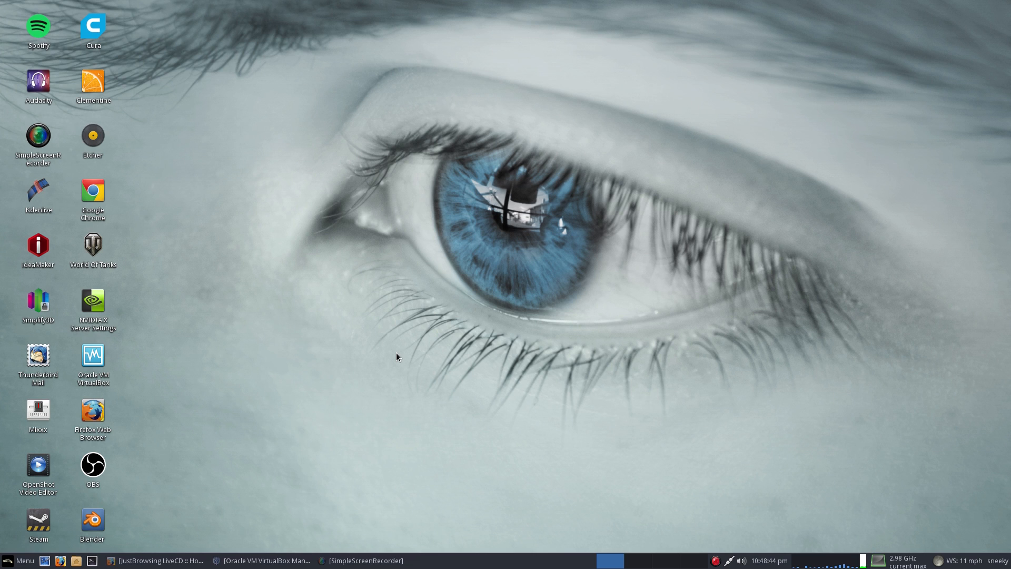
mouse_move(163, 509)
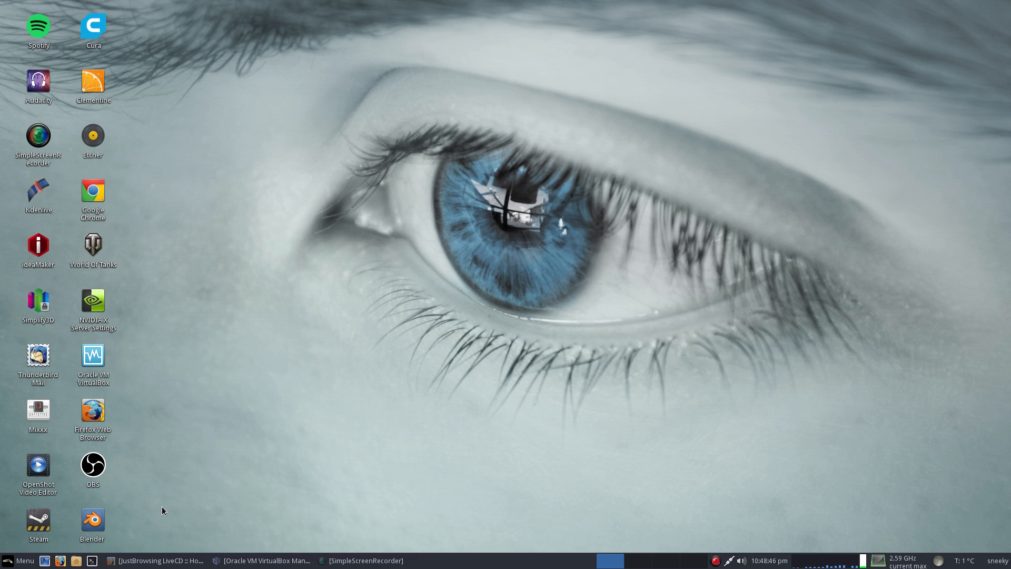
Bring the Firefox window with the JustBrowsing LiveCD home page to the front
click(156, 559)
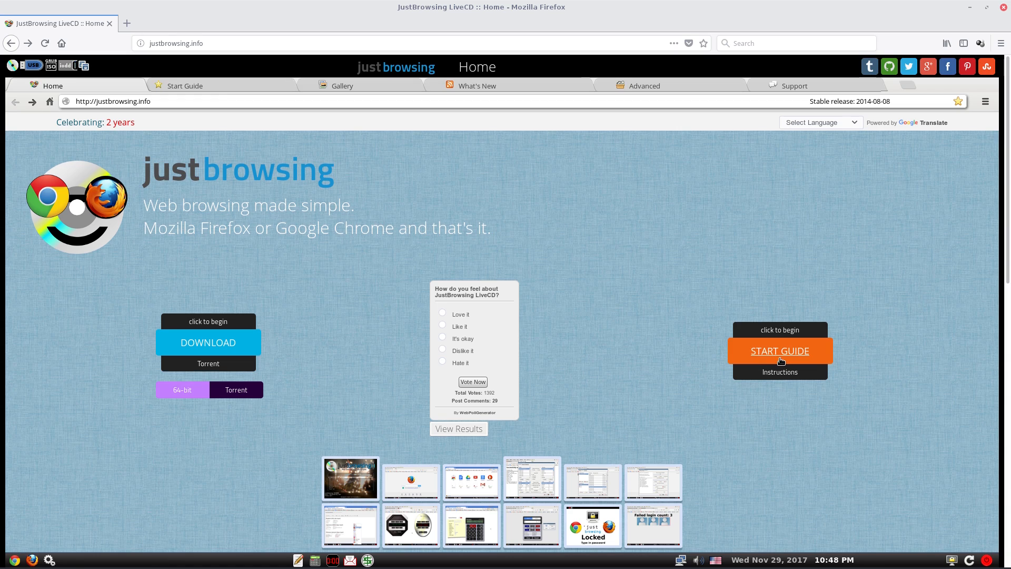
mouse_move(709, 280)
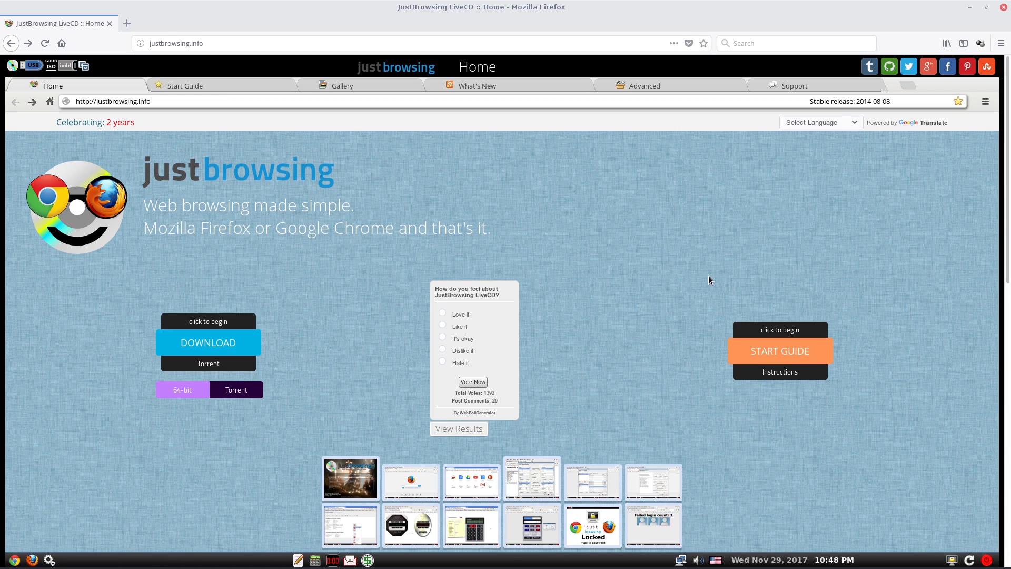
mouse_move(682, 264)
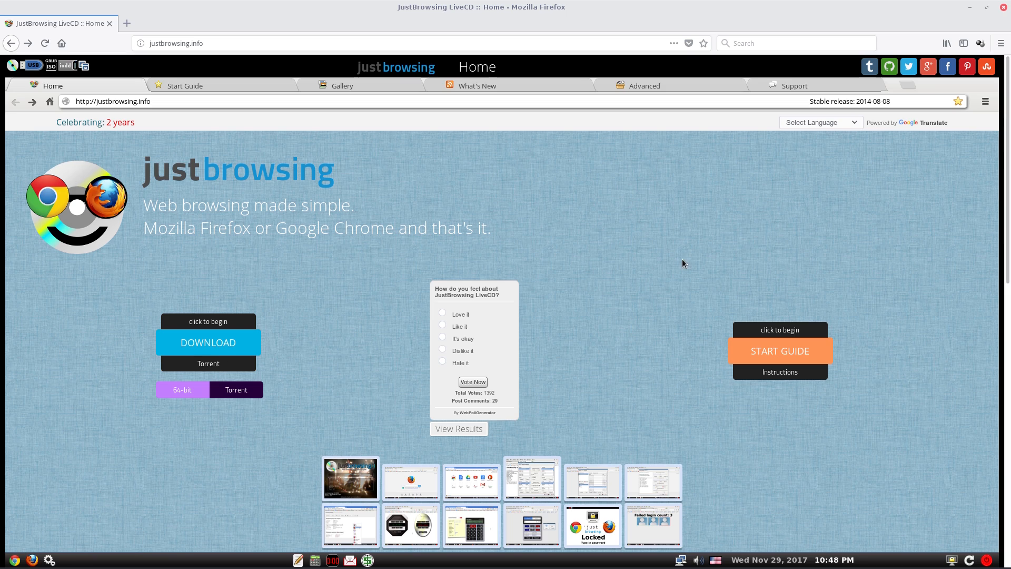
mouse_move(598, 275)
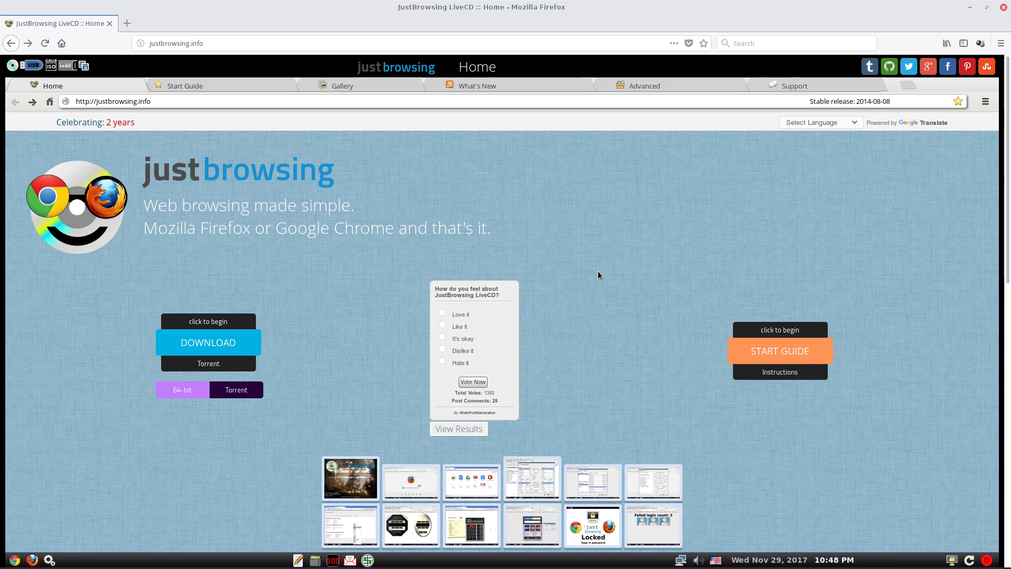
mouse_move(622, 269)
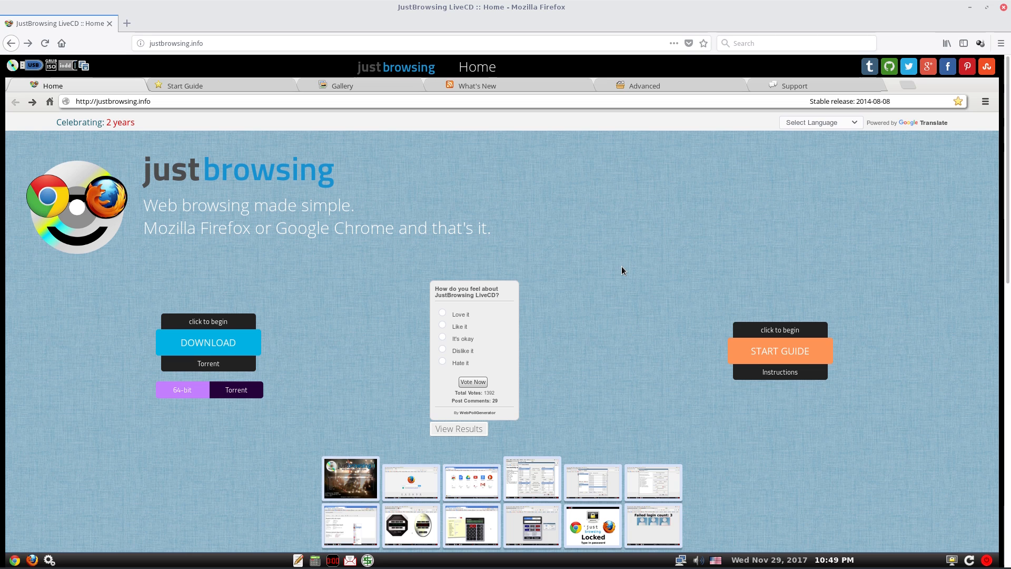
mouse_move(750, 238)
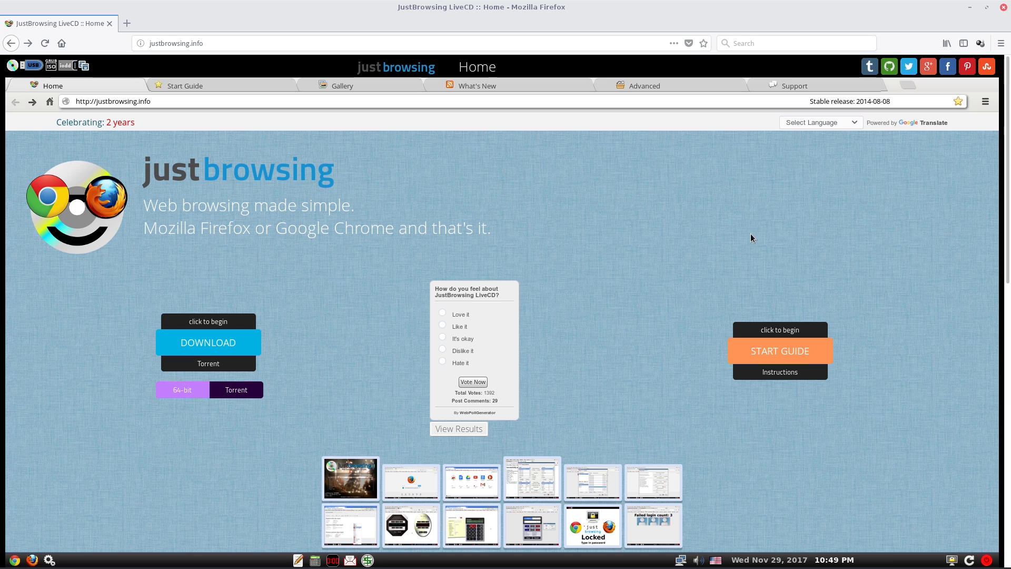
Scroll the justbrowsing.info home page down through its features to the 'Proudly Powered by' footer
scroll(down, 3)
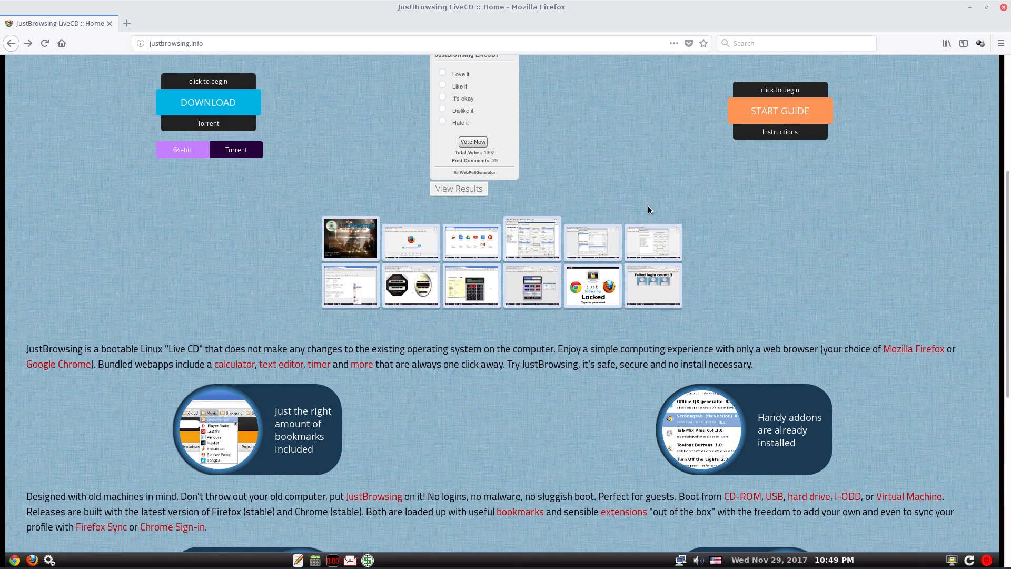
scroll(down, 3)
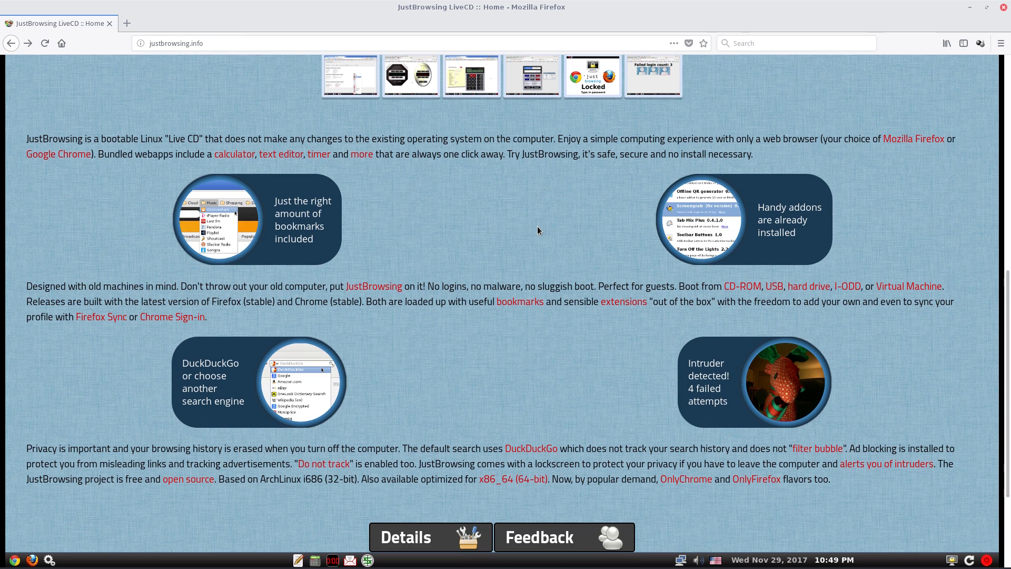
mouse_move(603, 278)
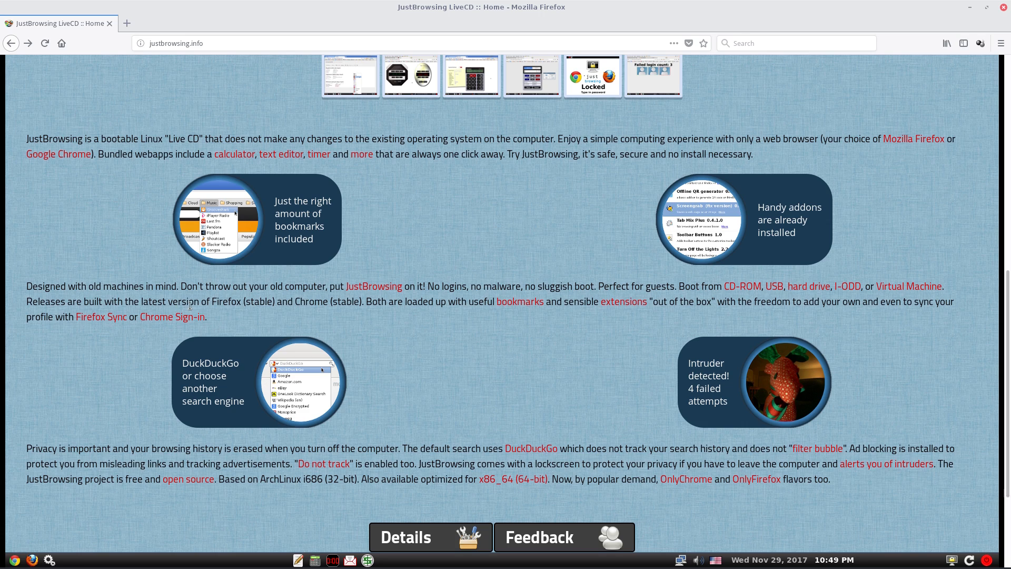
mouse_move(429, 341)
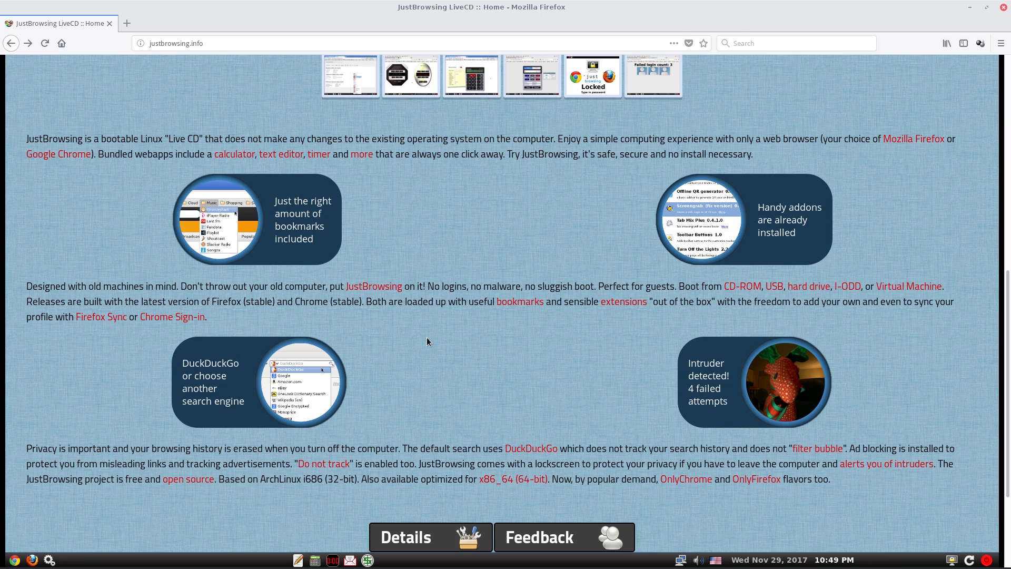
mouse_move(401, 308)
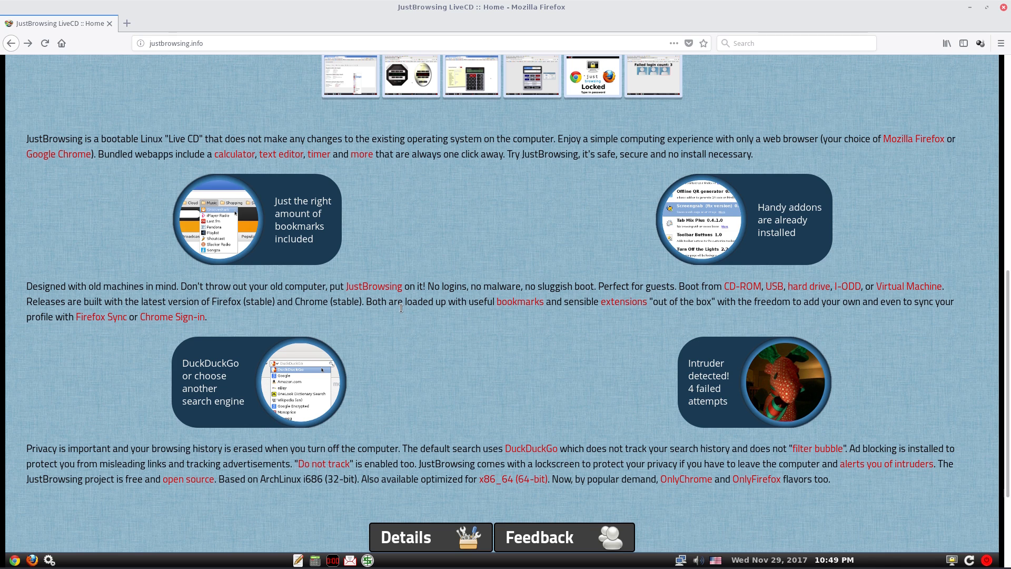
scroll(down, 3)
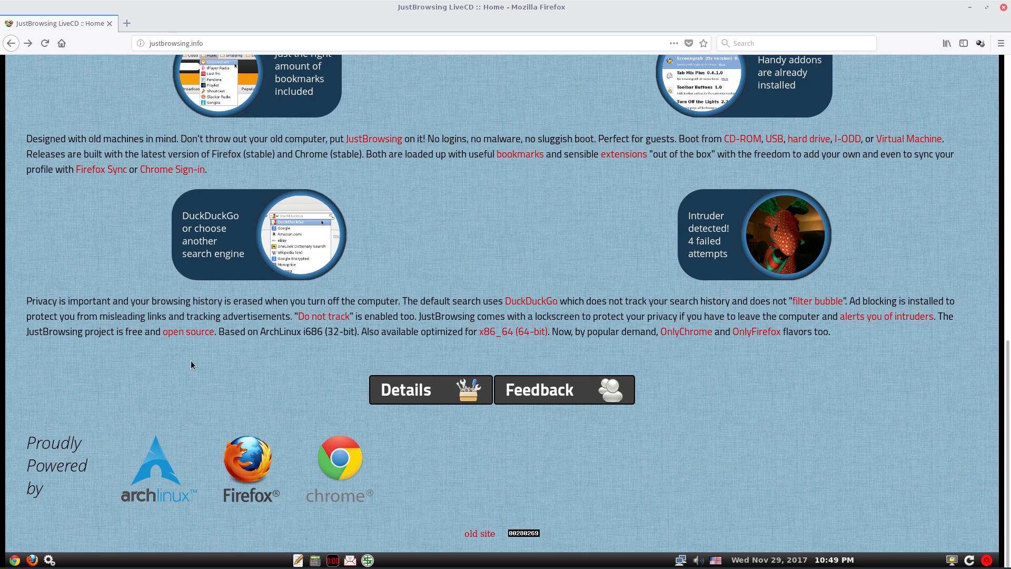
mouse_move(155, 483)
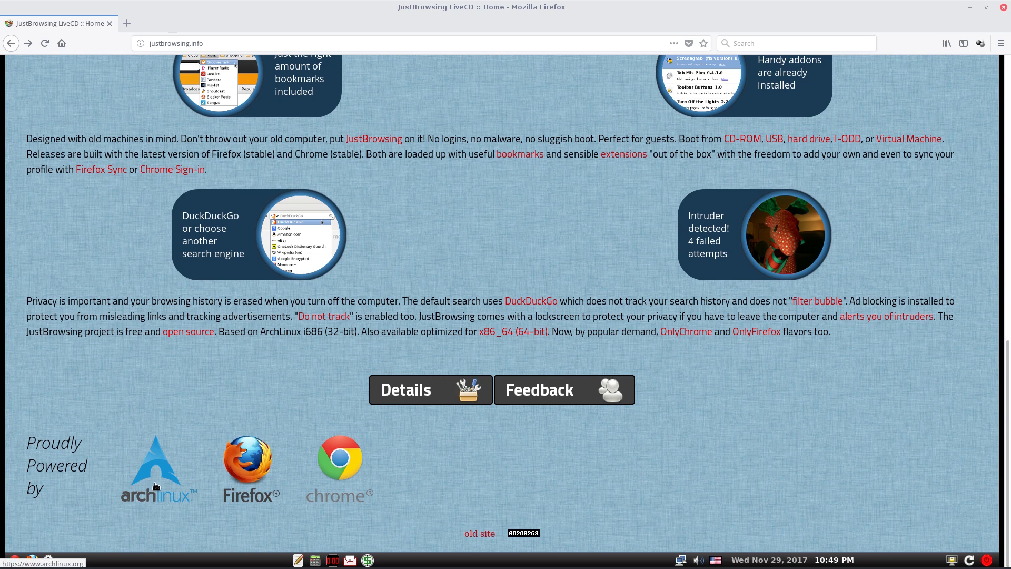
mouse_move(399, 464)
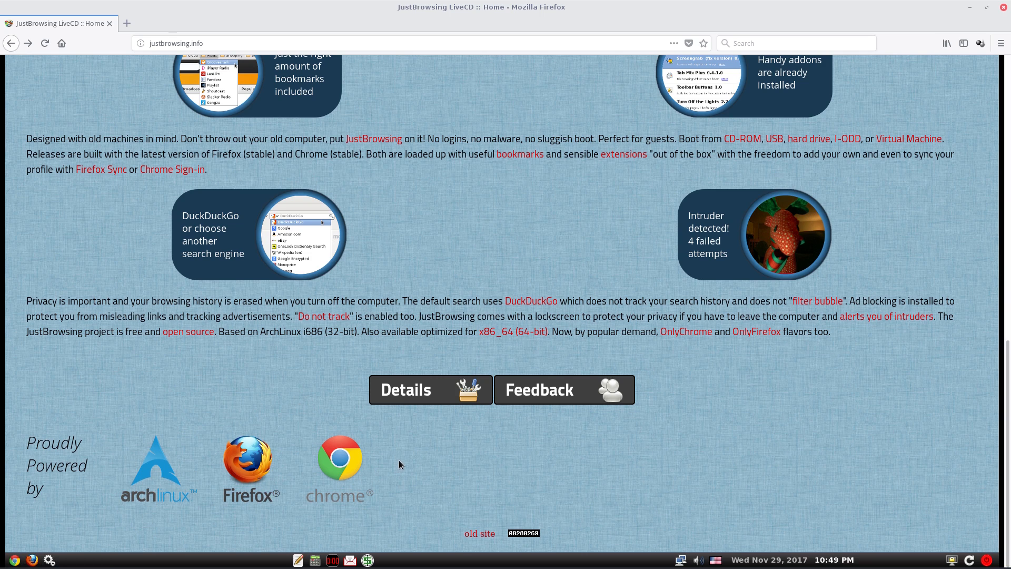
Go to the Advanced details page and scroll past Desktop Environment to the Bookmarks list
click(404, 390)
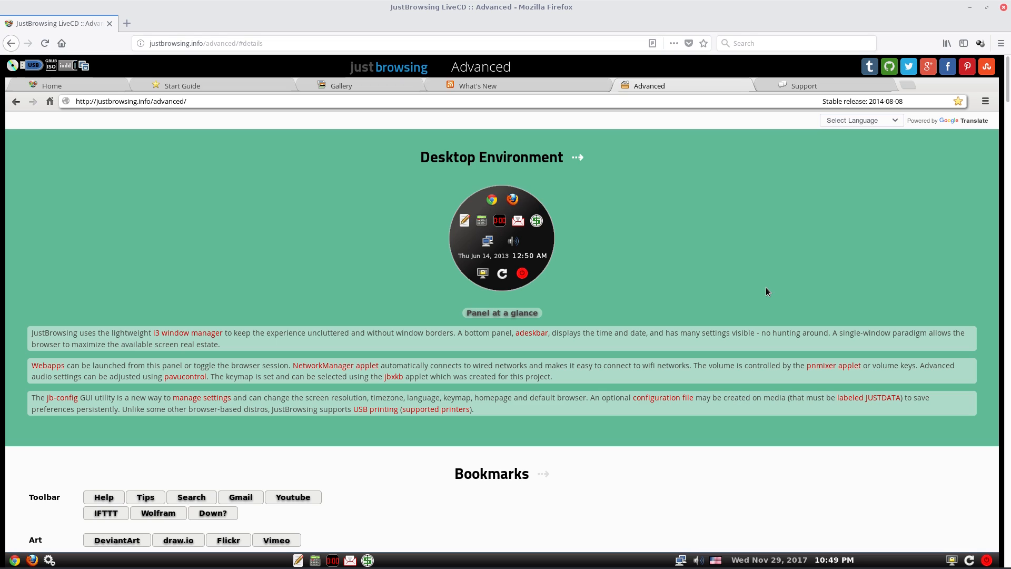
mouse_move(629, 361)
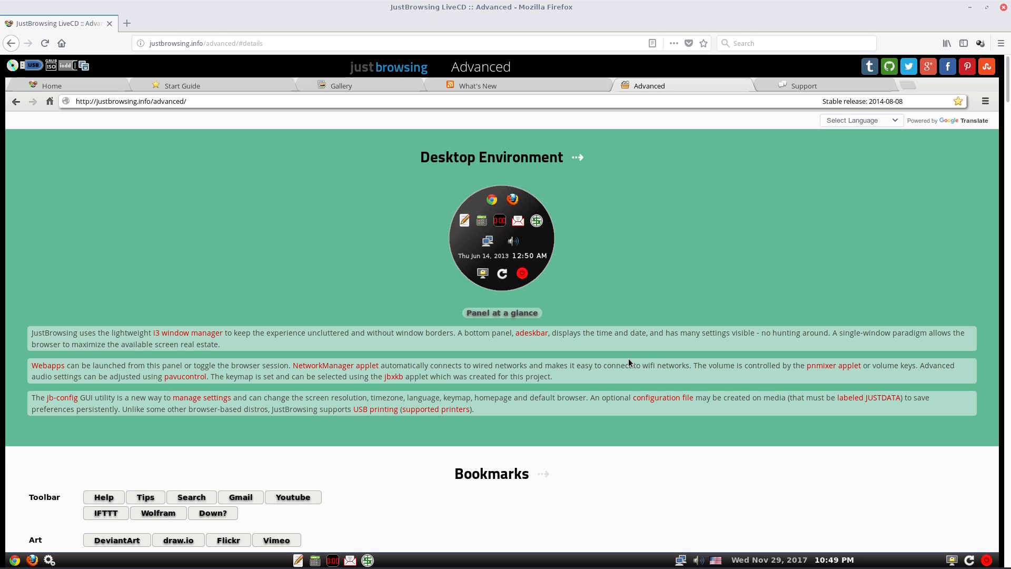
mouse_move(606, 348)
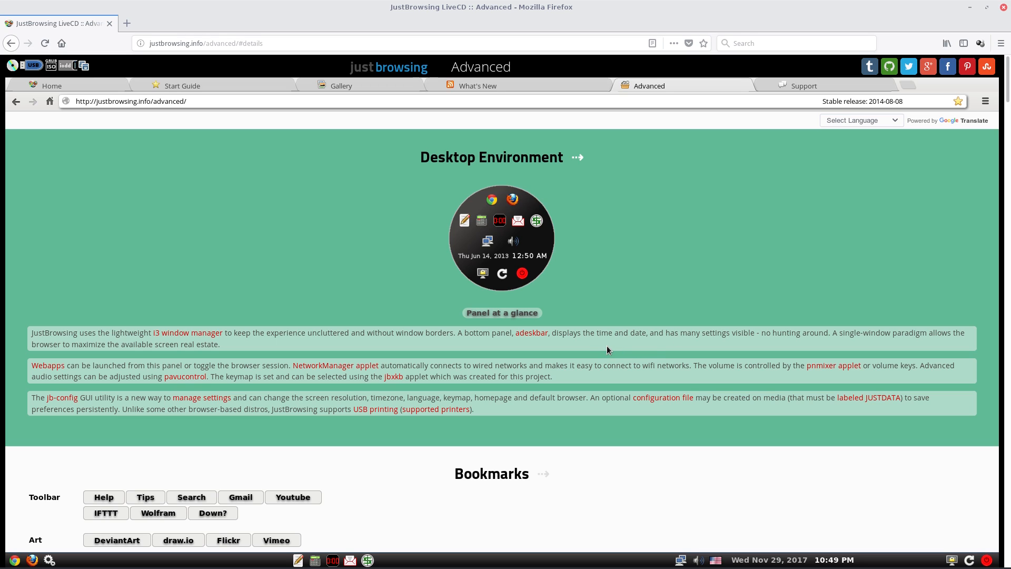
mouse_move(673, 355)
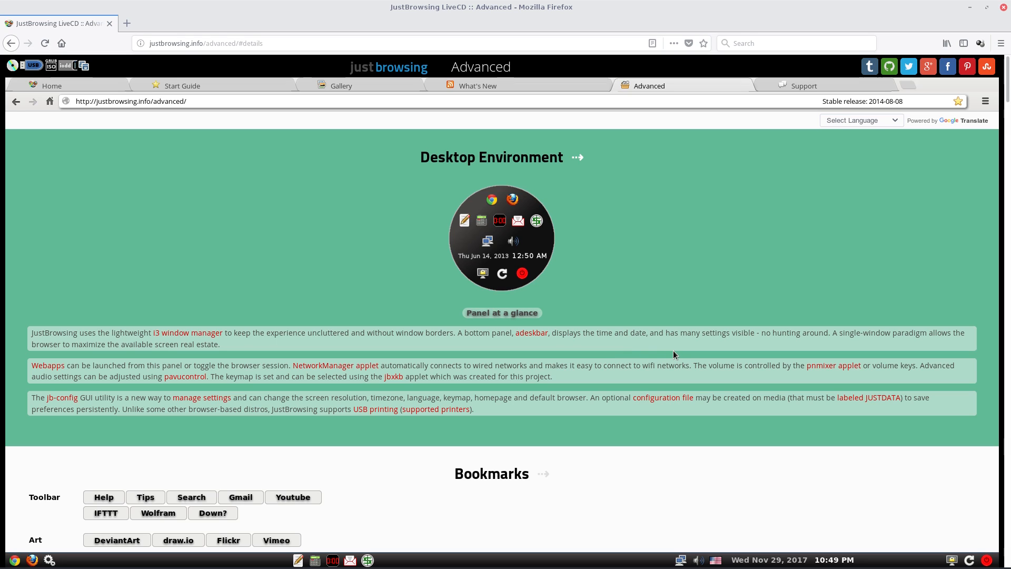
scroll(down, 3)
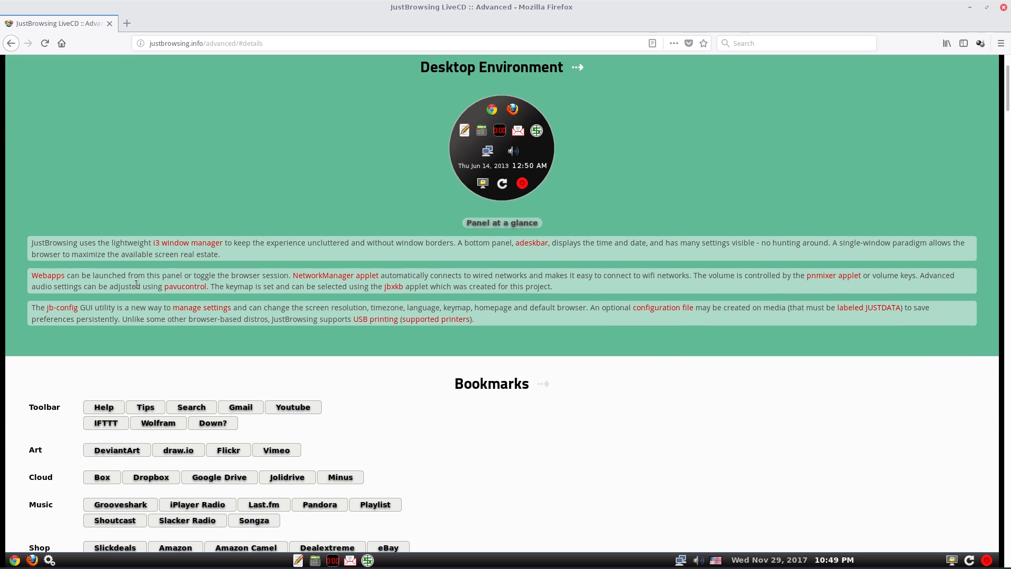
mouse_move(748, 420)
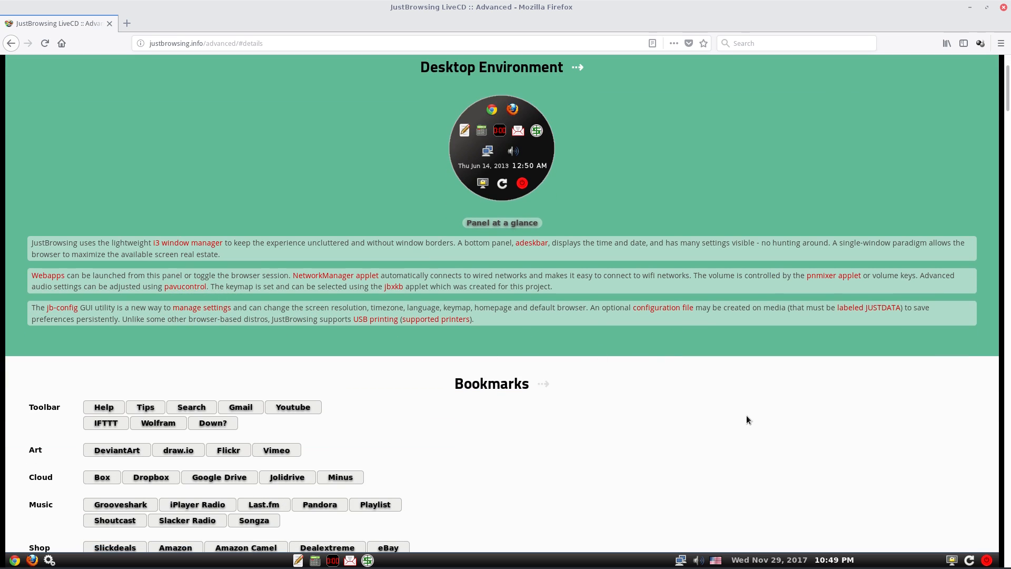
scroll(down, 3)
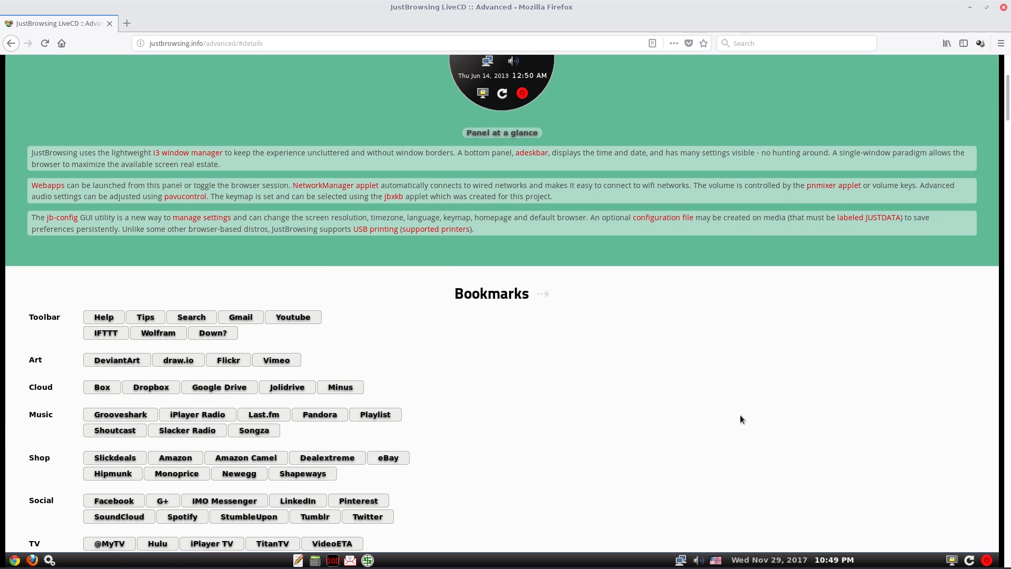
scroll(down, 3)
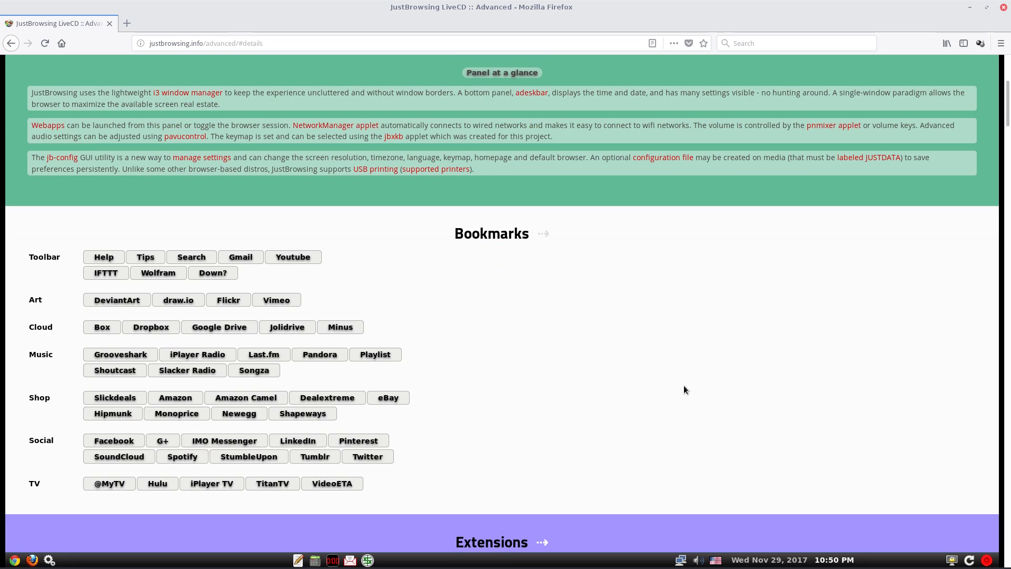
mouse_move(58, 285)
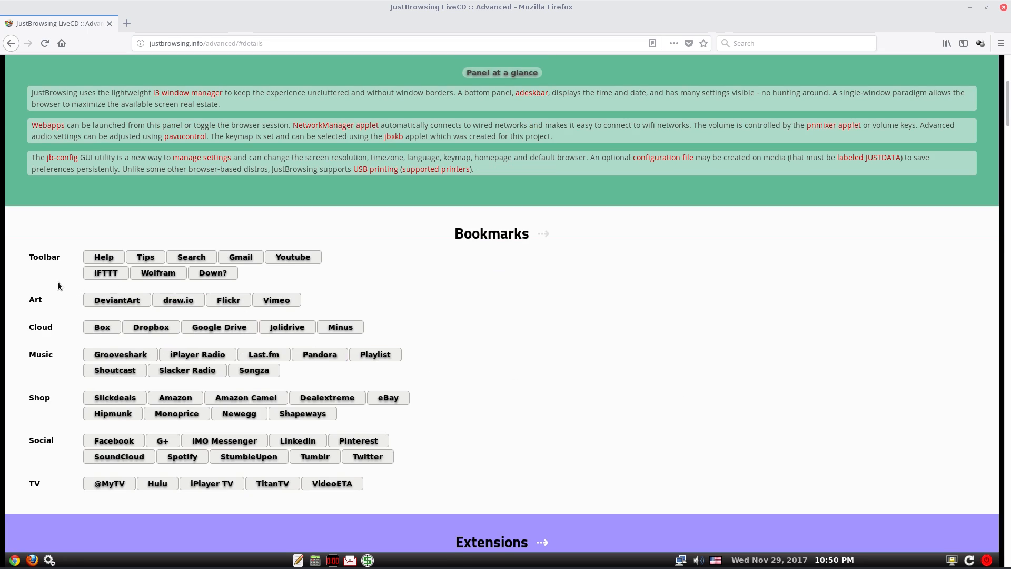
mouse_move(398, 283)
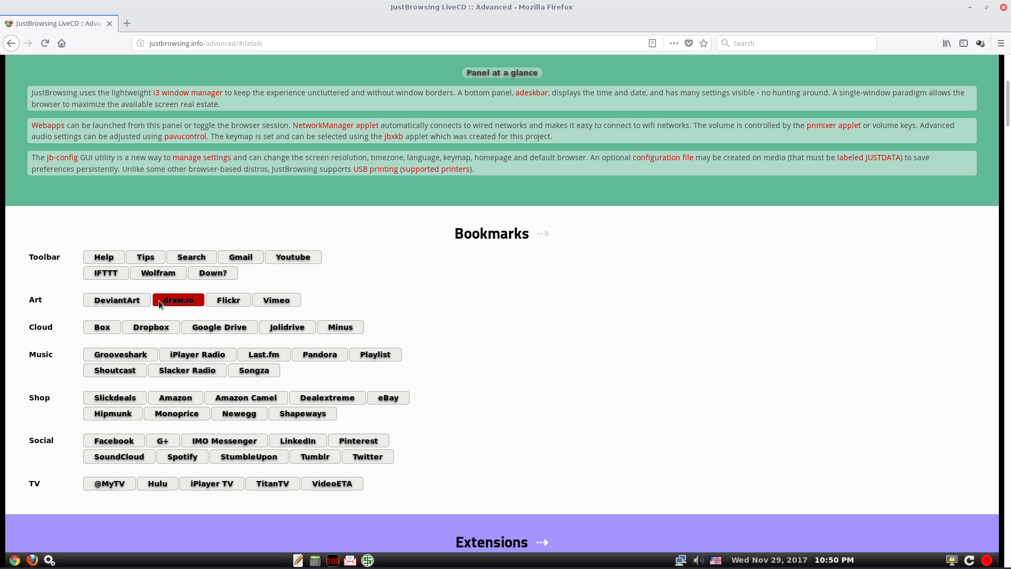
Scroll the Advanced page past the Bookmarks categories into the Firefox Extensions section
scroll(down, 3)
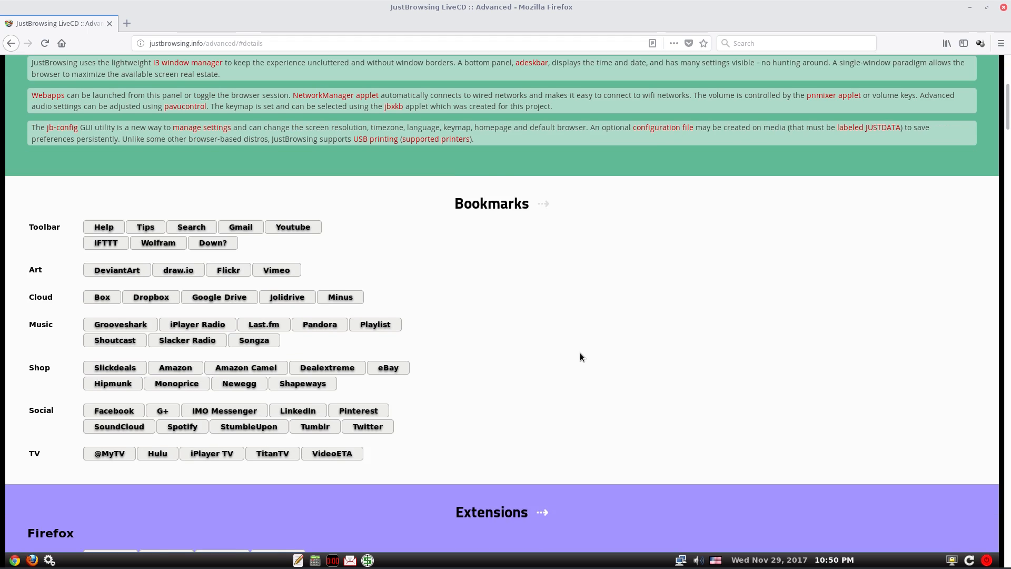
scroll(down, 3)
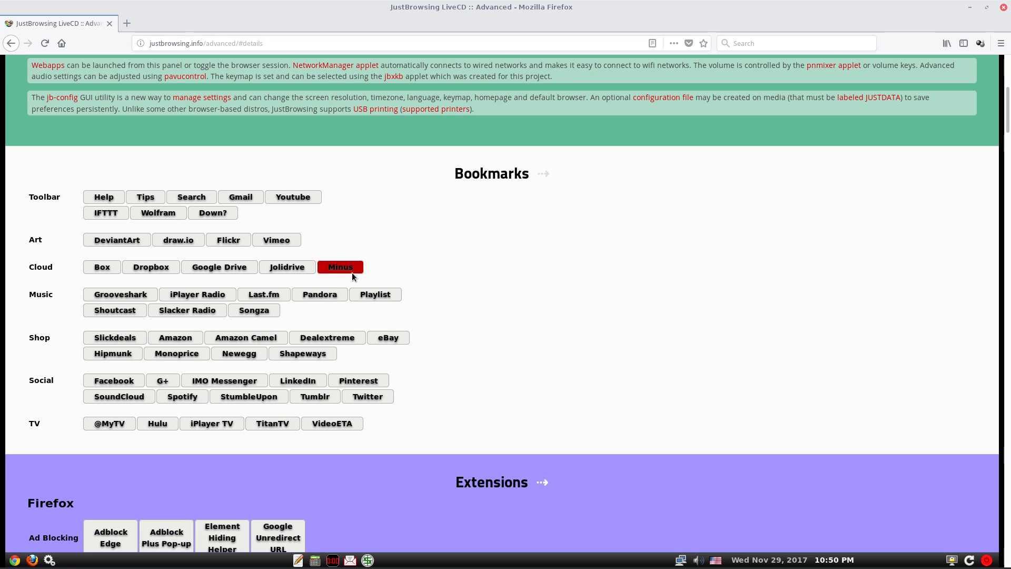
mouse_move(543, 322)
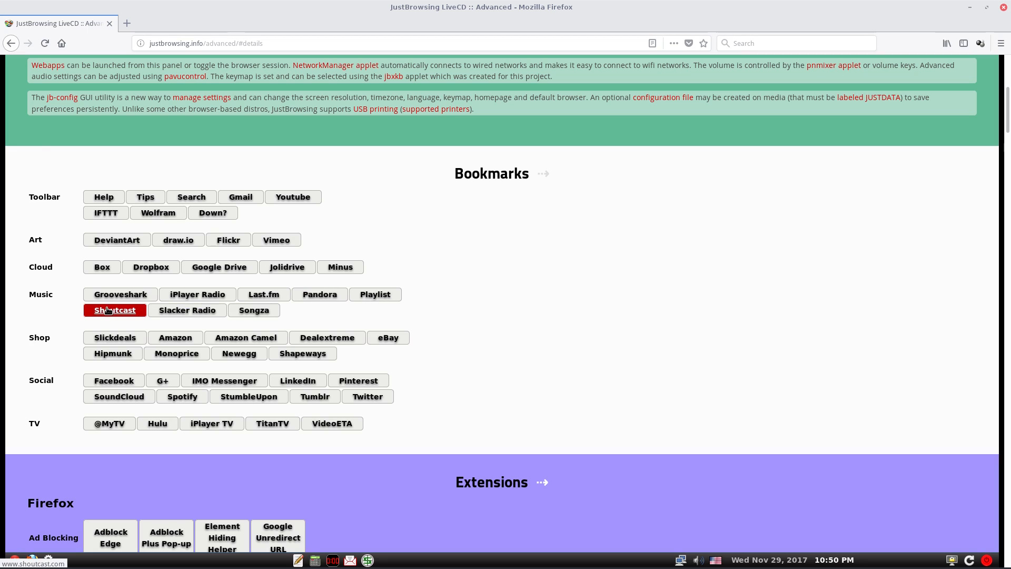
mouse_move(254, 309)
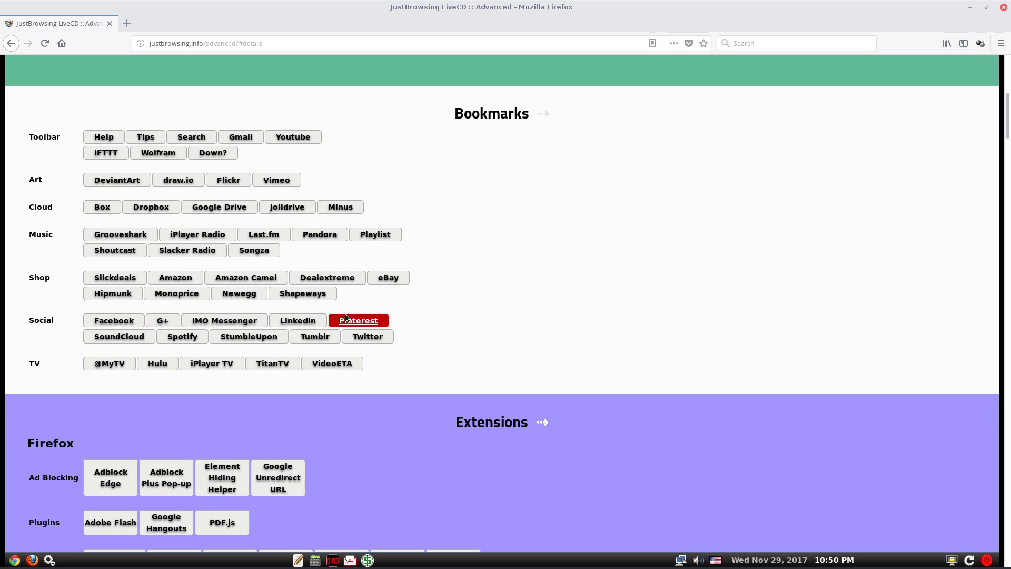
mouse_move(246, 277)
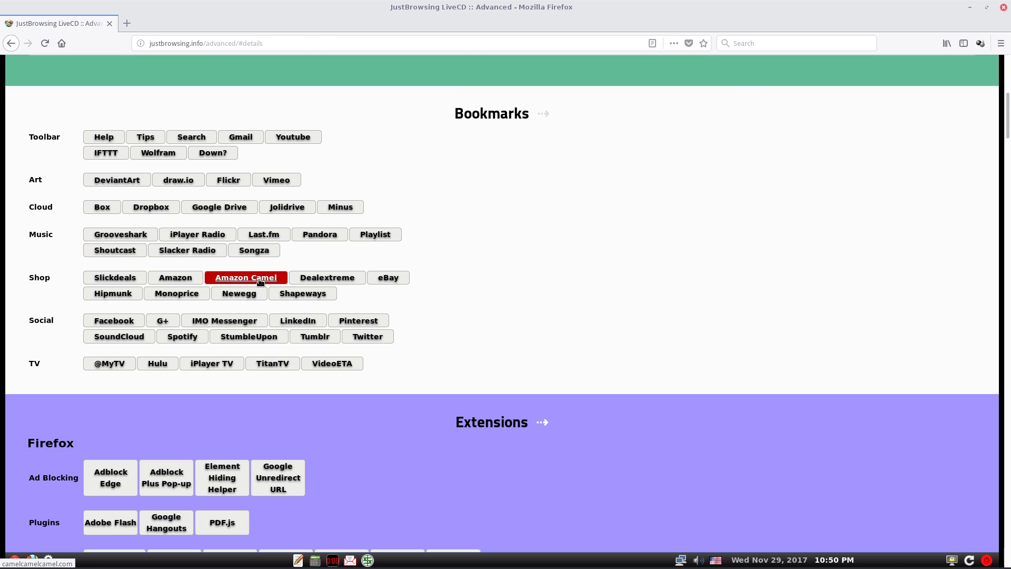
scroll(down, 3)
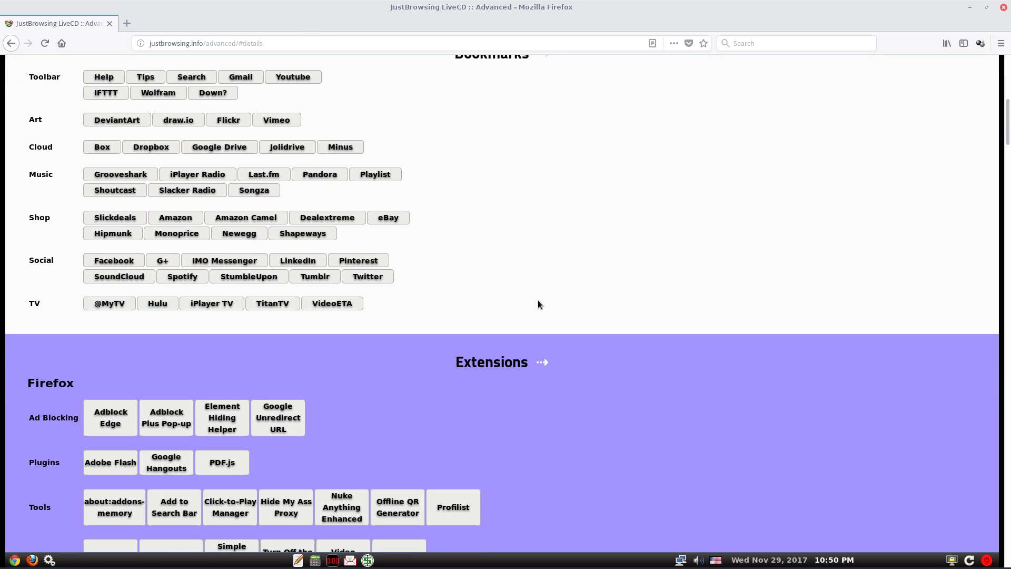
click(163, 260)
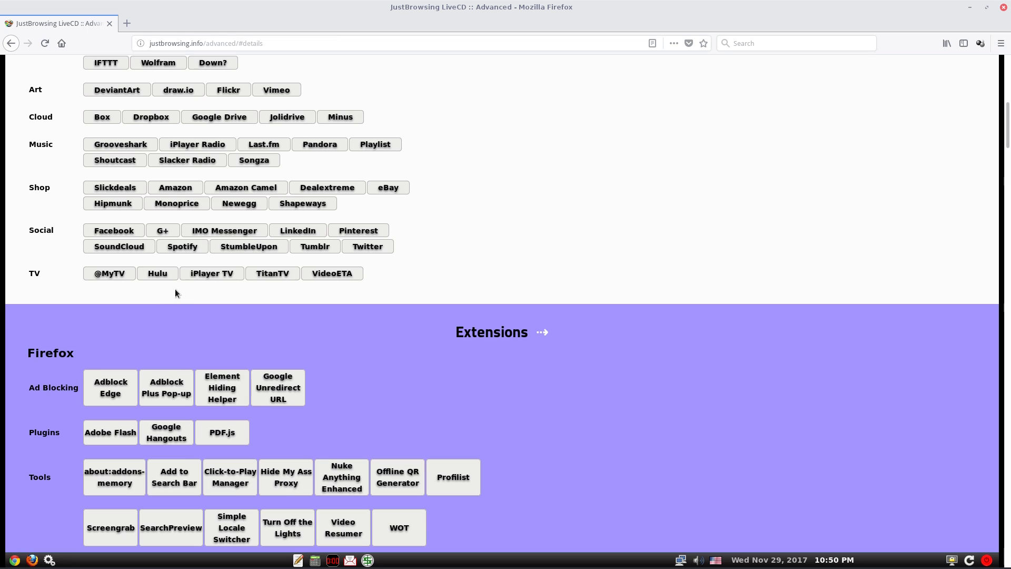
mouse_move(346, 304)
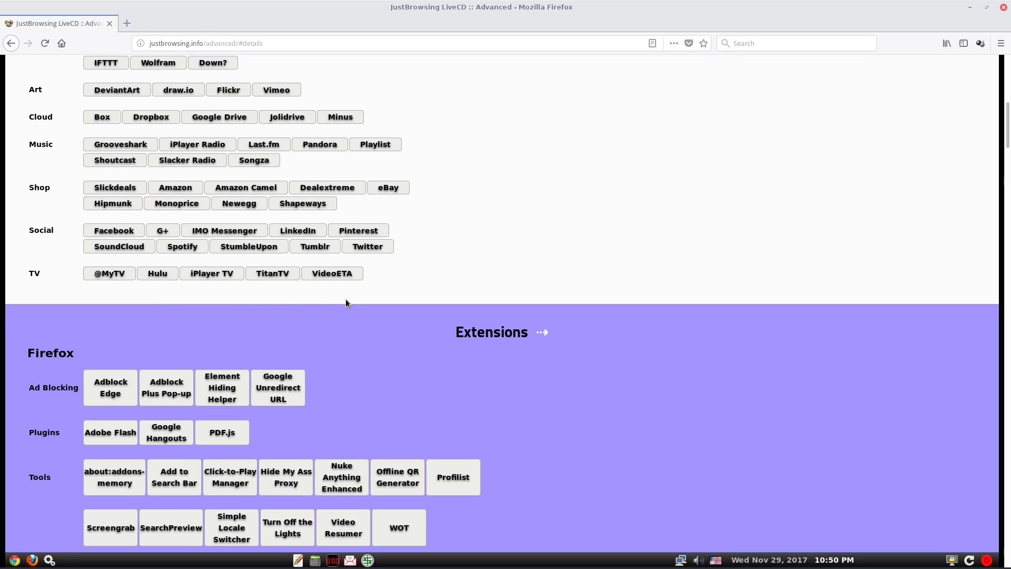
mouse_move(758, 279)
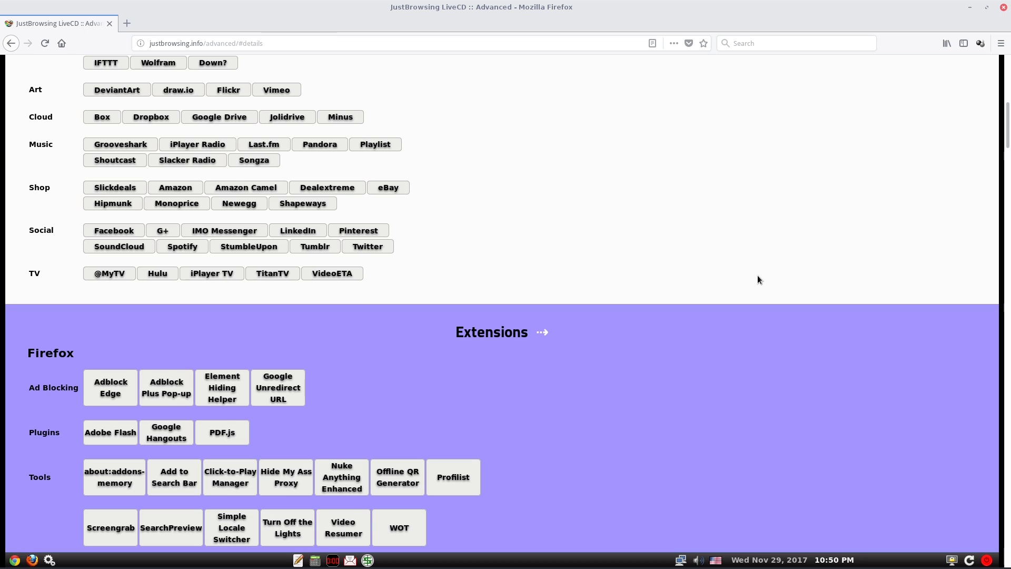
Scroll through the Firefox and Chrome extension lists, then bring the VirtualBox Manager forward
scroll(down, 3)
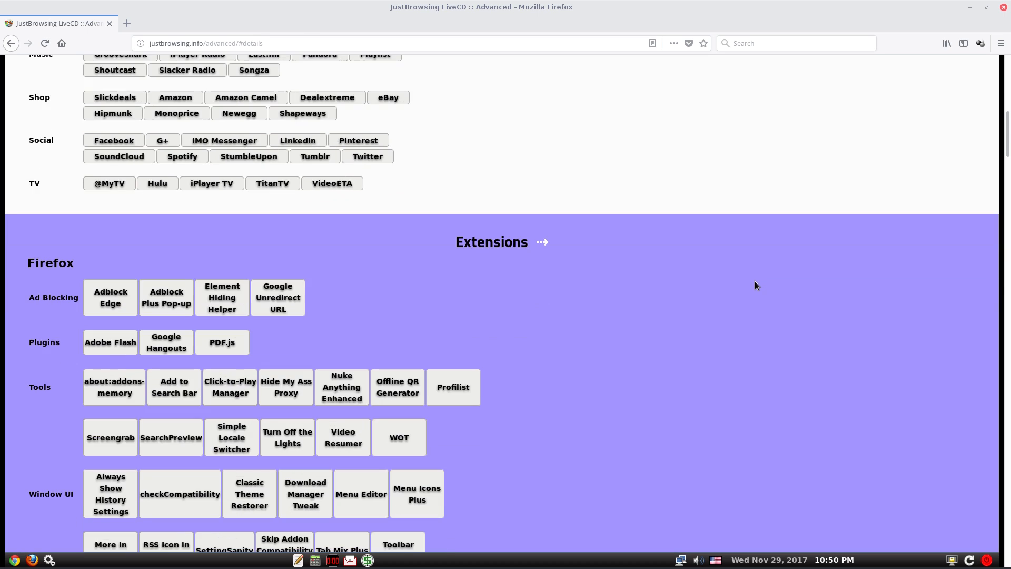
scroll(down, 3)
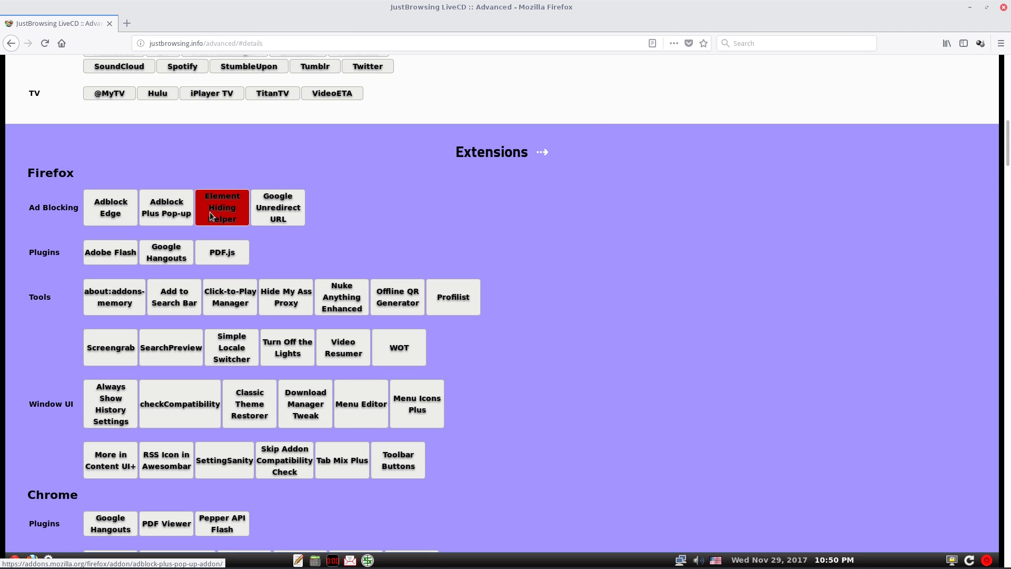
scroll(down, 3)
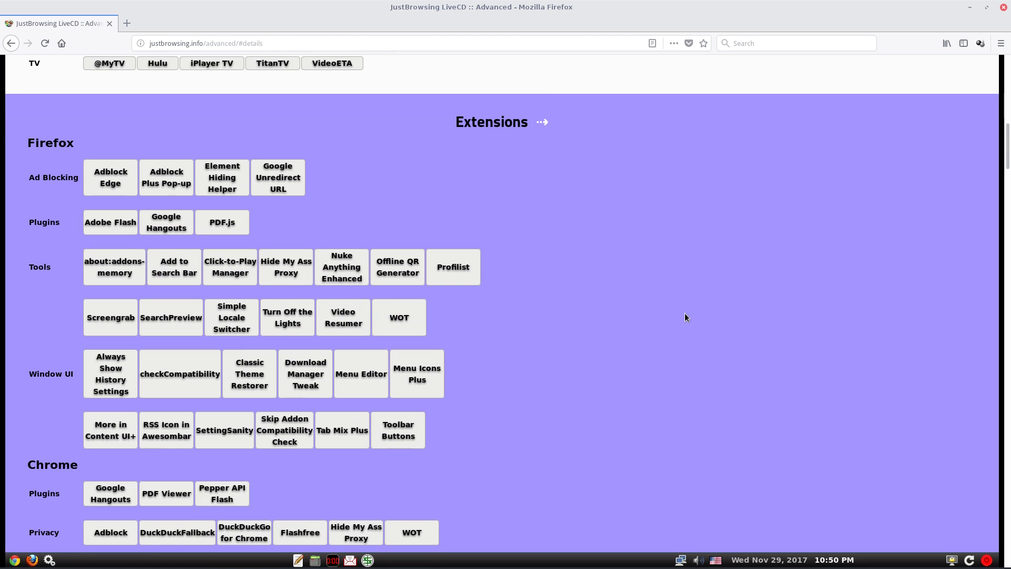
scroll(down, 3)
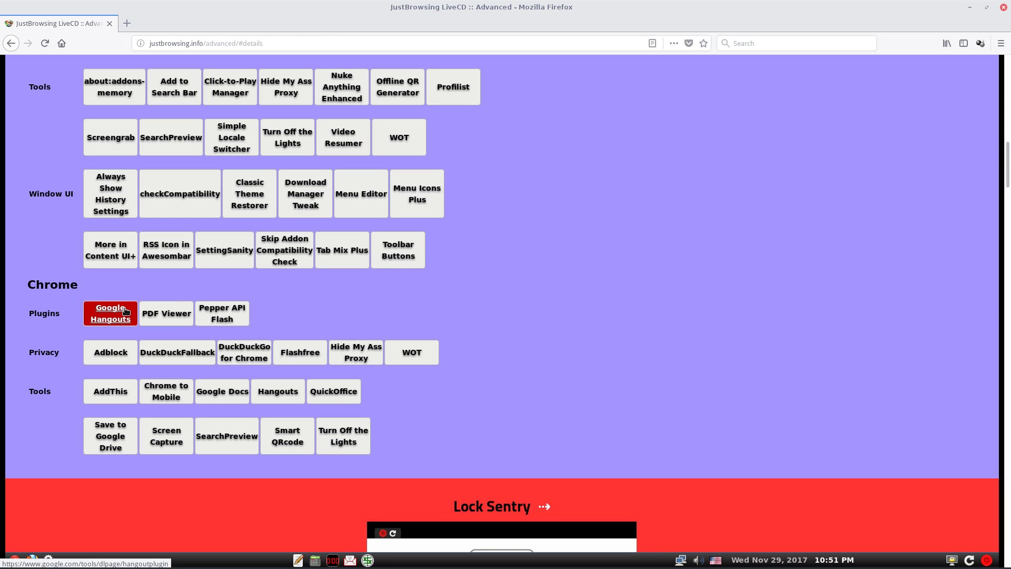
mouse_move(811, 199)
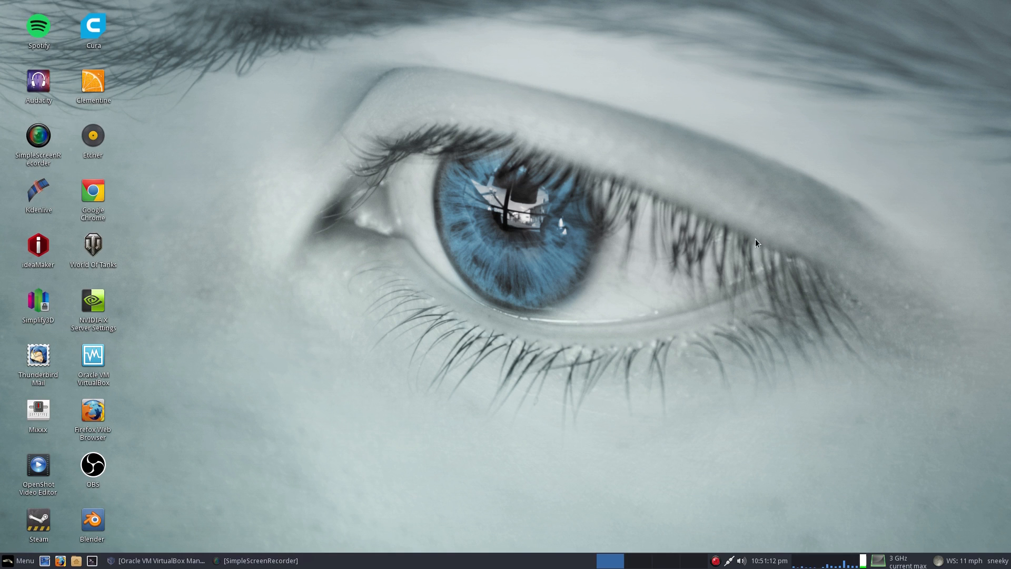
click(155, 560)
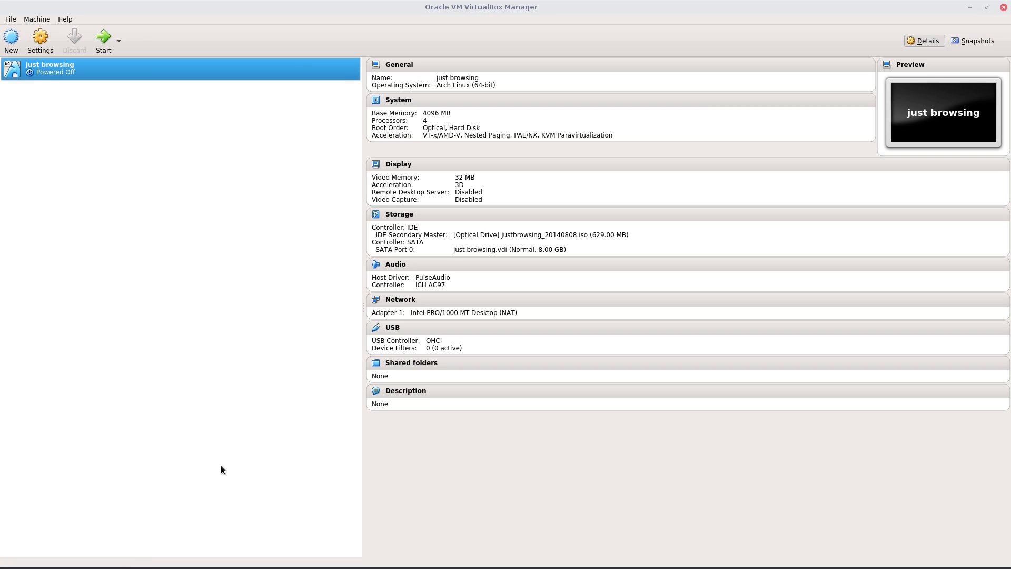
mouse_move(154, 141)
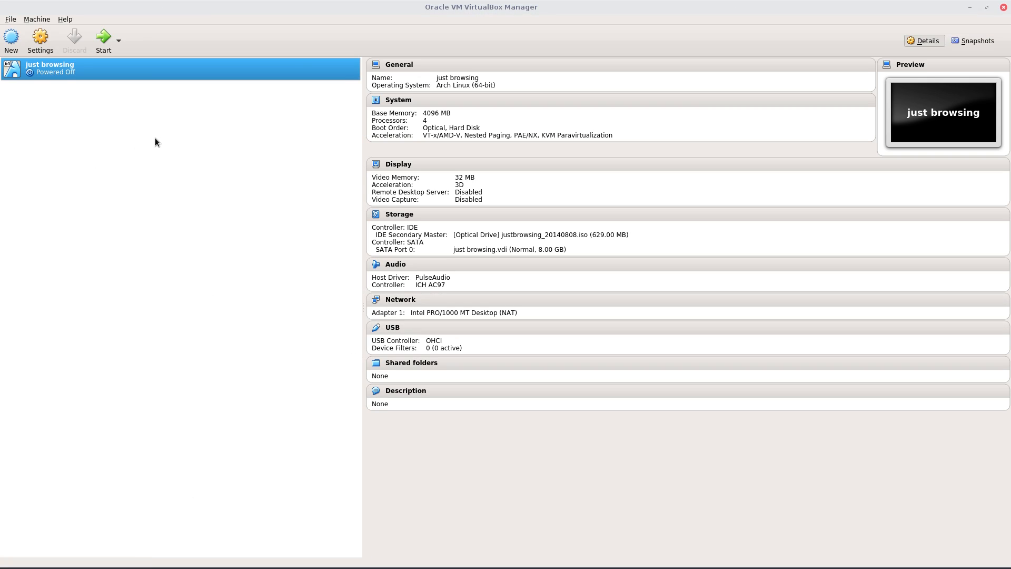
Start the 'just browsing' virtual machine and let it boot to the Firefox start page
click(102, 37)
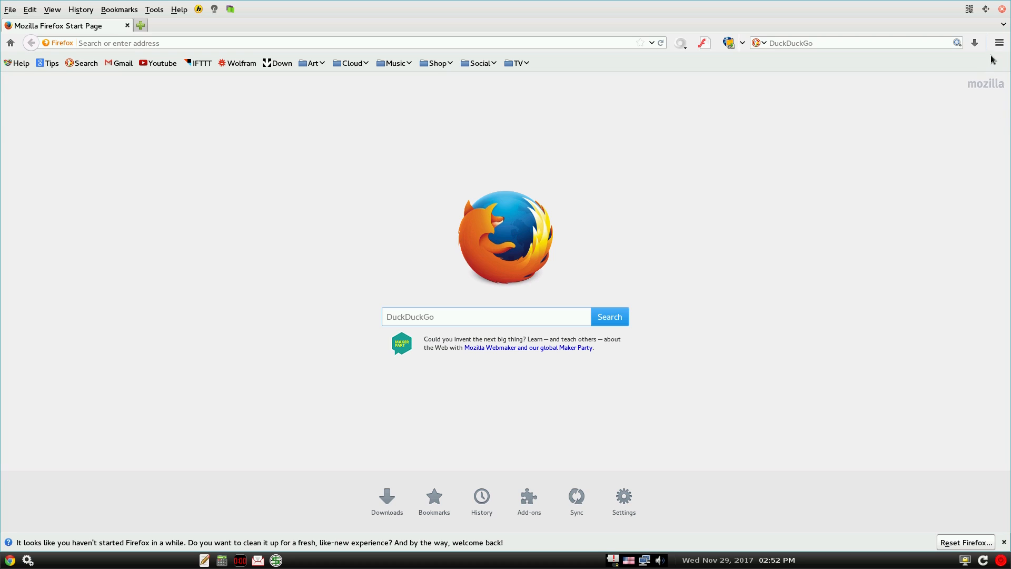
Peek at the Firefox main menu, then dismiss the welcome-back 'Reset Firefox' notice
click(998, 42)
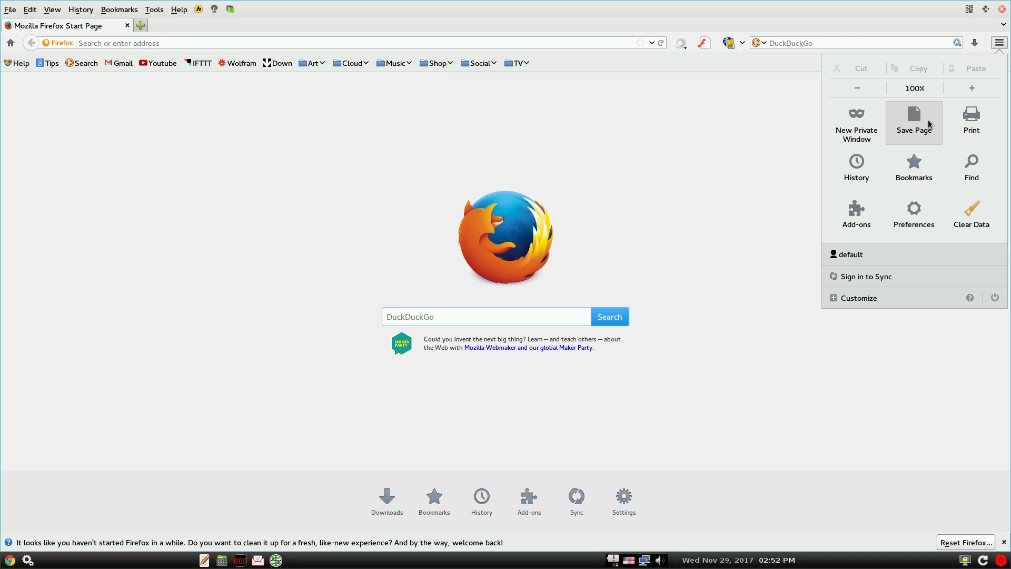
click(855, 168)
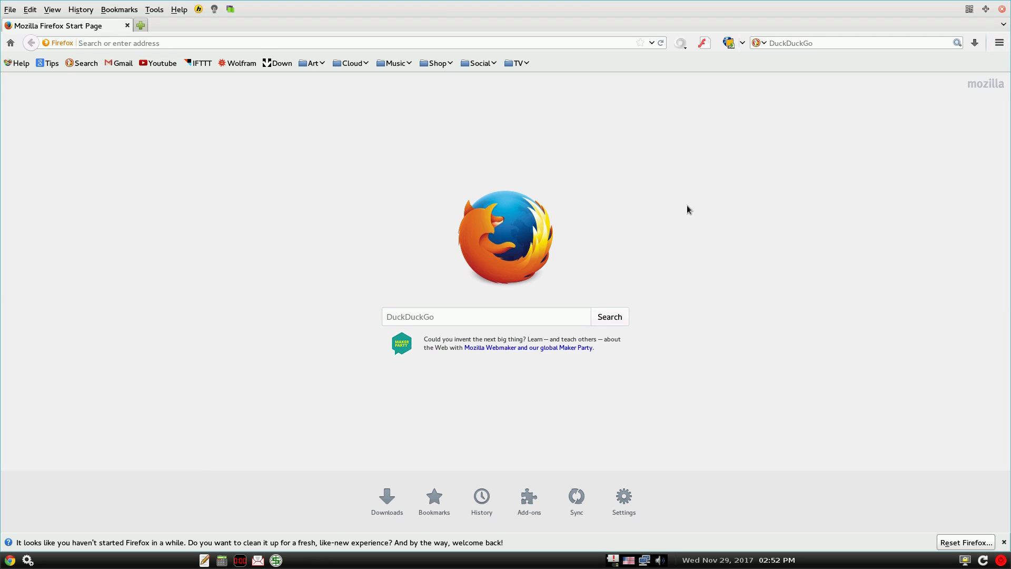
mouse_move(811, 524)
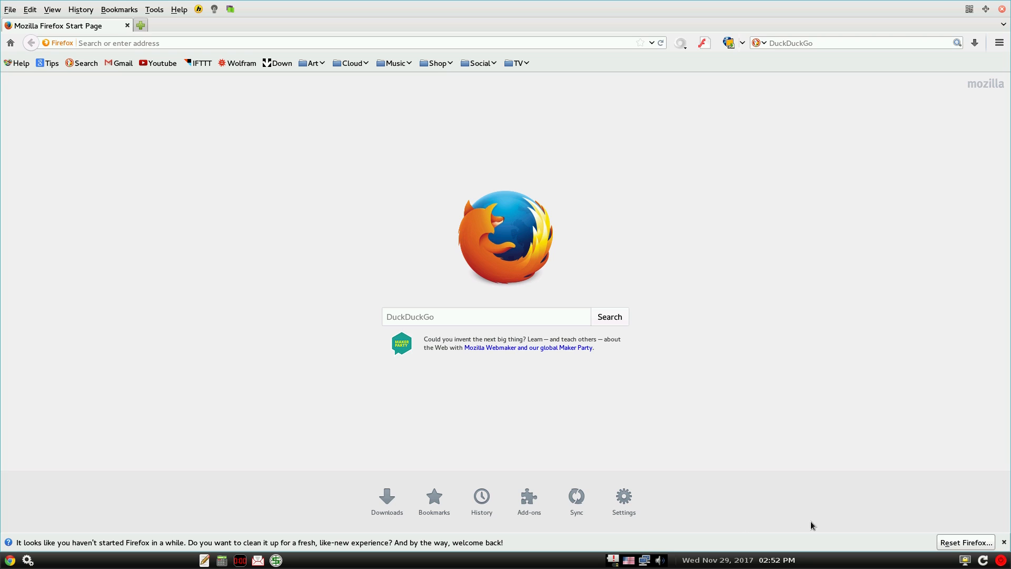
click(1003, 541)
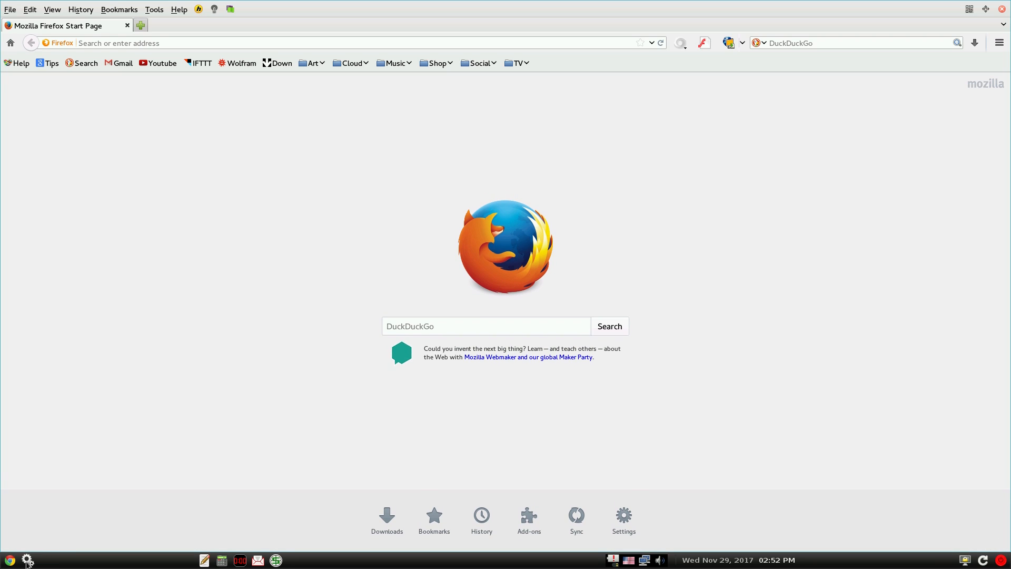
In JustBrowsing Config, apply the Europe/London timezone and choose the English (GB) locale
click(27, 559)
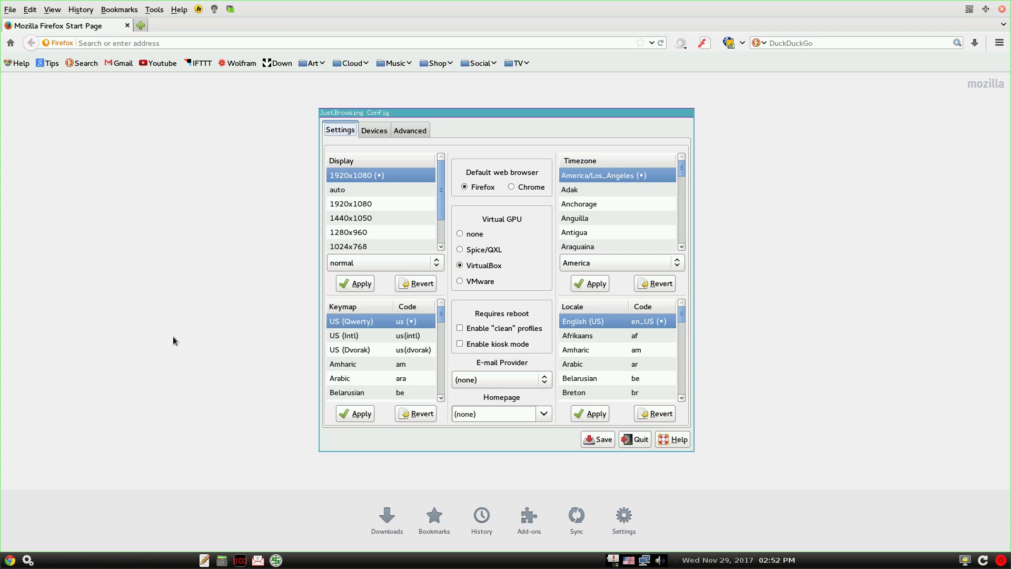
mouse_move(340, 187)
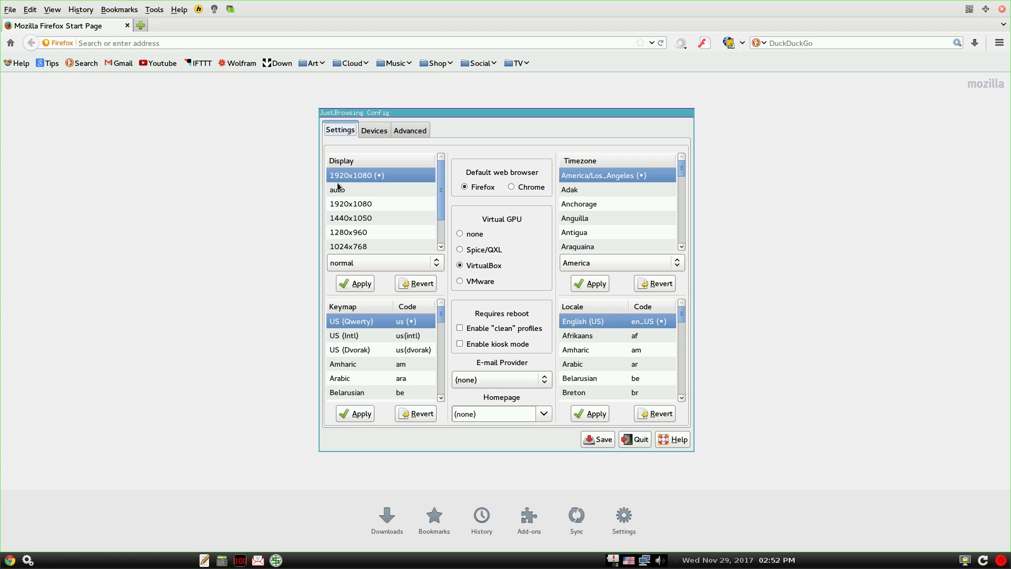
mouse_move(376, 349)
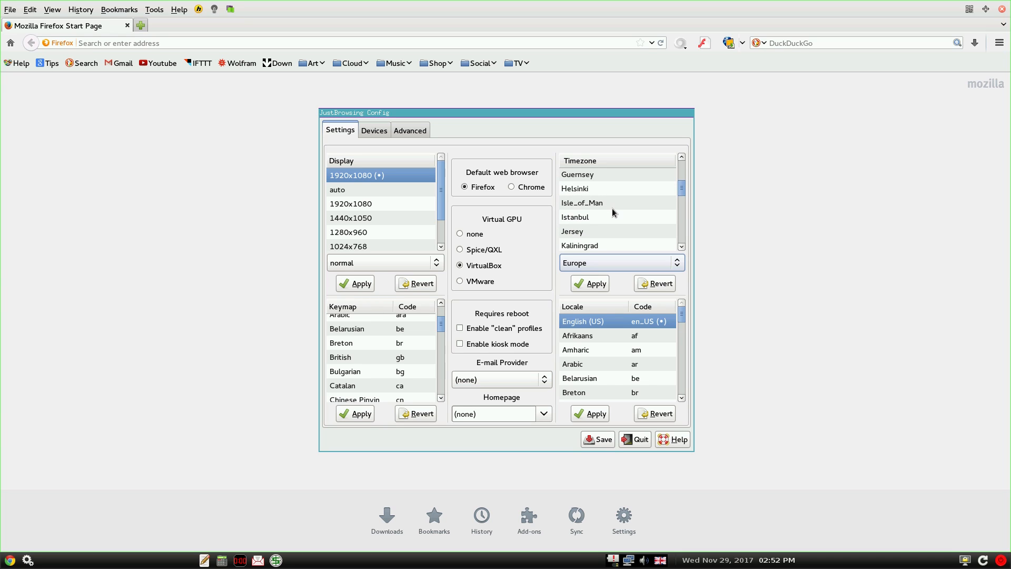
scroll(down, 3)
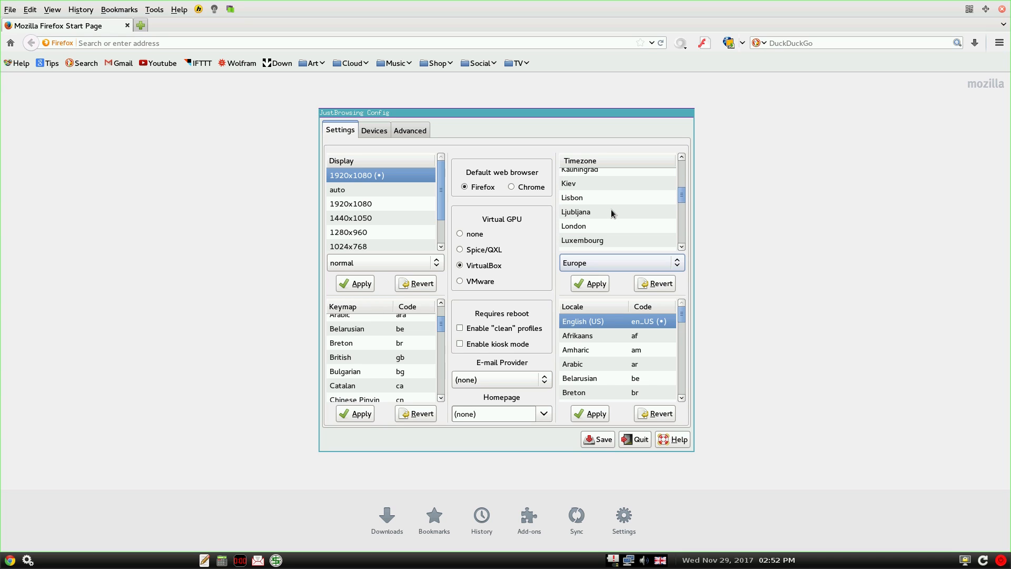
click(572, 225)
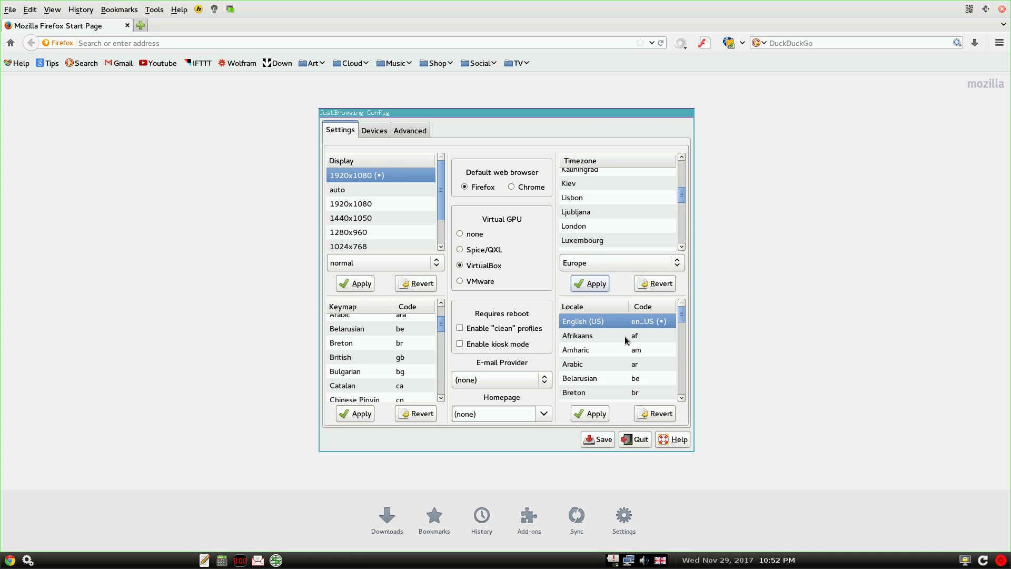
scroll(down, 3)
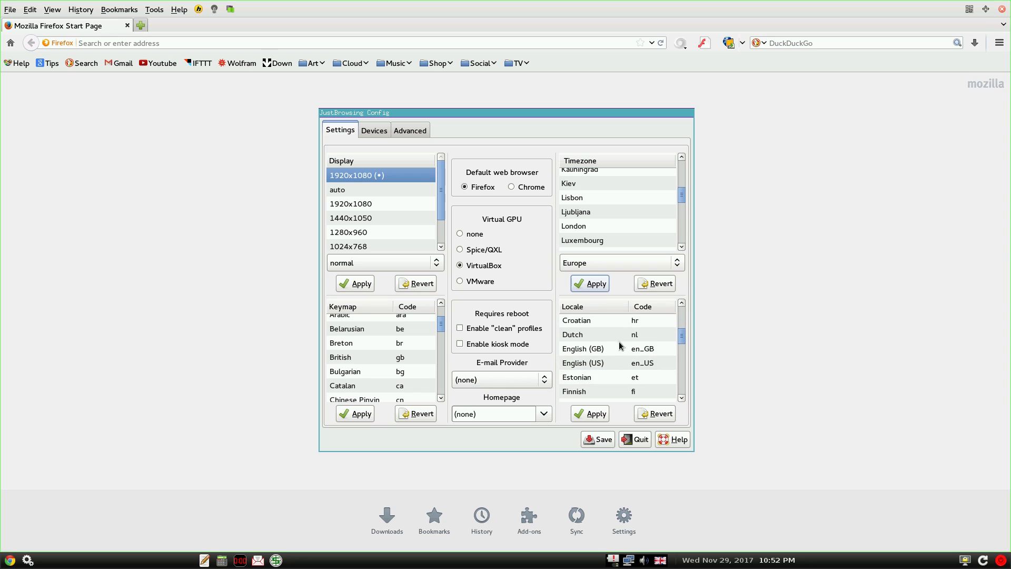
click(582, 348)
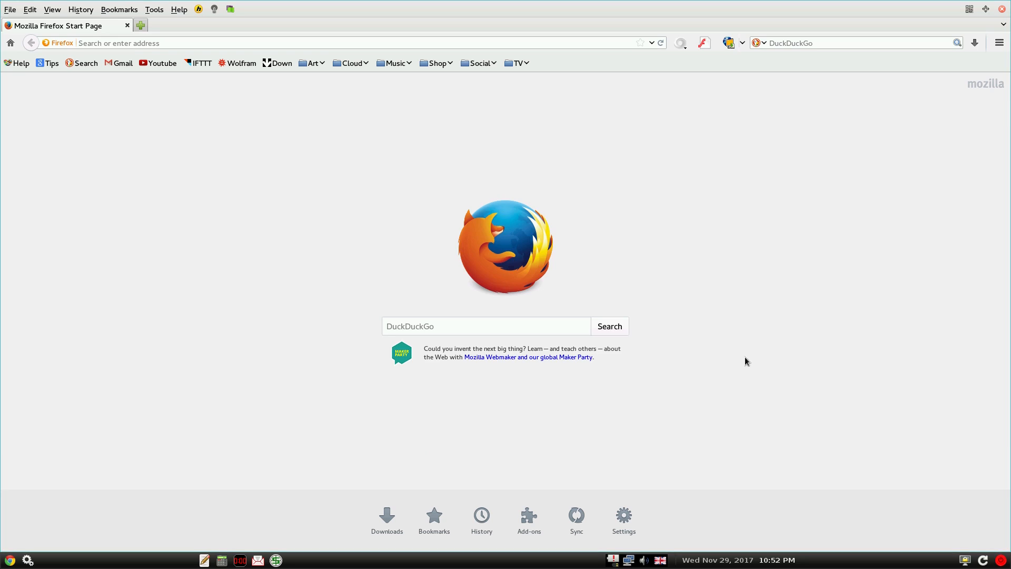
mouse_move(691, 548)
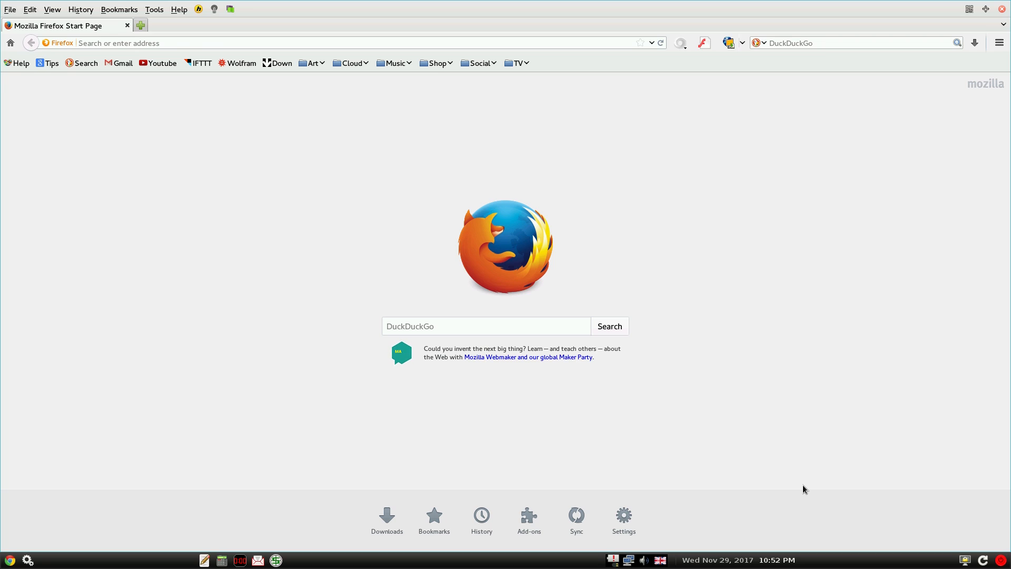
mouse_move(803, 225)
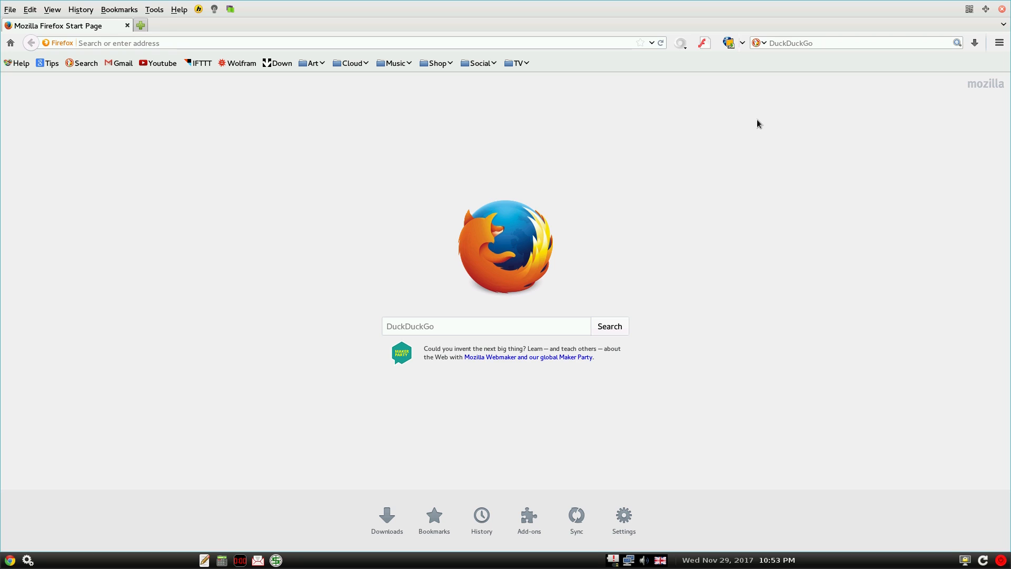
mouse_move(251, 117)
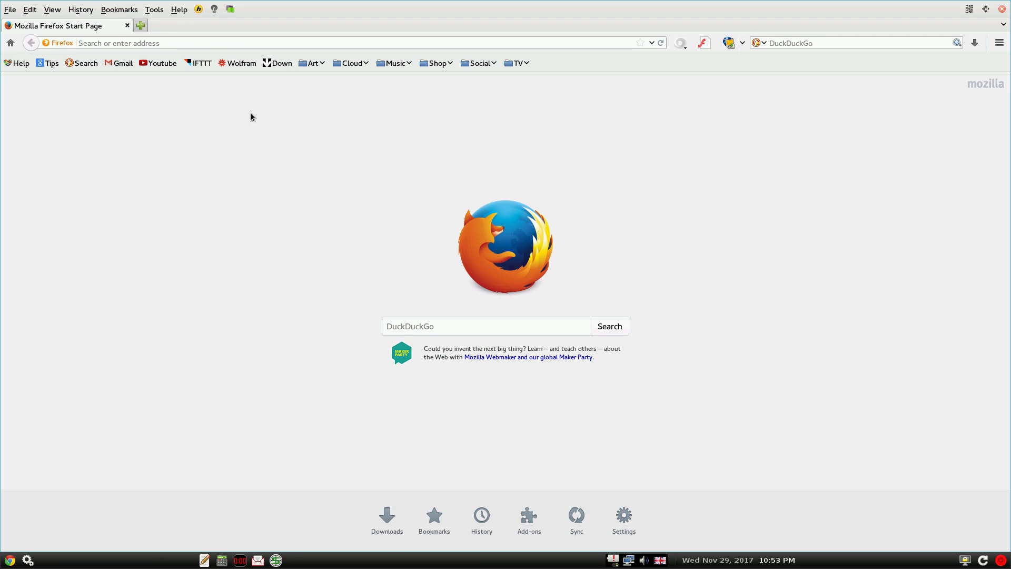
Expand the TV bookmarks folder listing MyTV, Hulu, iPlayer TV, TitanTV and VideoETA
click(515, 62)
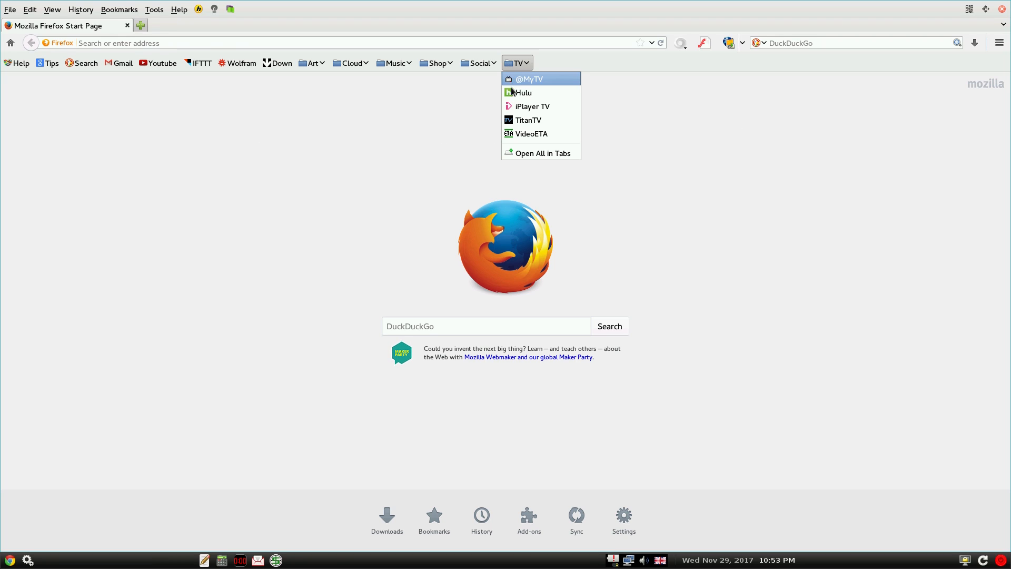
Load BBC iPlayer from the TV bookmarks, accept cookies, and reach the Detectorists Series 3 Episode 4 page past the sign-in prompt
click(531, 105)
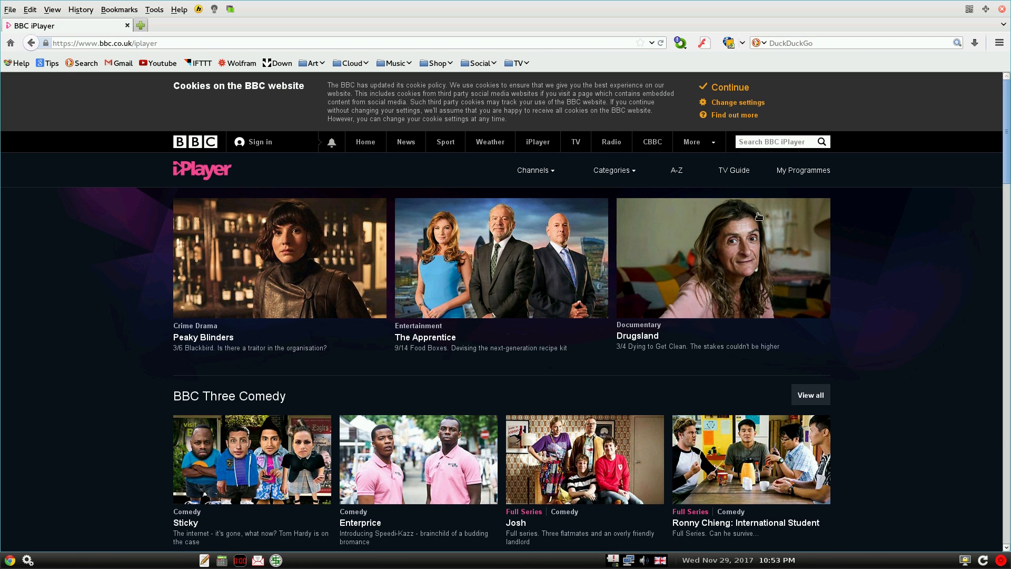
click(727, 88)
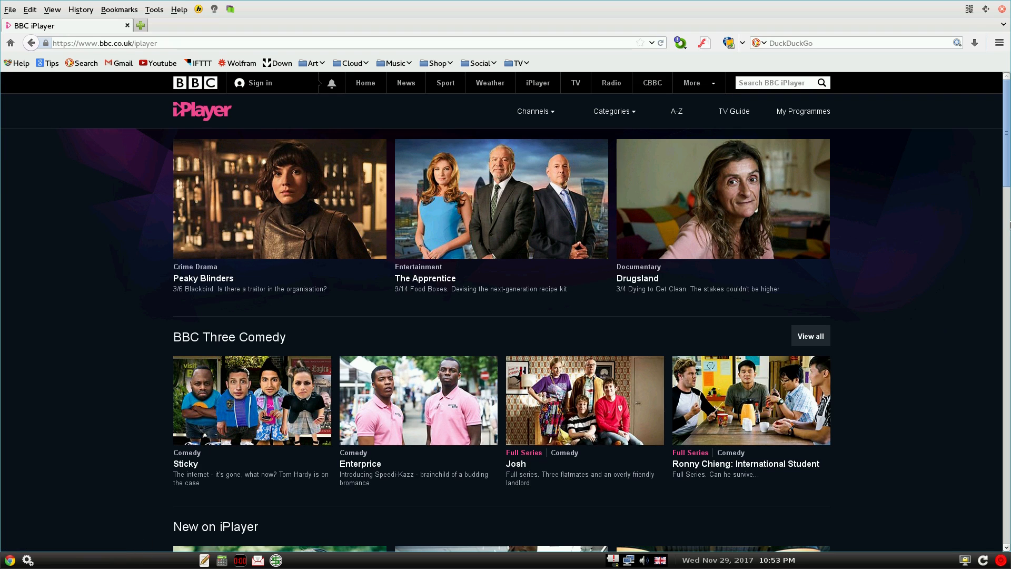
scroll(down, 3)
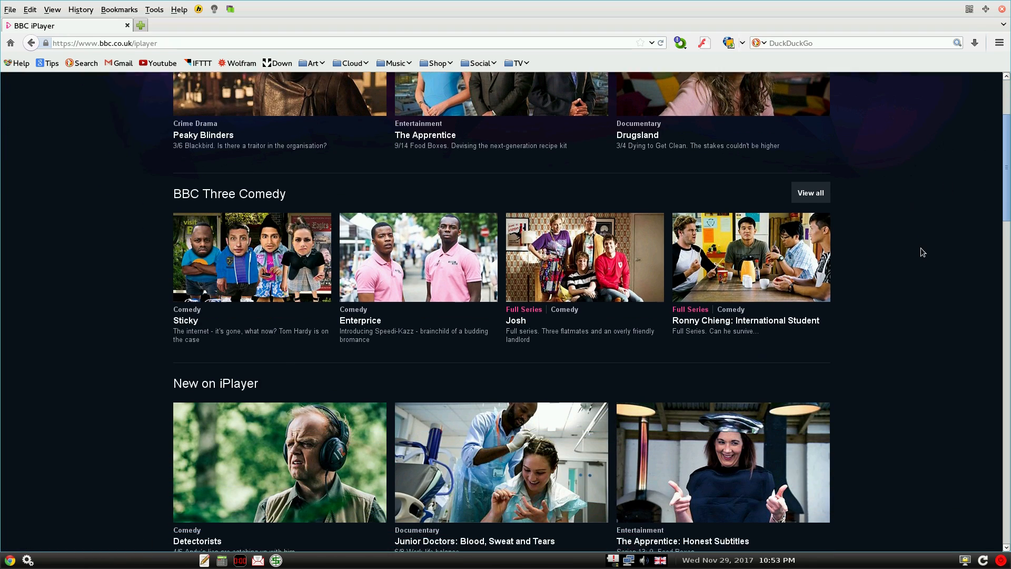
scroll(down, 3)
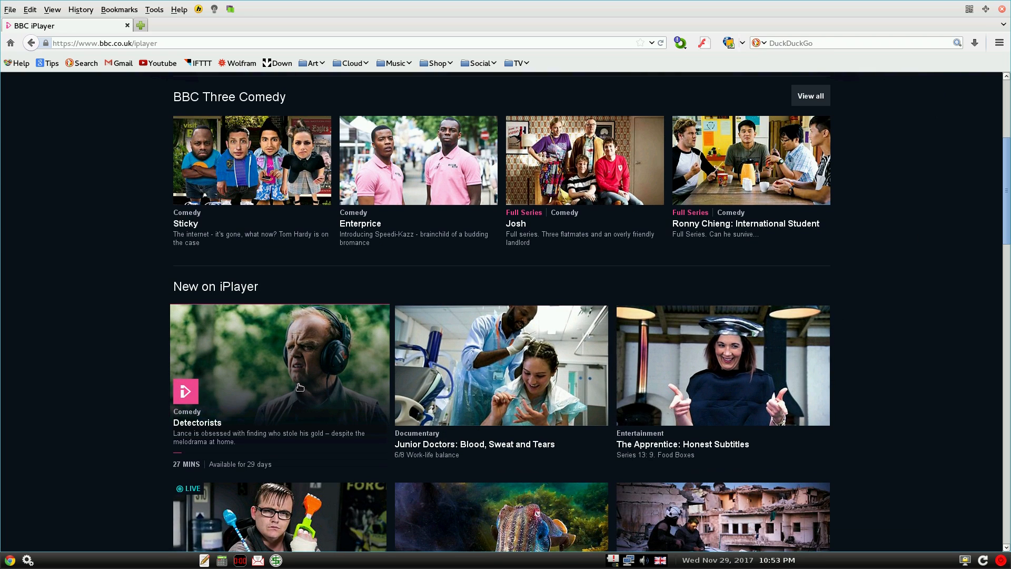
click(279, 364)
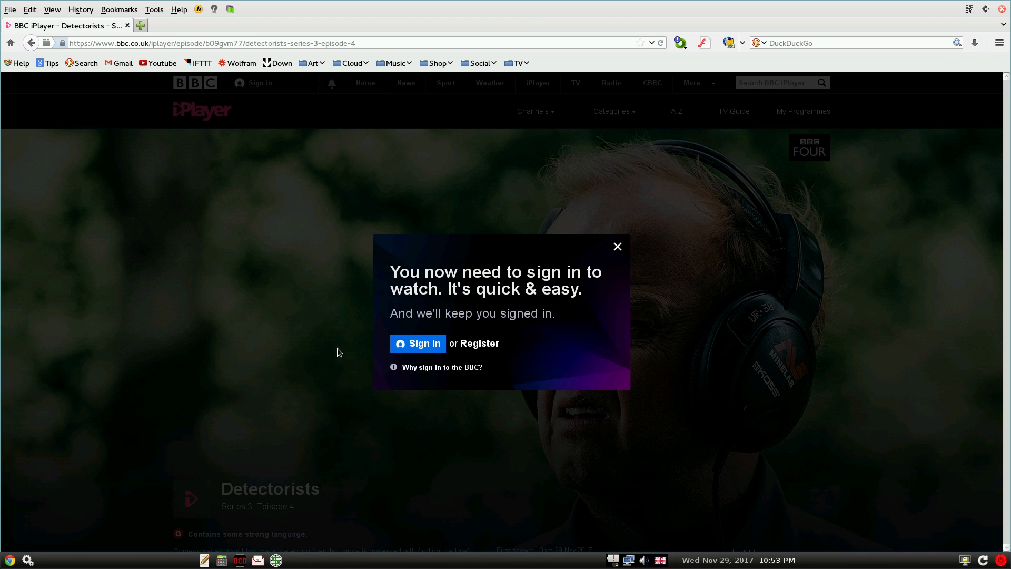
mouse_move(593, 263)
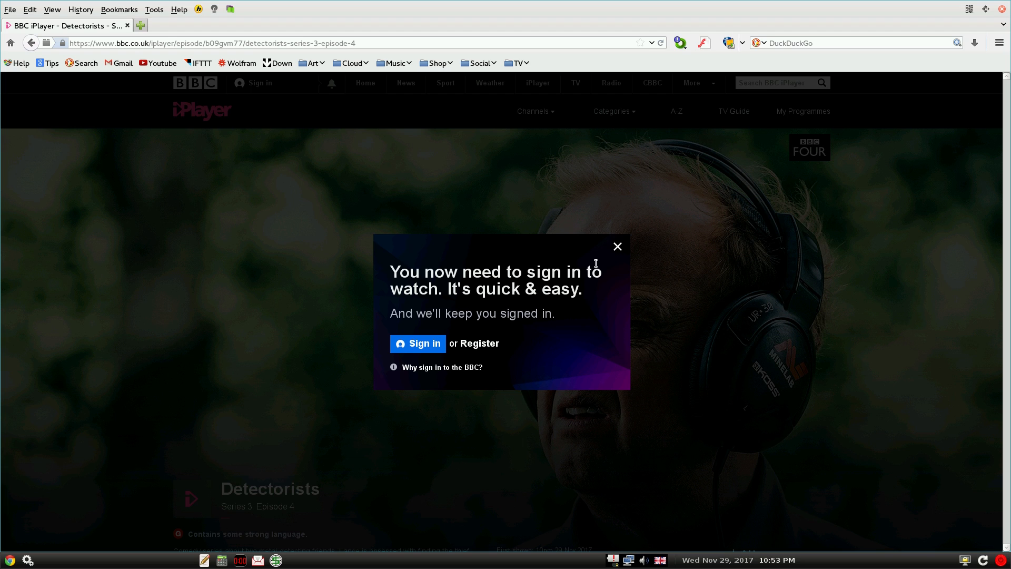
click(616, 246)
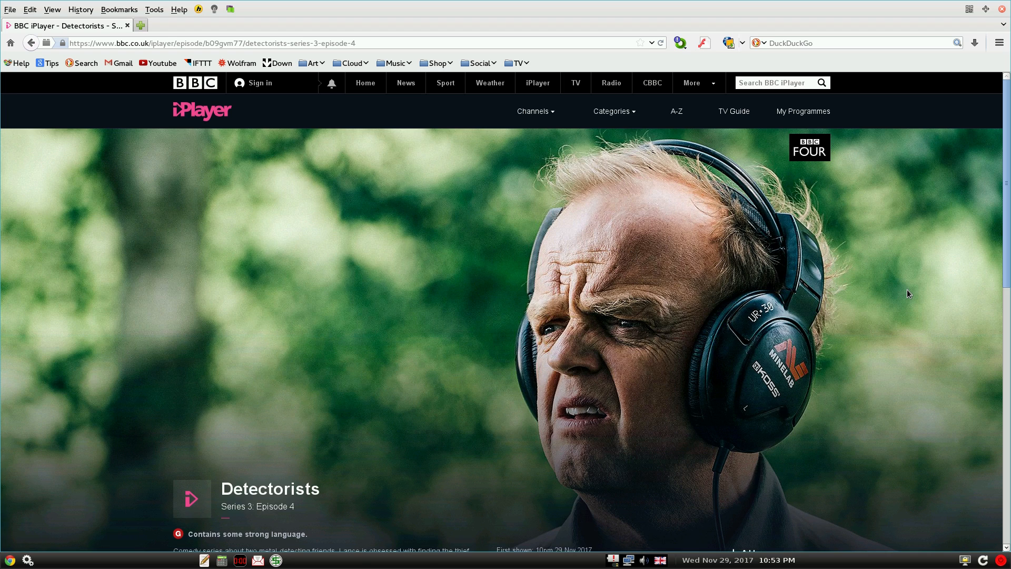
mouse_move(997, 21)
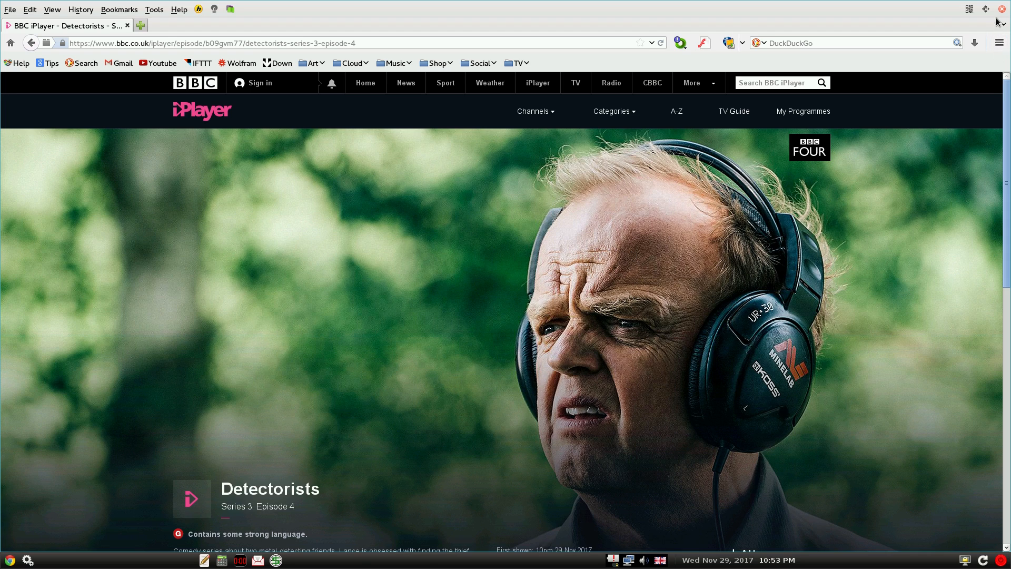
Relaunch Firefox and confirm its history still lists the BBC iPlayer Detectorists pages
click(1001, 8)
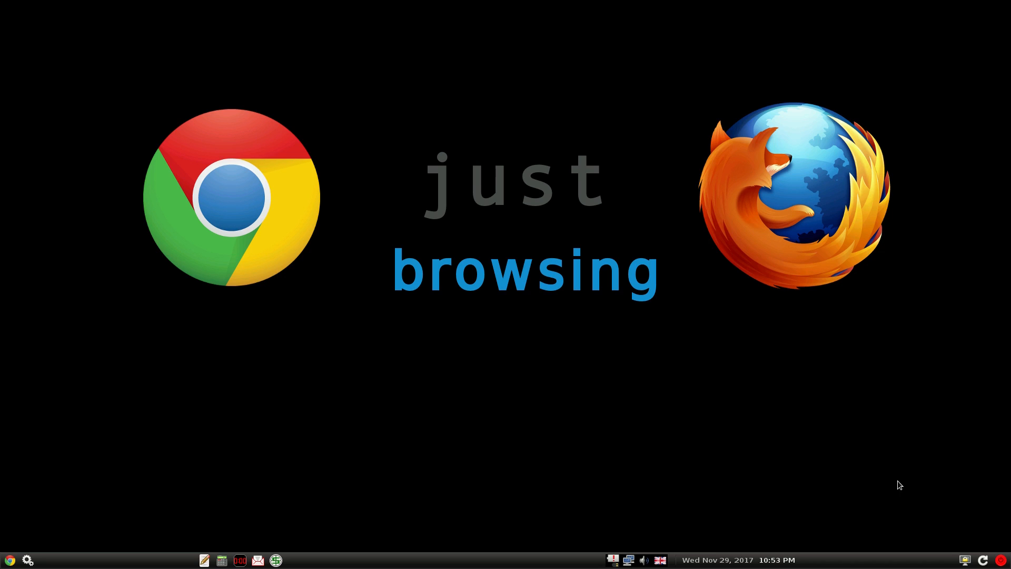
mouse_move(893, 512)
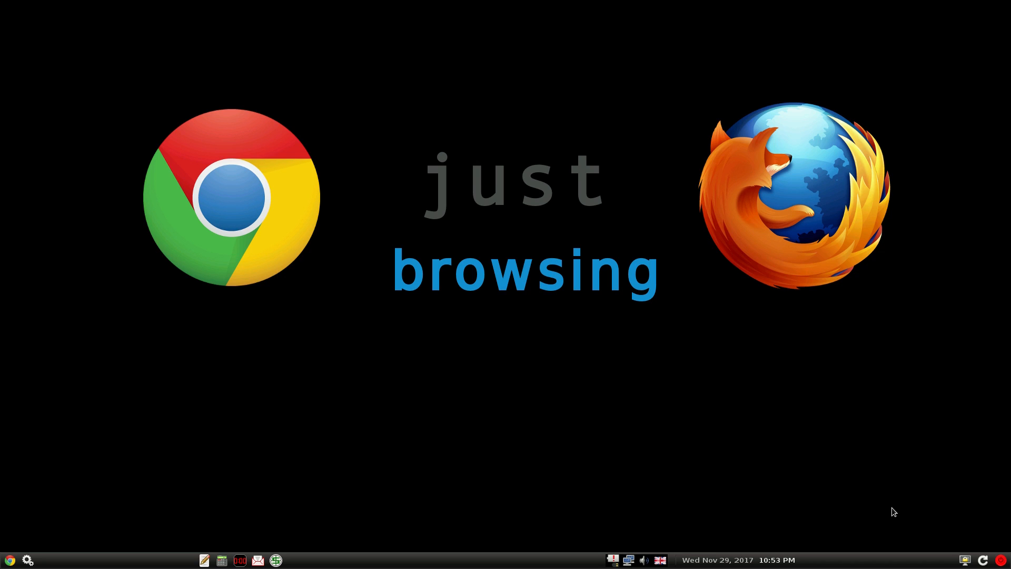
mouse_move(727, 450)
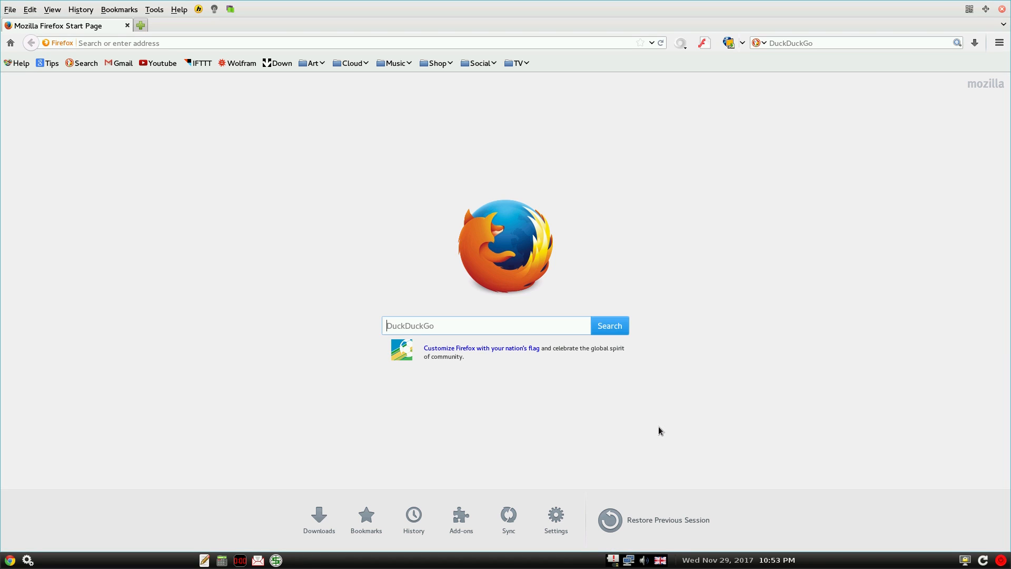
mouse_move(713, 458)
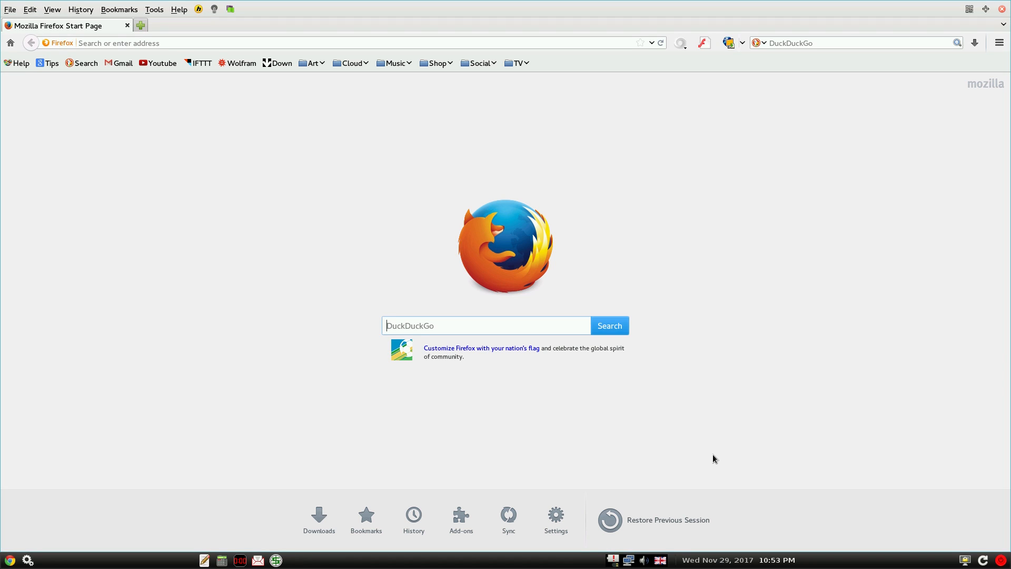
mouse_move(962, 91)
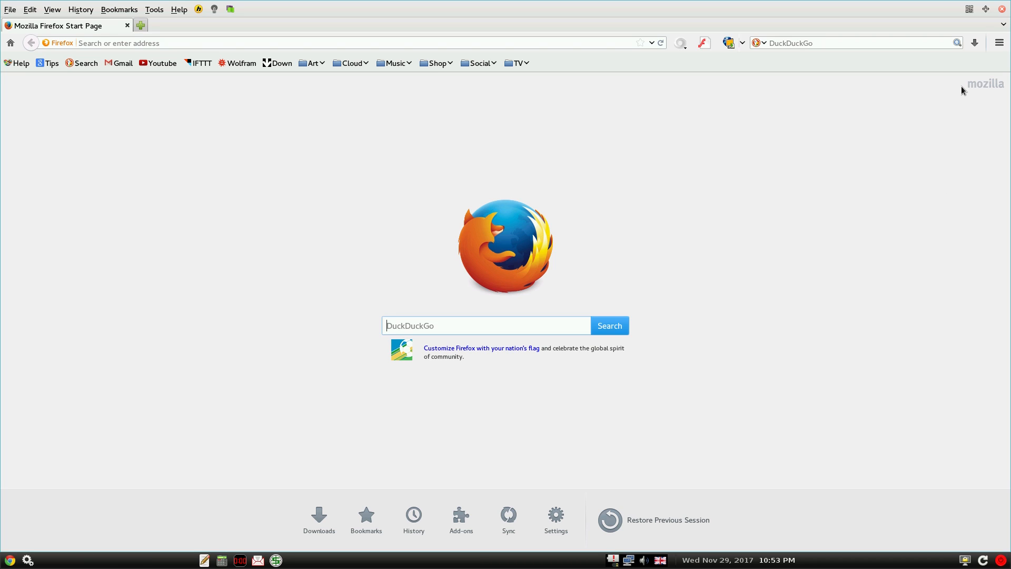
click(998, 42)
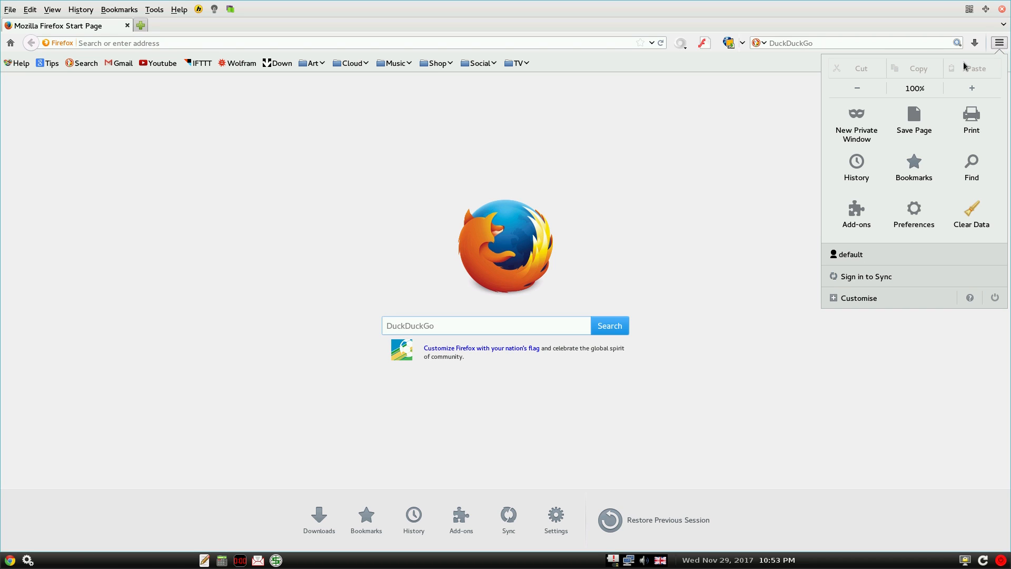
click(856, 166)
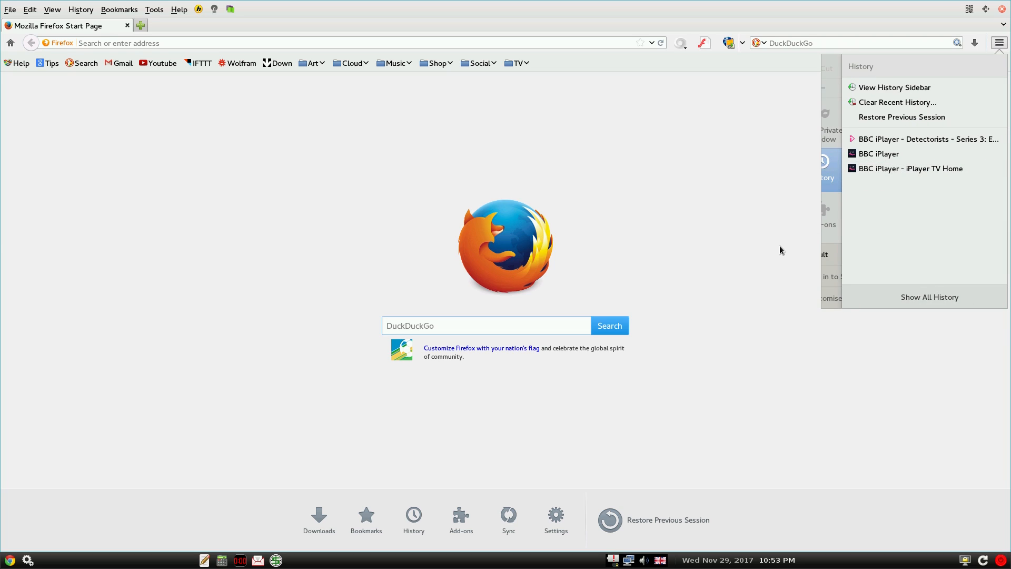
click(780, 251)
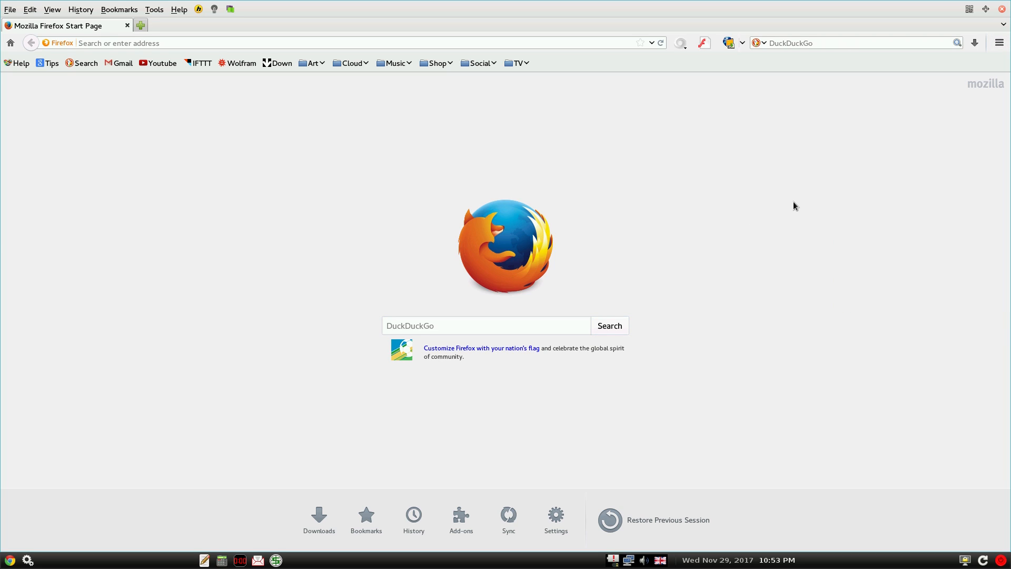
mouse_move(798, 200)
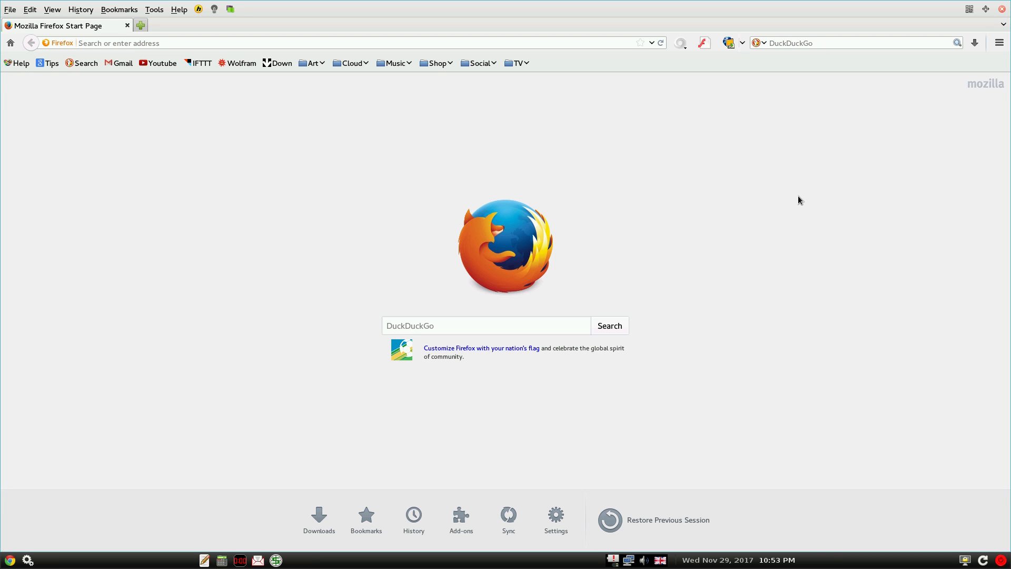
mouse_move(955, 18)
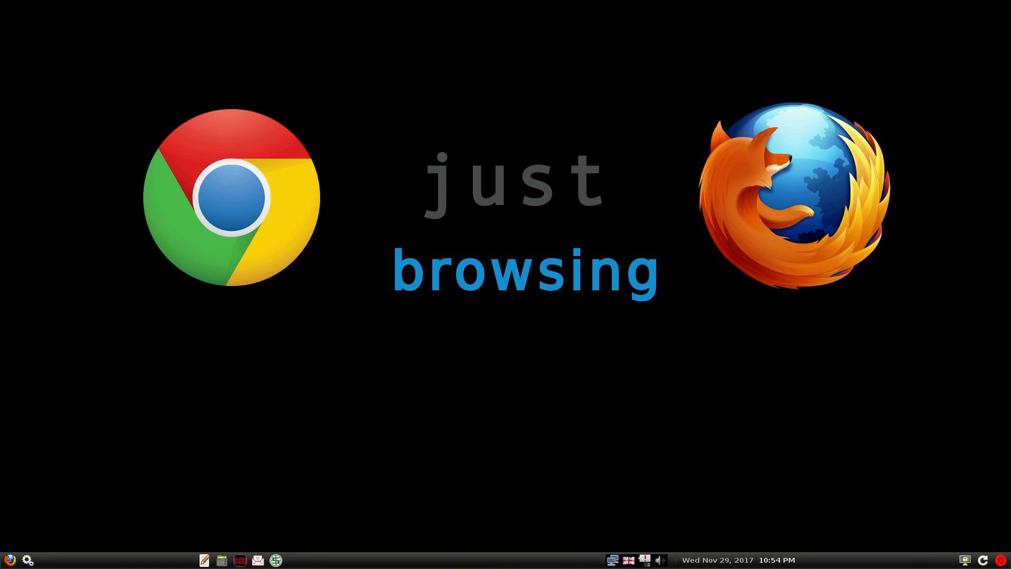
Launch Chrome, go to YouTube and search for 'sneek' to find sneekylinux videos
click(234, 199)
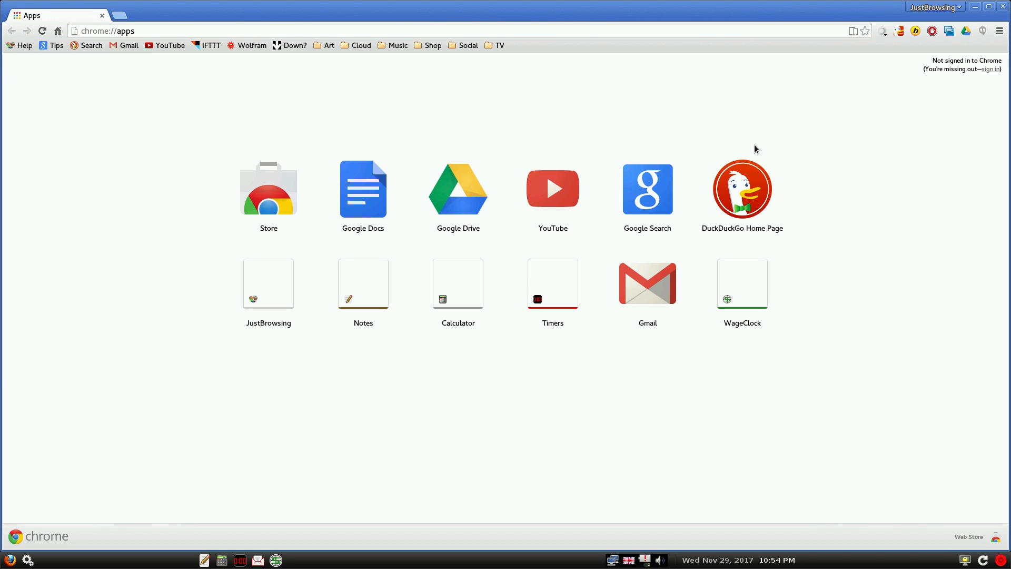
mouse_move(832, 124)
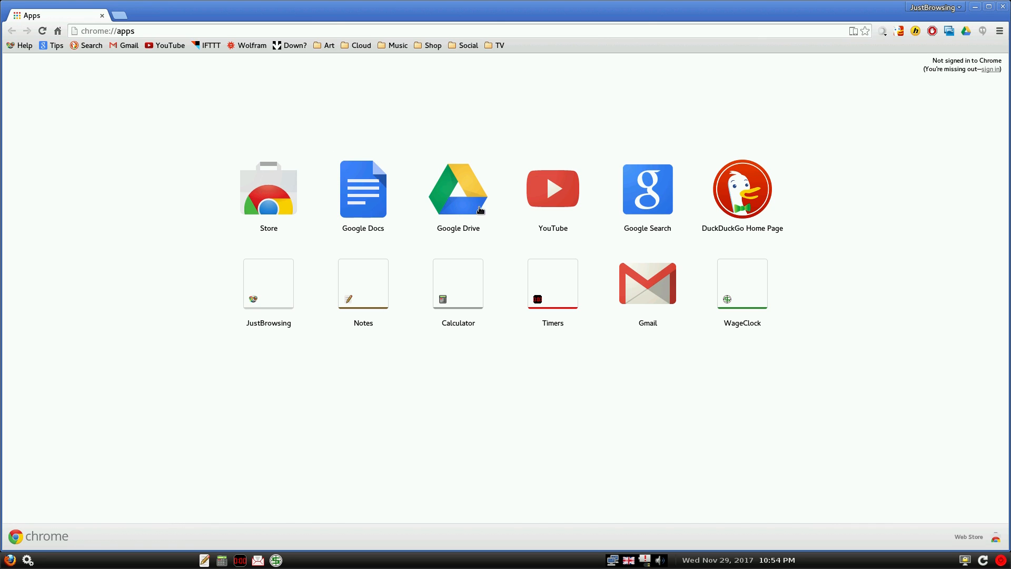
click(552, 189)
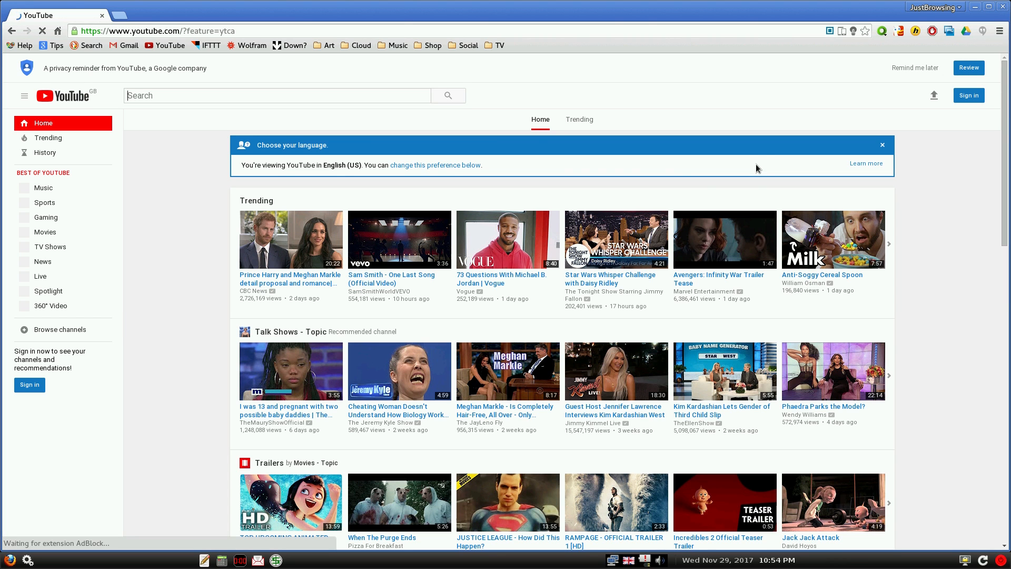
click(277, 96)
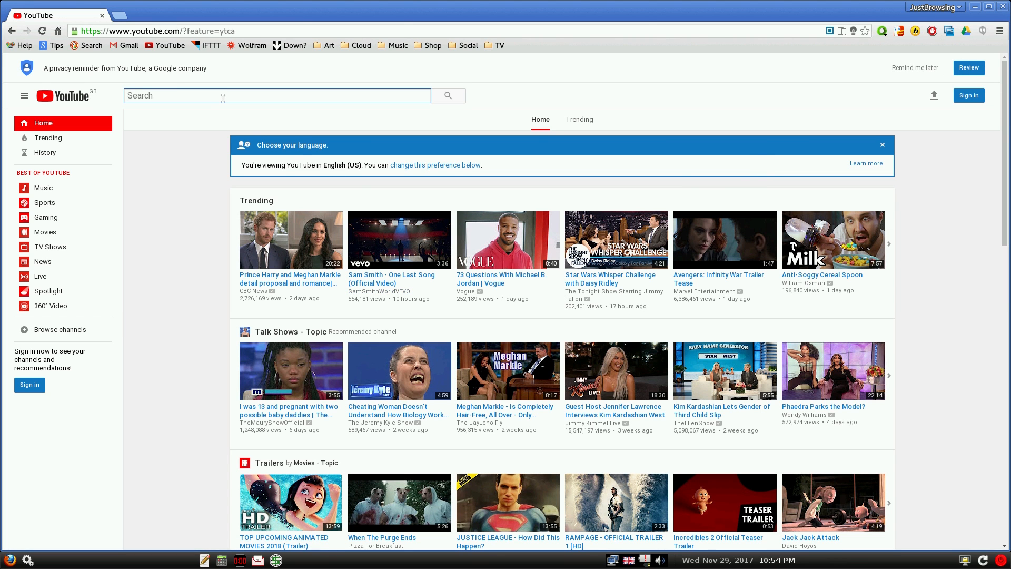
text(sneekylinux)
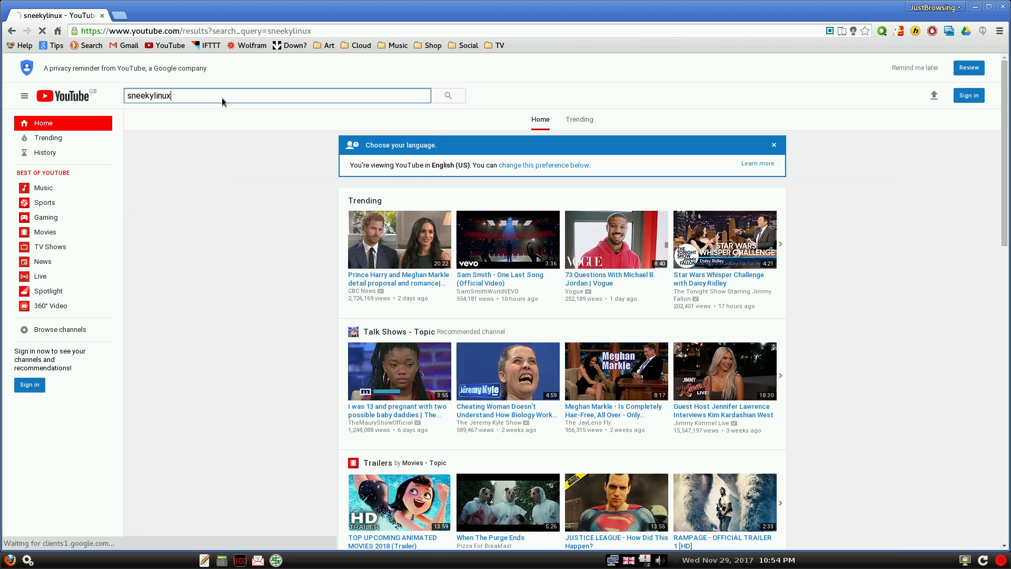
click(447, 95)
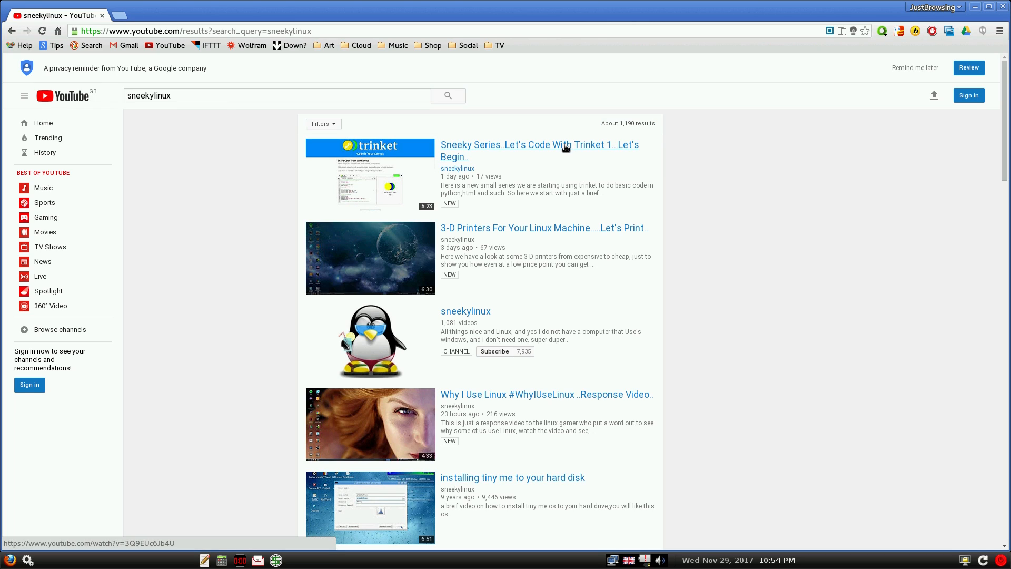
Play the 'Let's Code With Trinket 1' video, skipping its advert
click(539, 144)
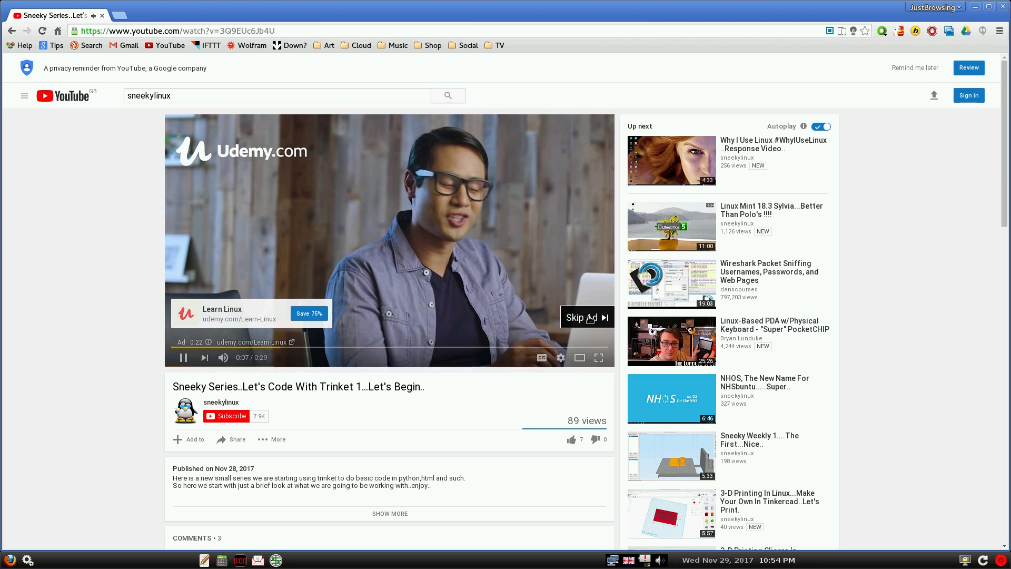
click(585, 317)
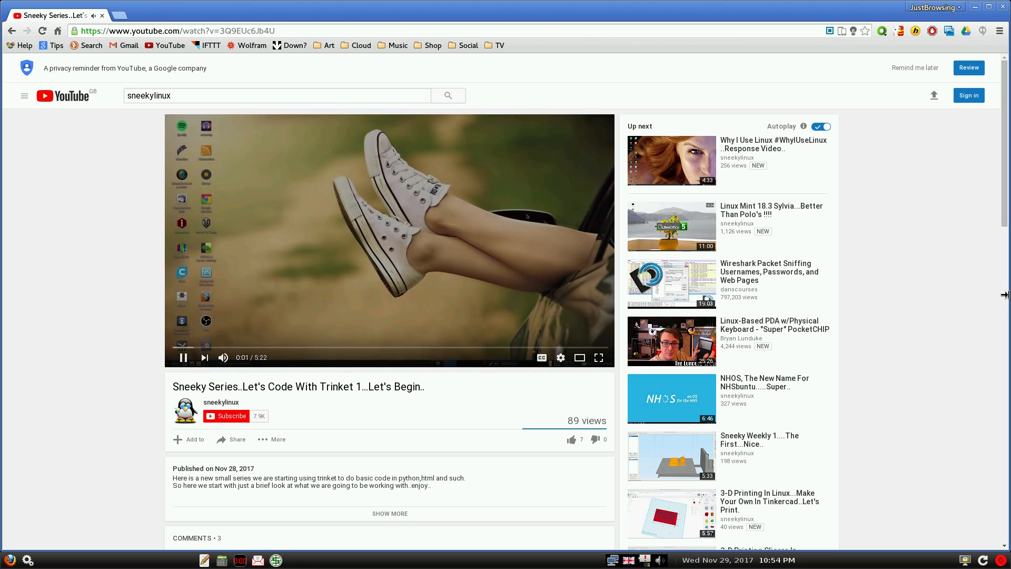
mouse_move(560, 357)
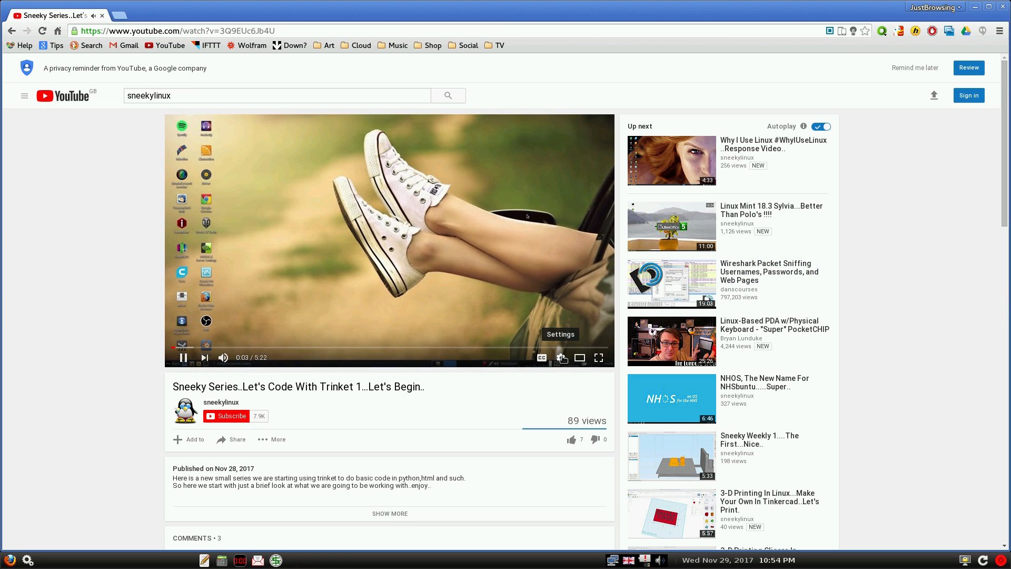
click(560, 358)
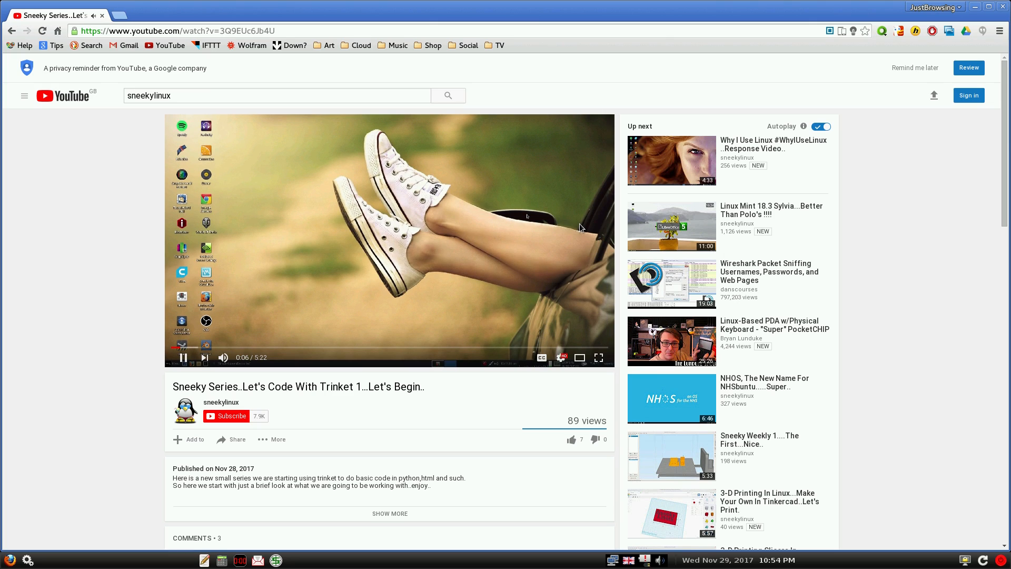
mouse_move(635, 239)
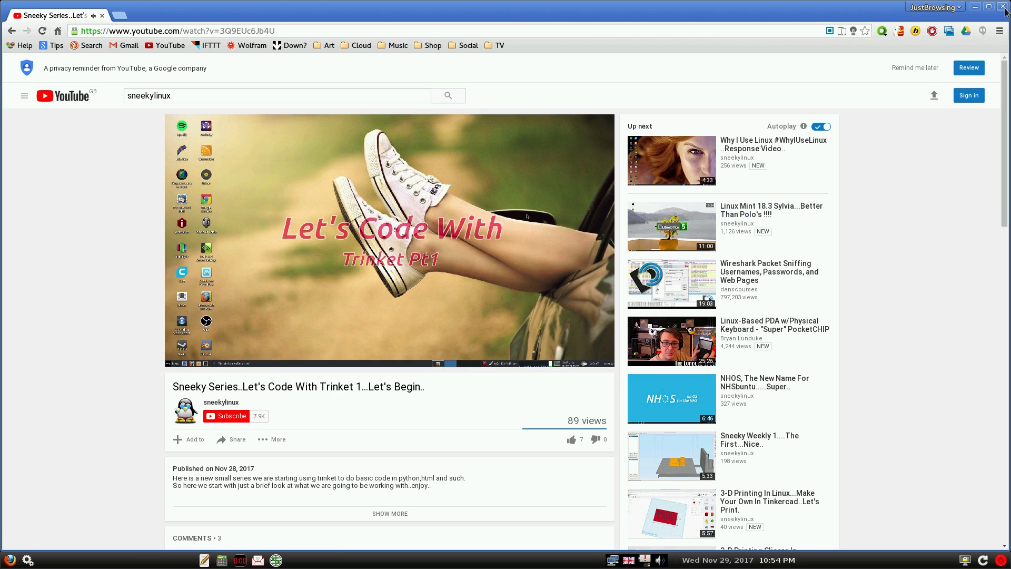
click(1005, 6)
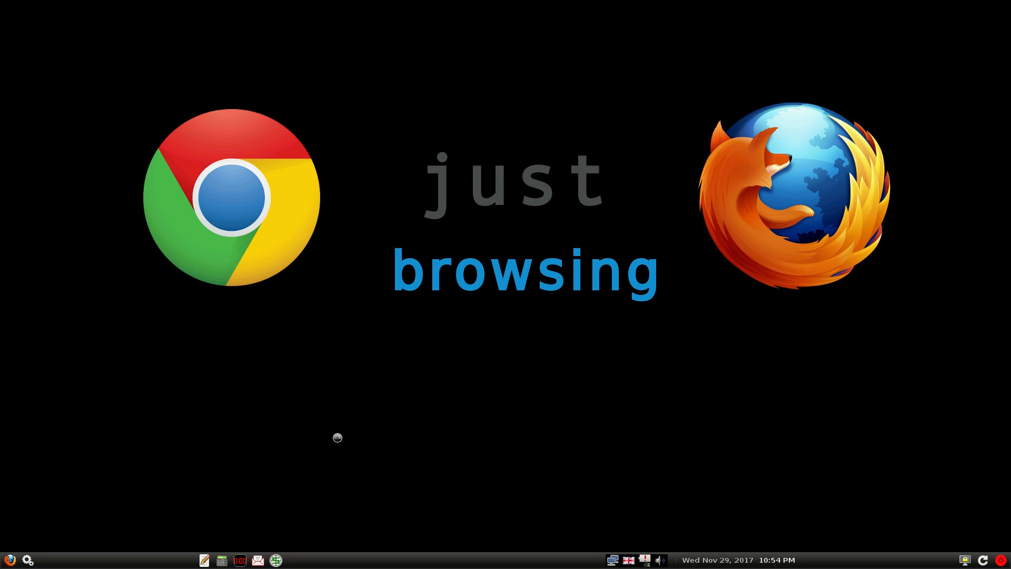
click(232, 197)
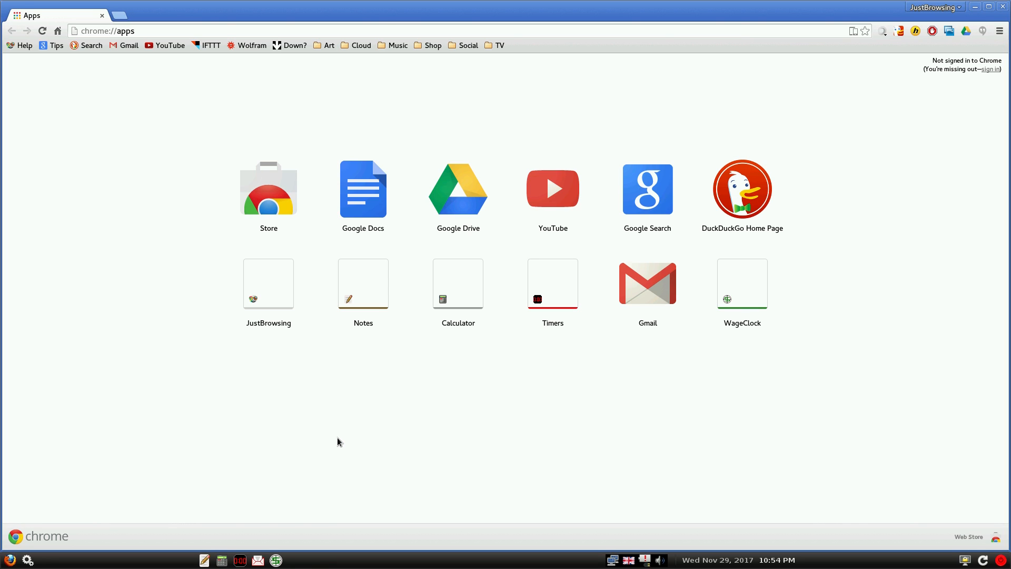
click(998, 30)
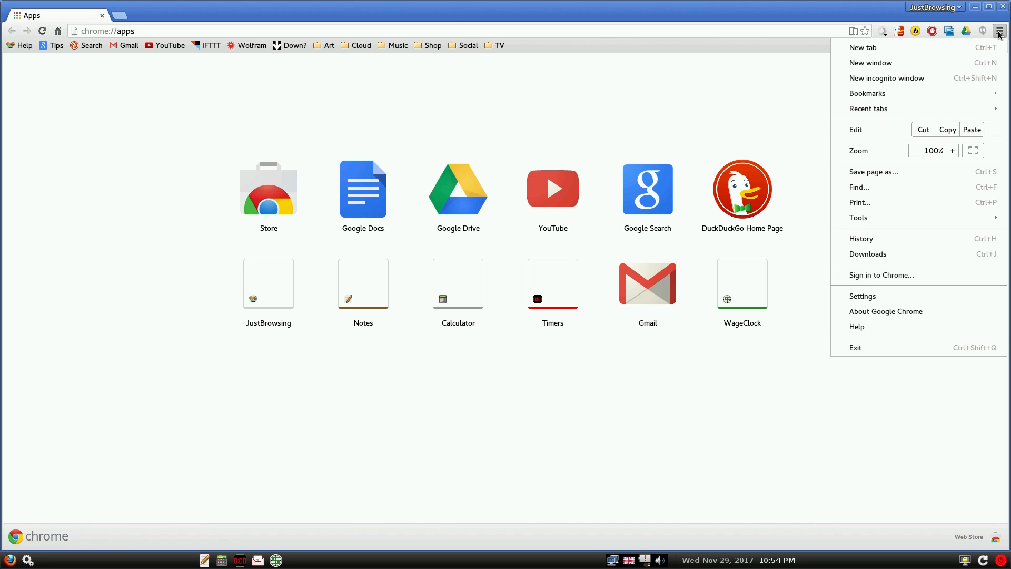
mouse_move(867, 93)
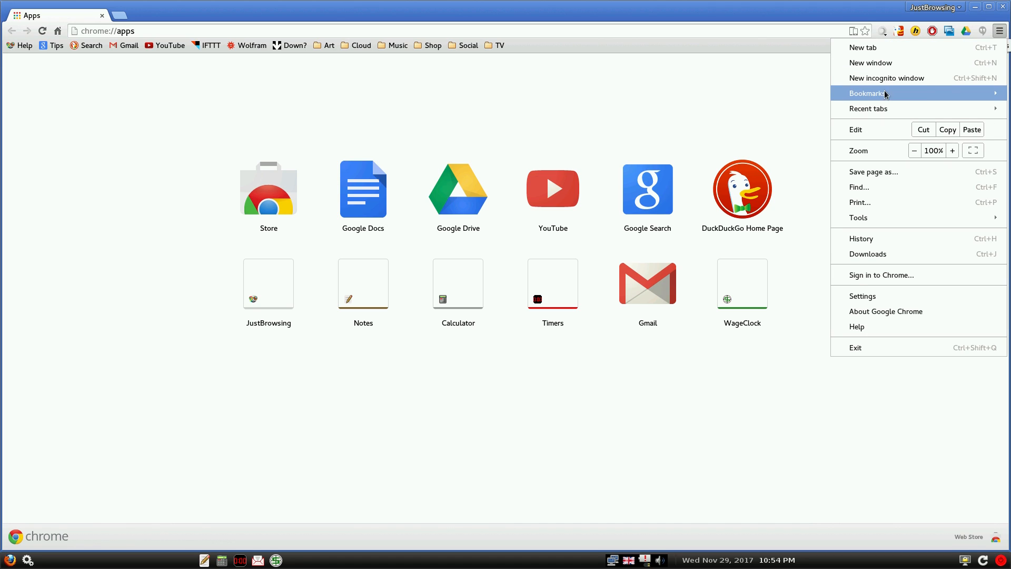
click(860, 239)
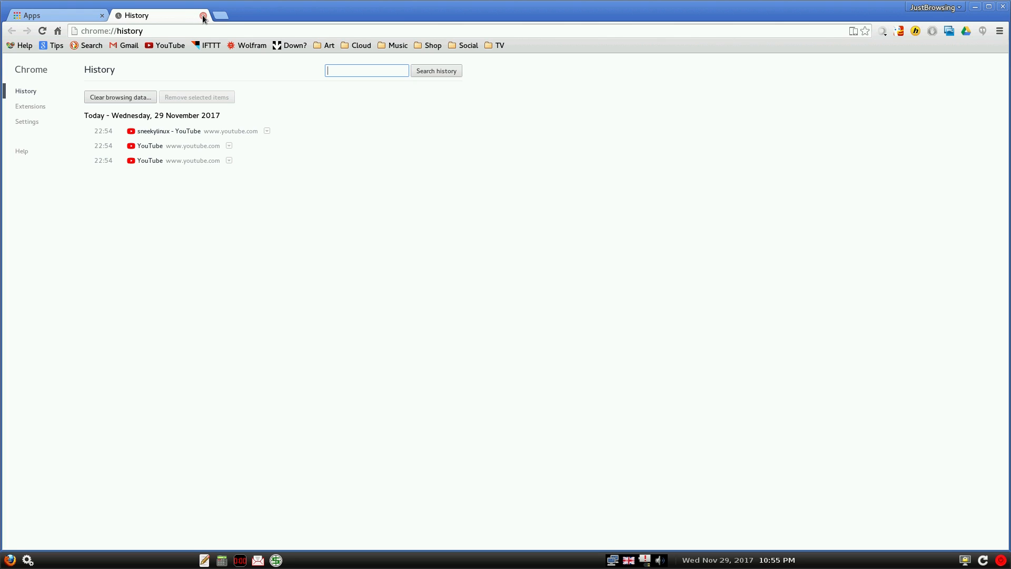
click(202, 15)
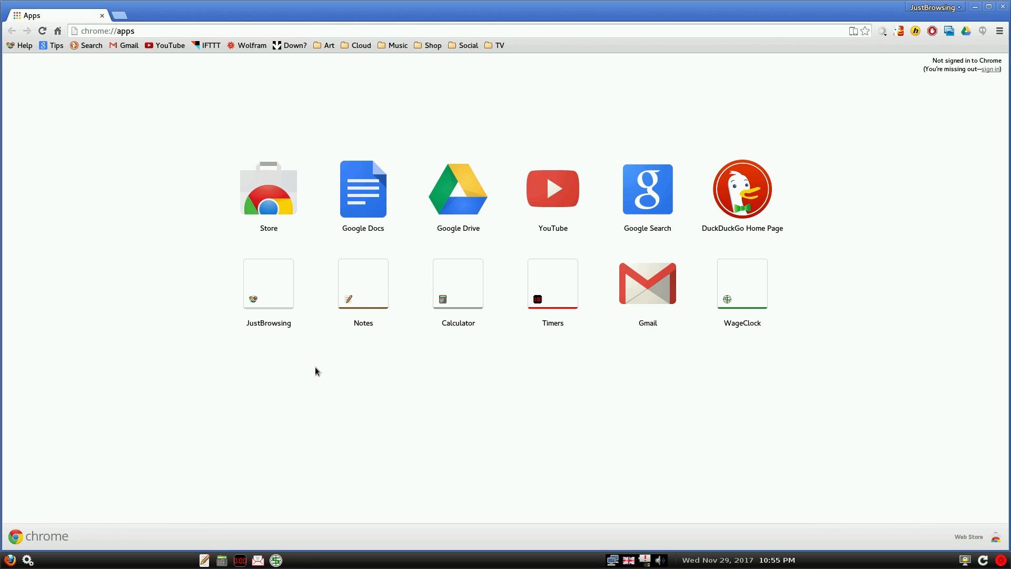
mouse_move(79, 495)
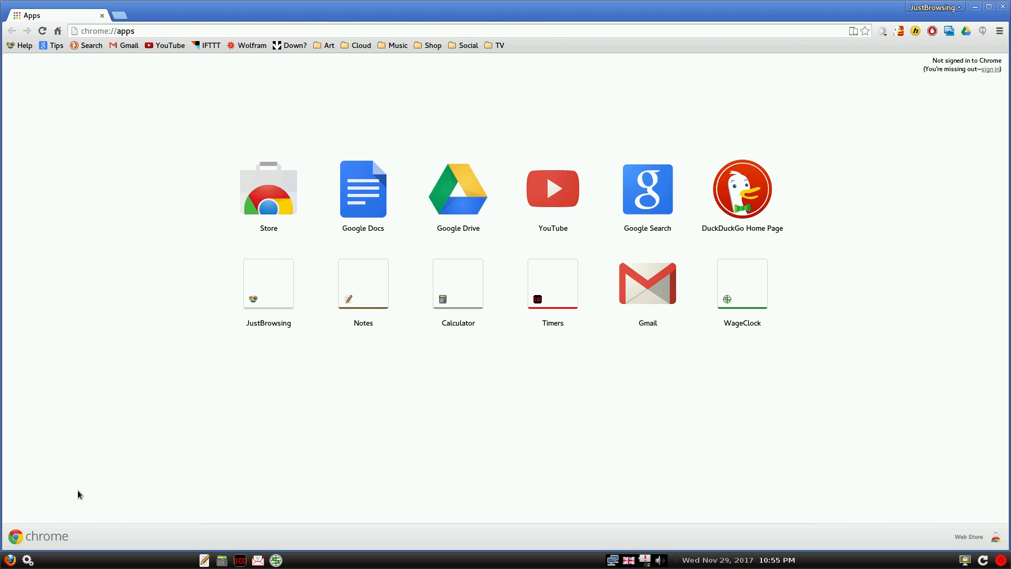
mouse_move(506, 330)
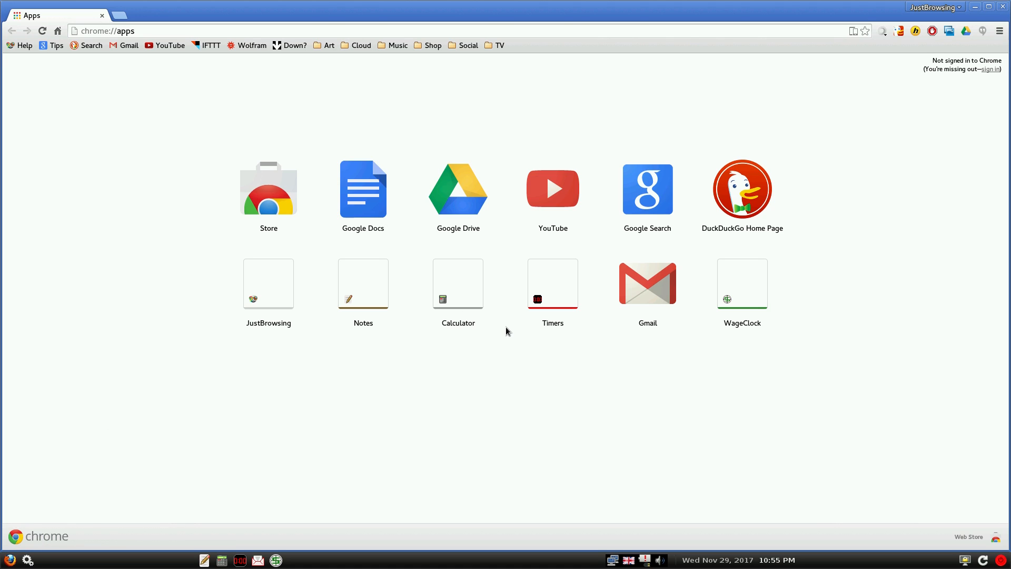
double_click(269, 284)
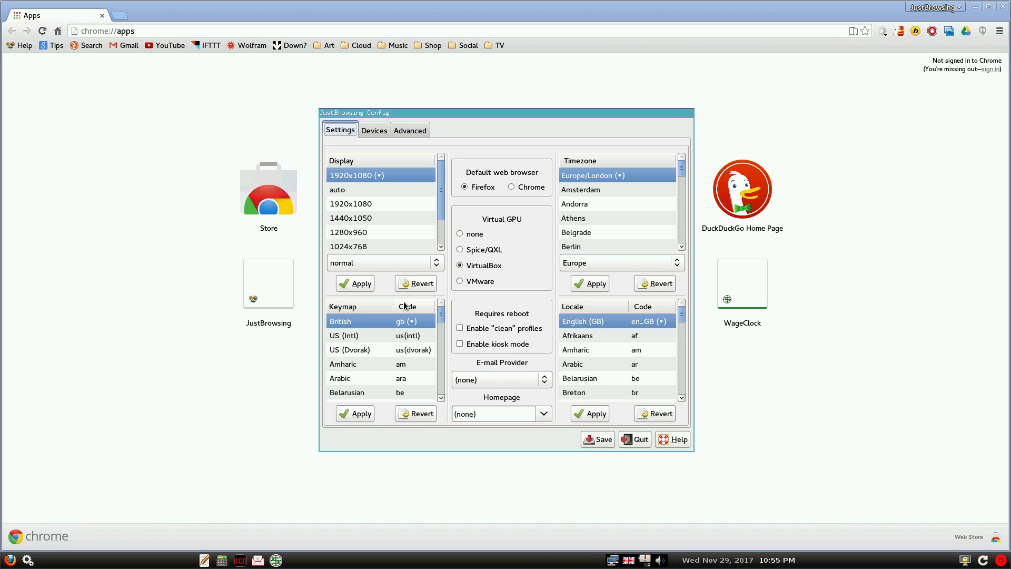
click(373, 131)
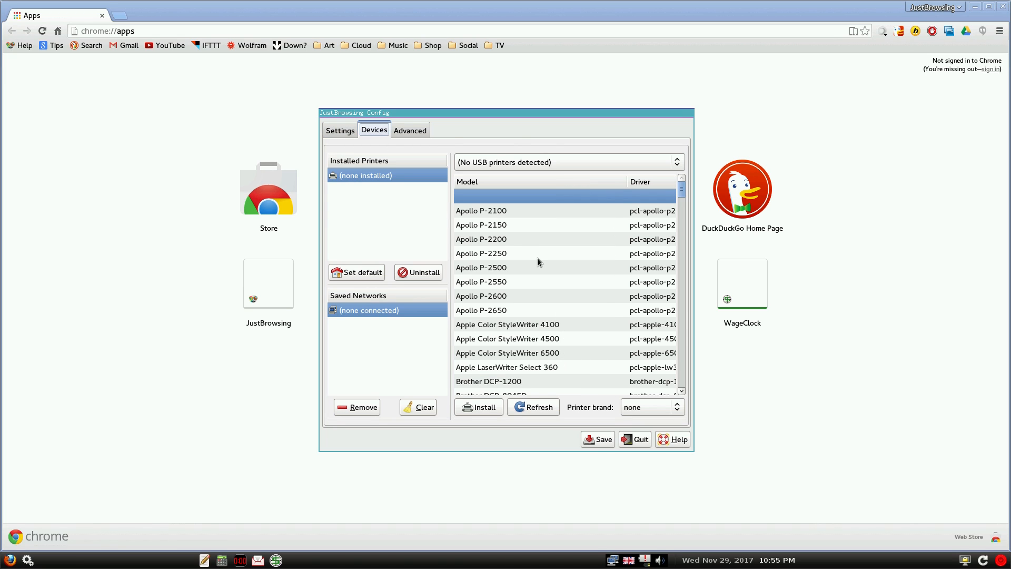
scroll(down, 3)
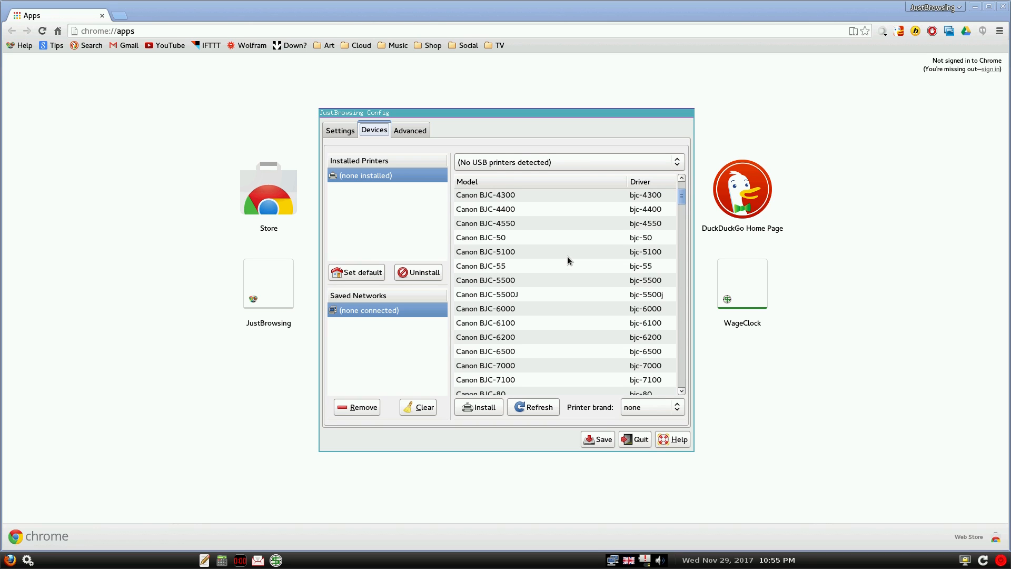
scroll(down, 3)
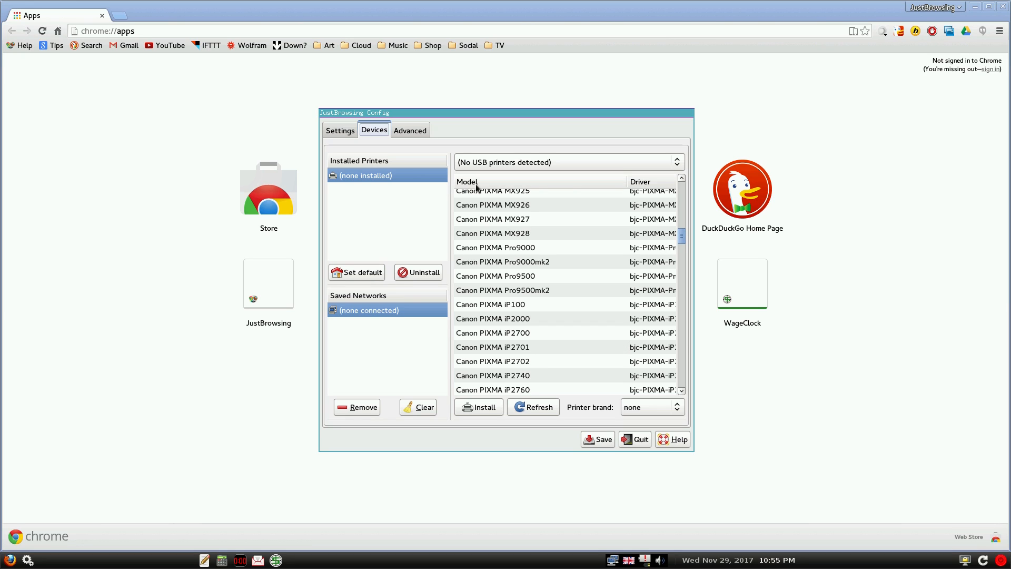
mouse_move(531, 170)
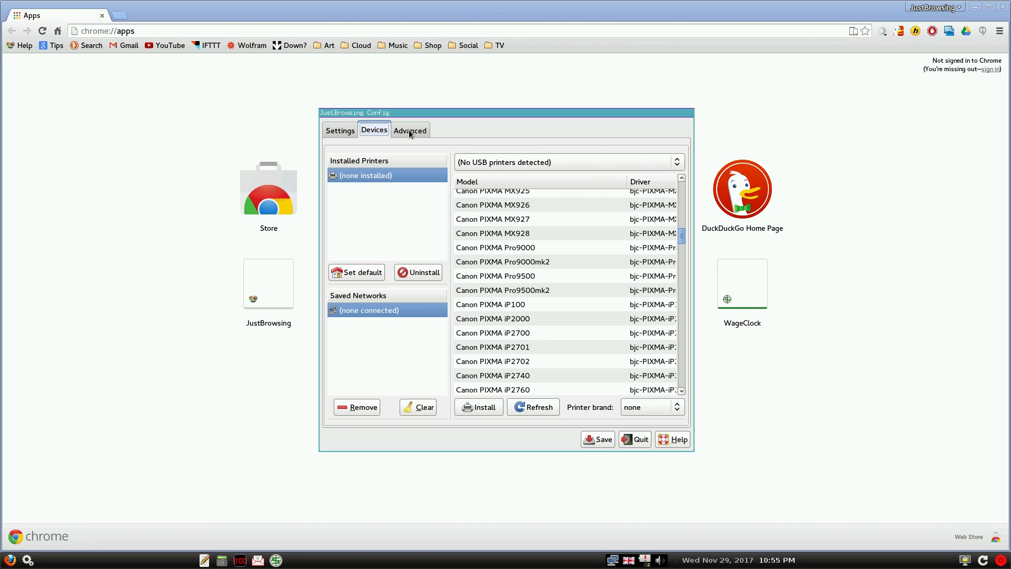
click(409, 129)
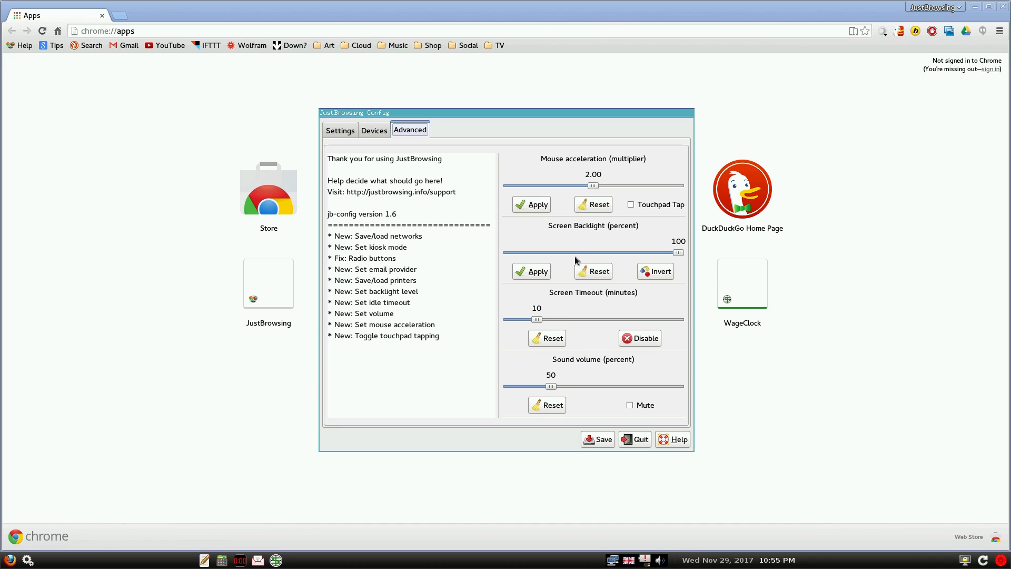
mouse_move(685, 403)
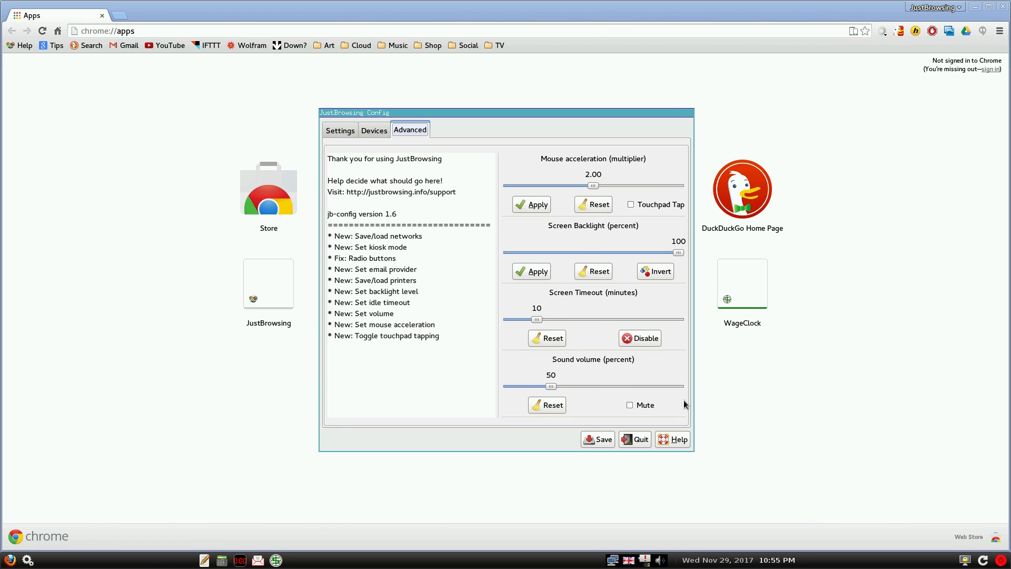
click(634, 439)
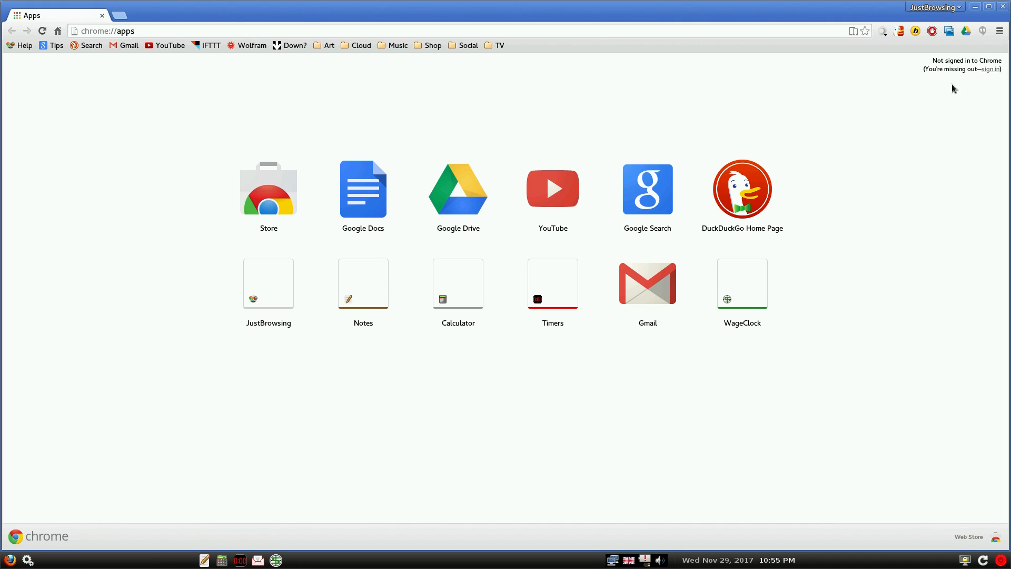
mouse_move(1004, 7)
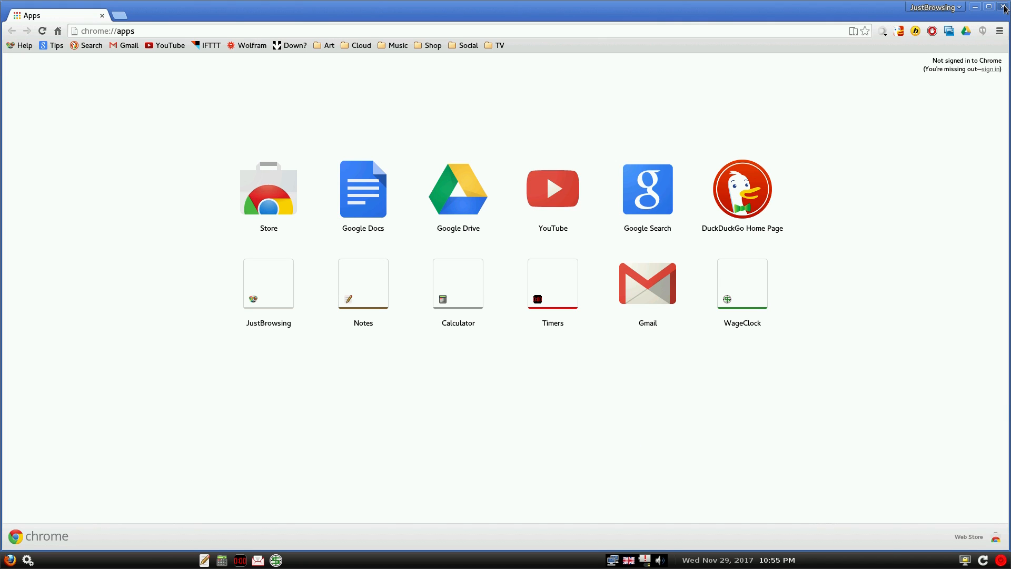
click(42, 31)
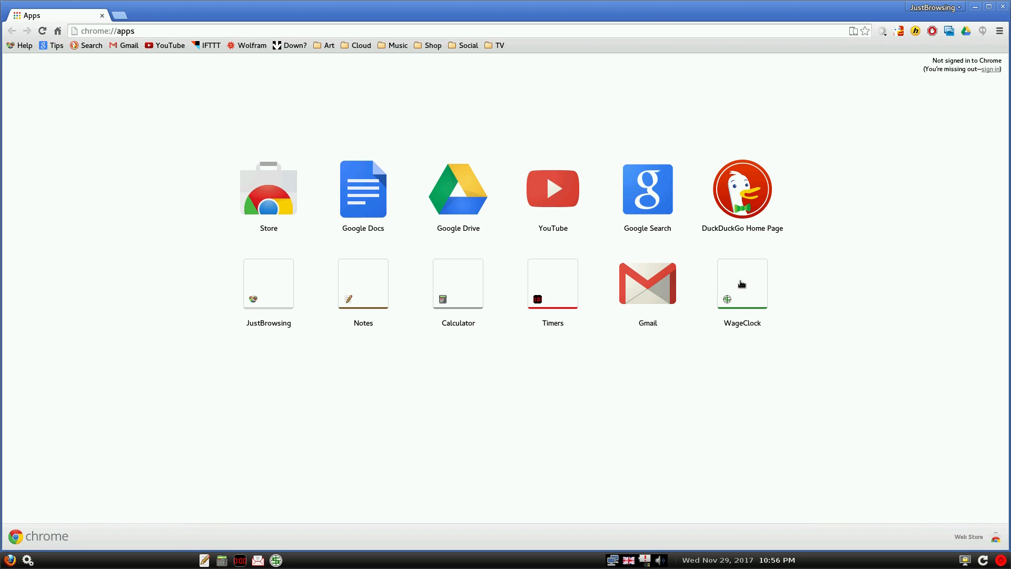
mouse_move(274, 559)
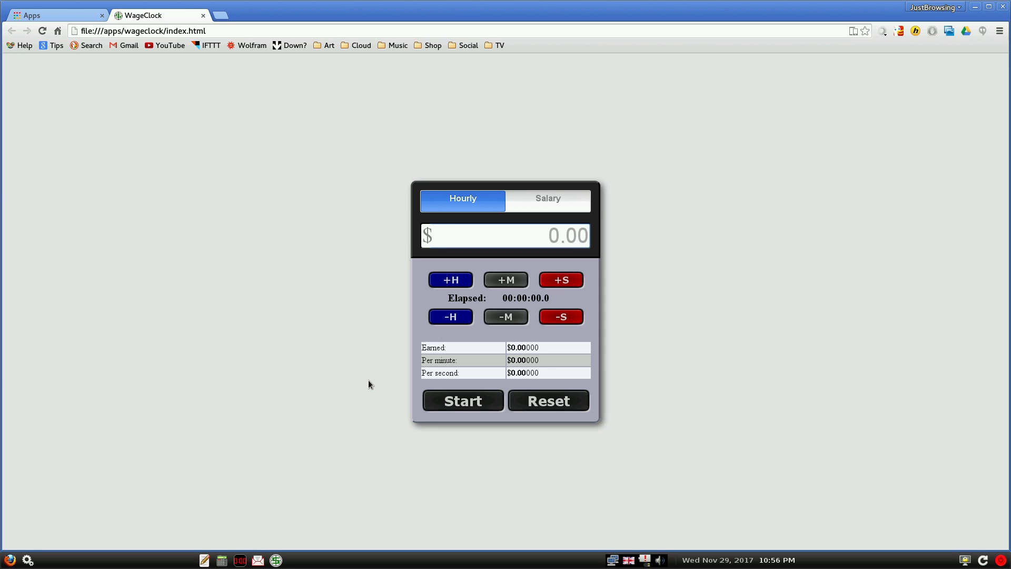
mouse_move(367, 384)
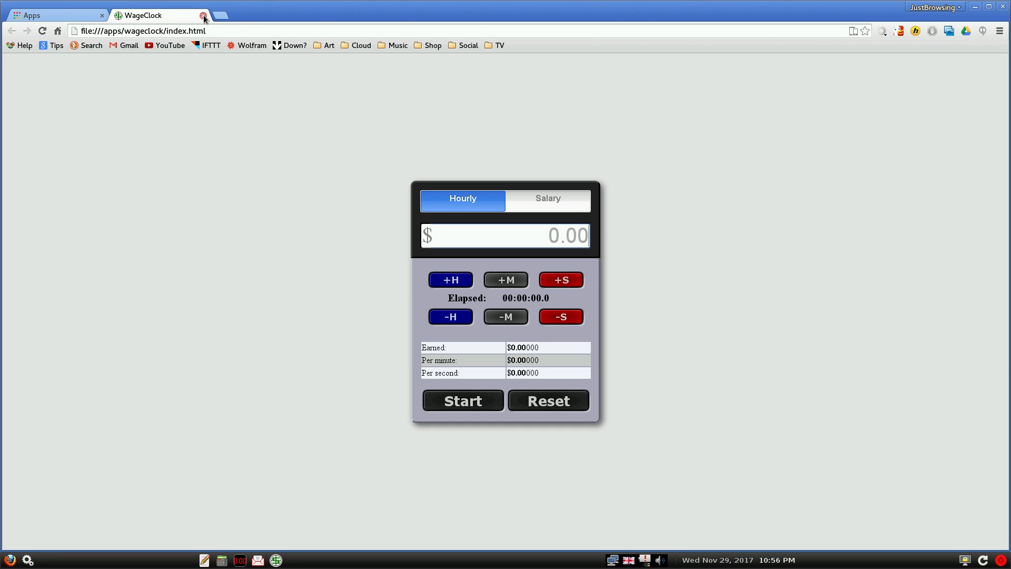
click(203, 14)
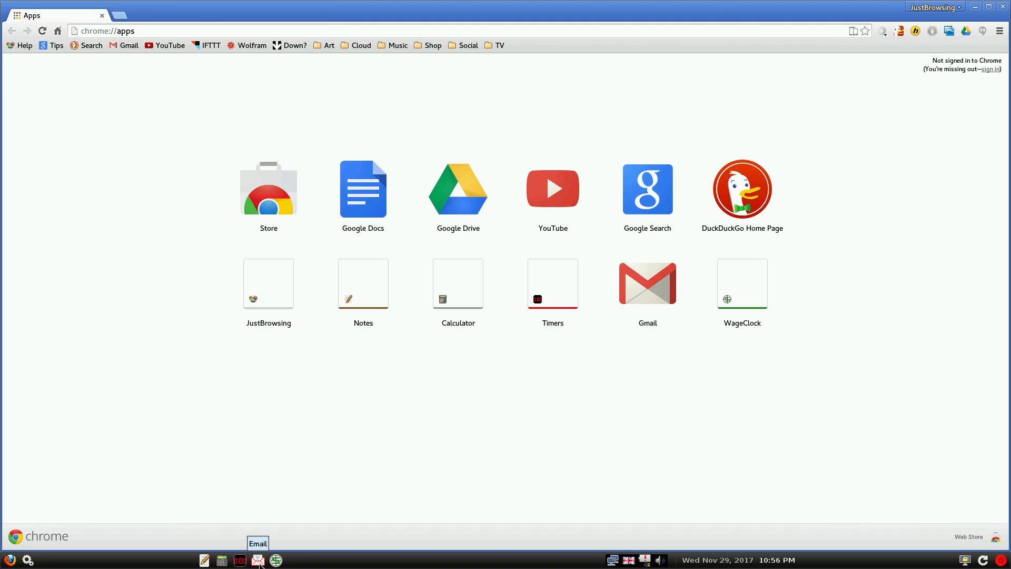
mouse_move(388, 441)
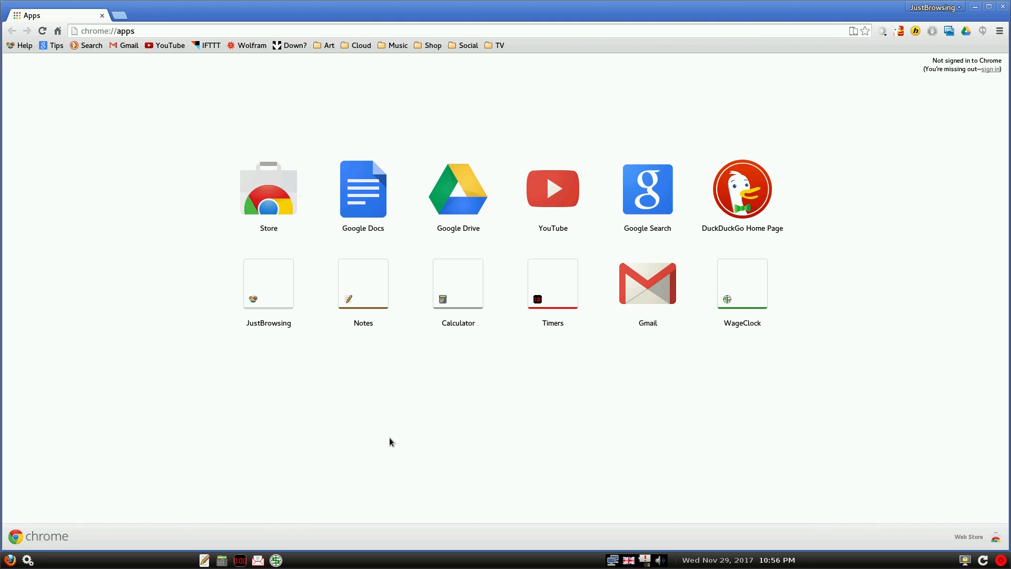
mouse_move(249, 530)
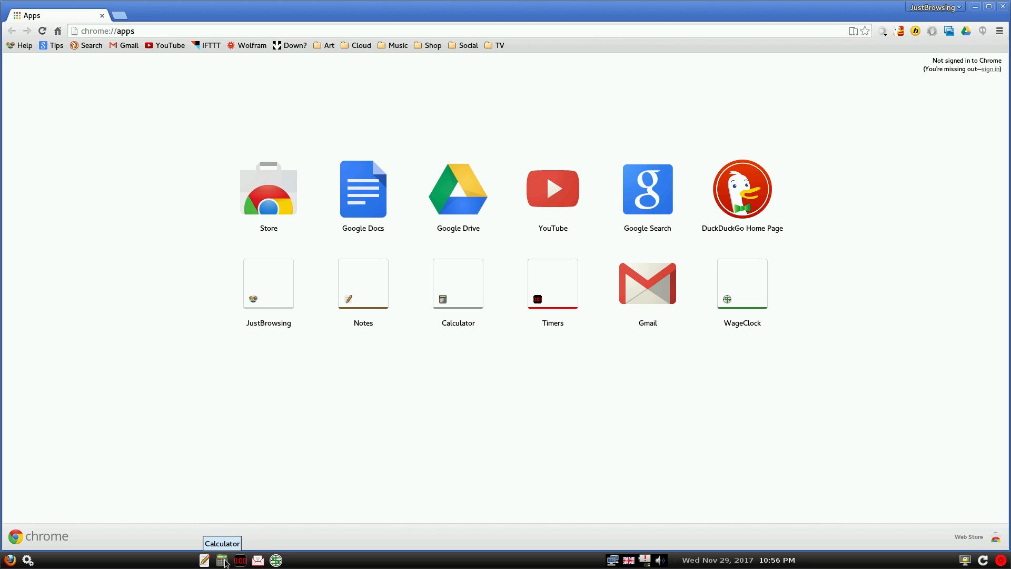
mouse_move(207, 553)
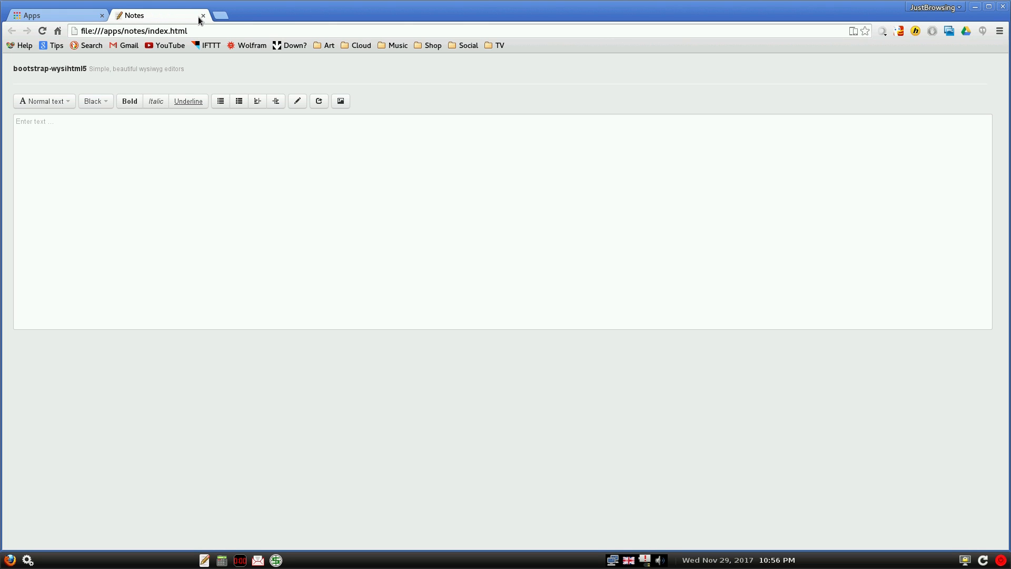
click(202, 15)
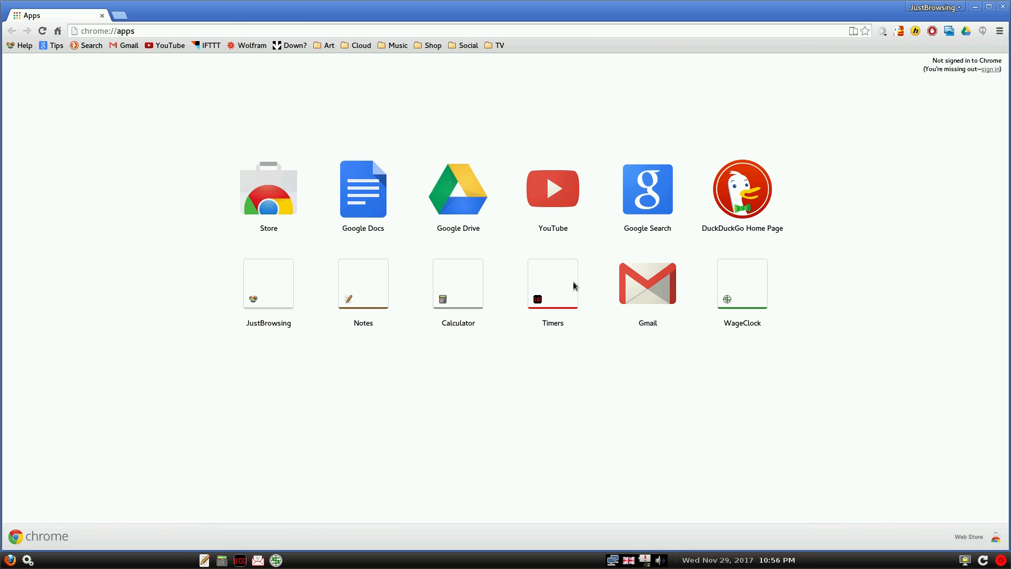
mouse_move(181, 182)
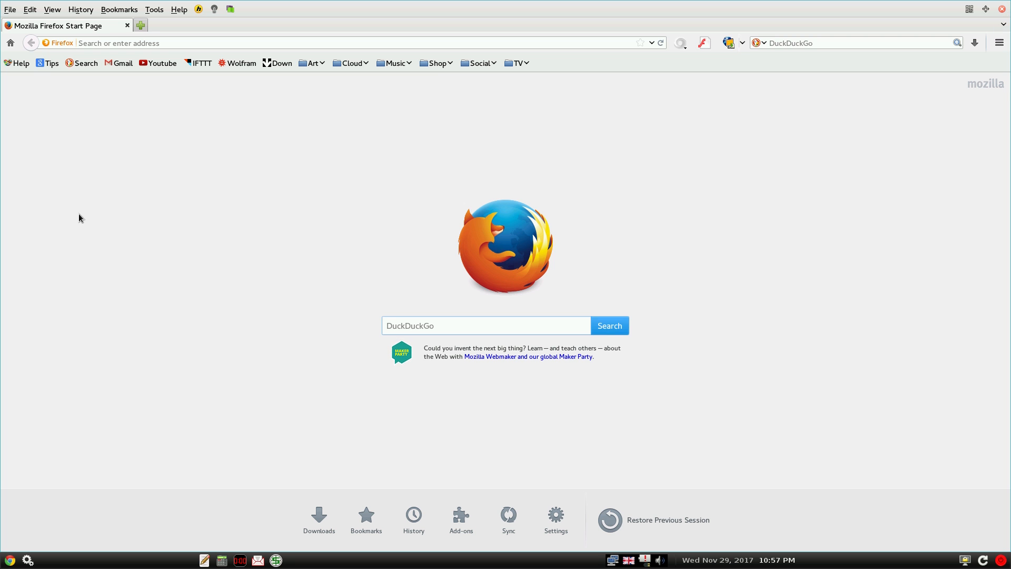
Close Chrome and launch Firefox to its start page with the DuckDuckGo search box
click(1001, 9)
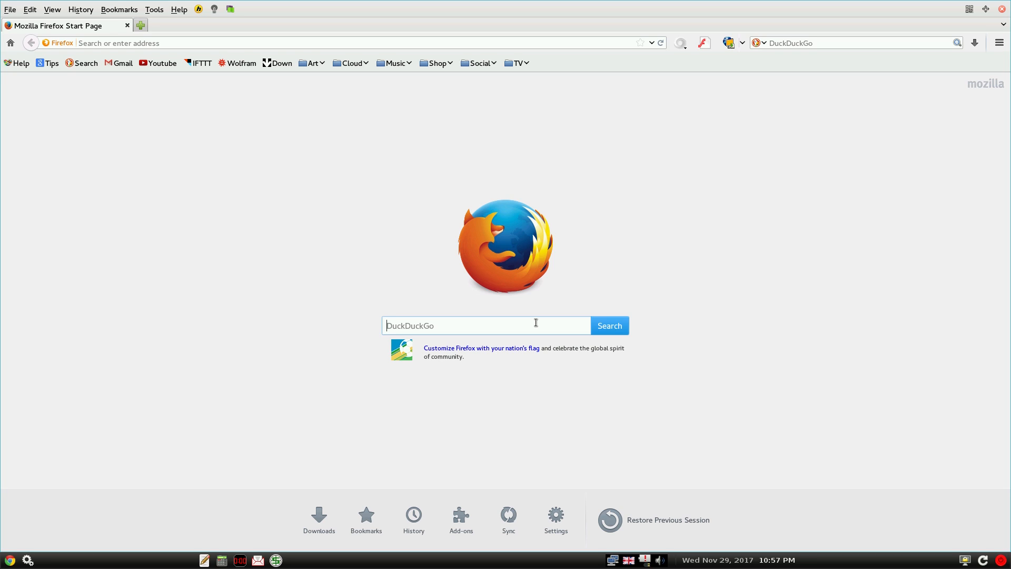
mouse_move(673, 200)
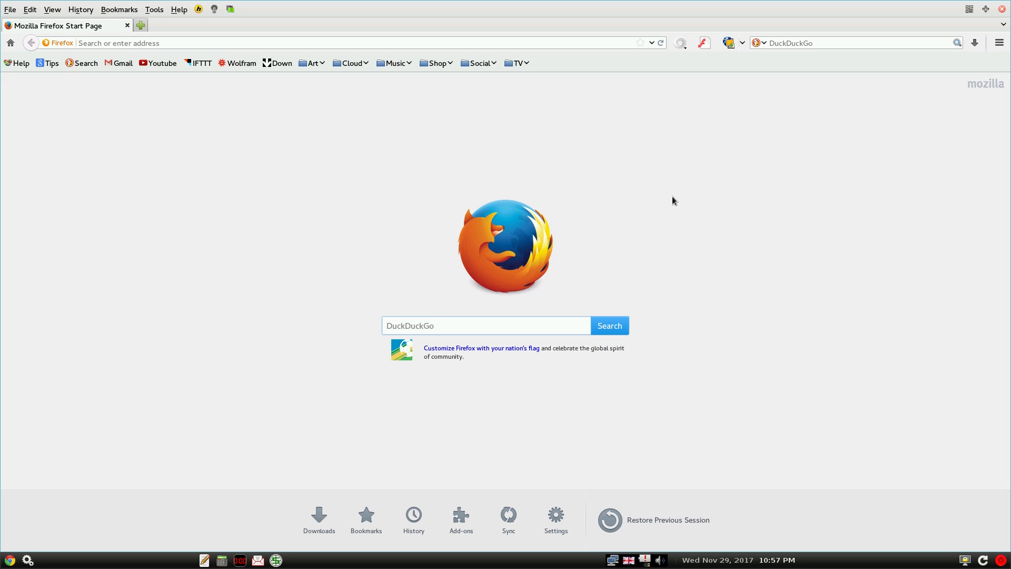
click(485, 325)
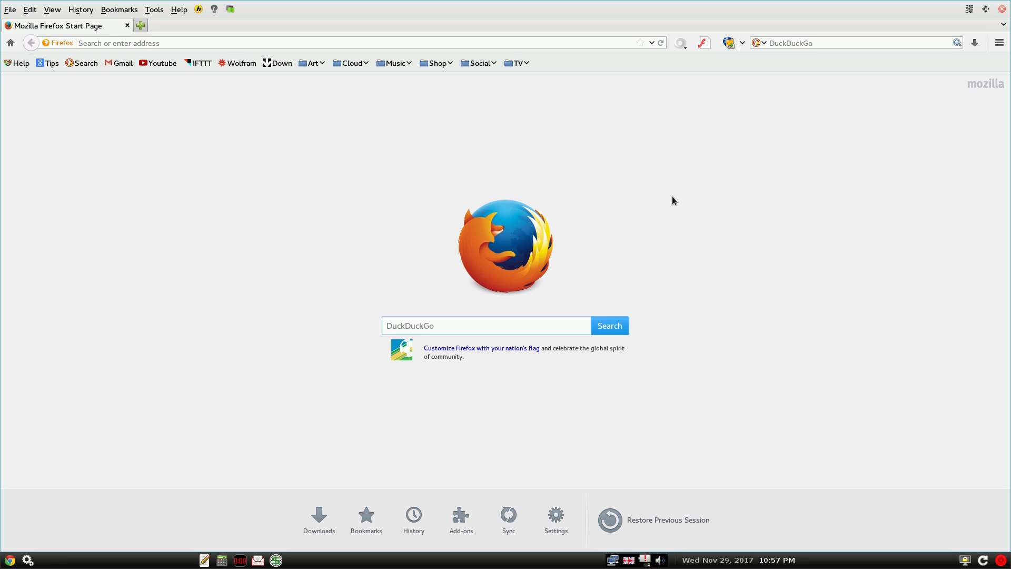
click(486, 325)
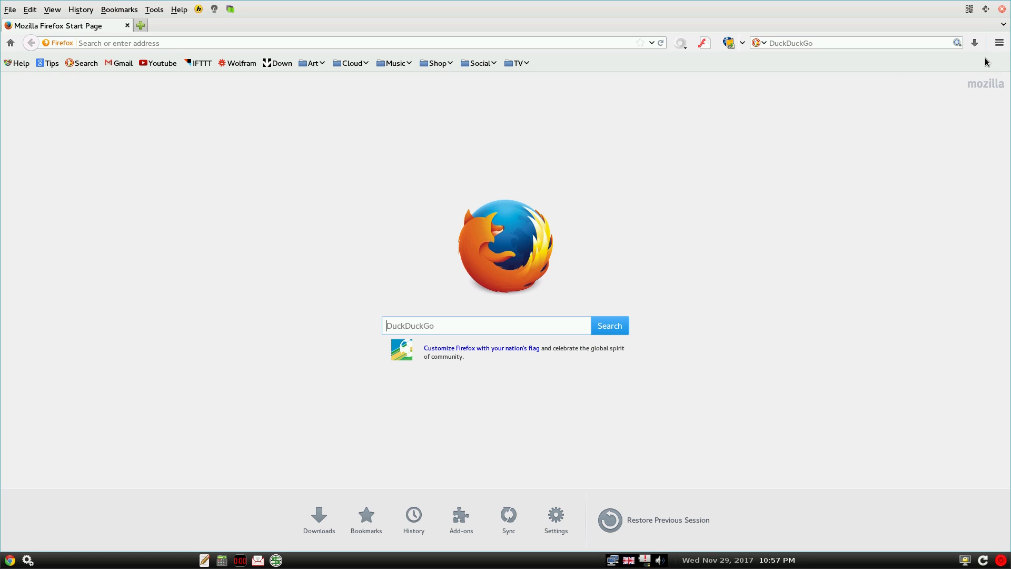
Show Firefox's recent history, still listing the BBC iPlayer Detectorists pages
click(998, 42)
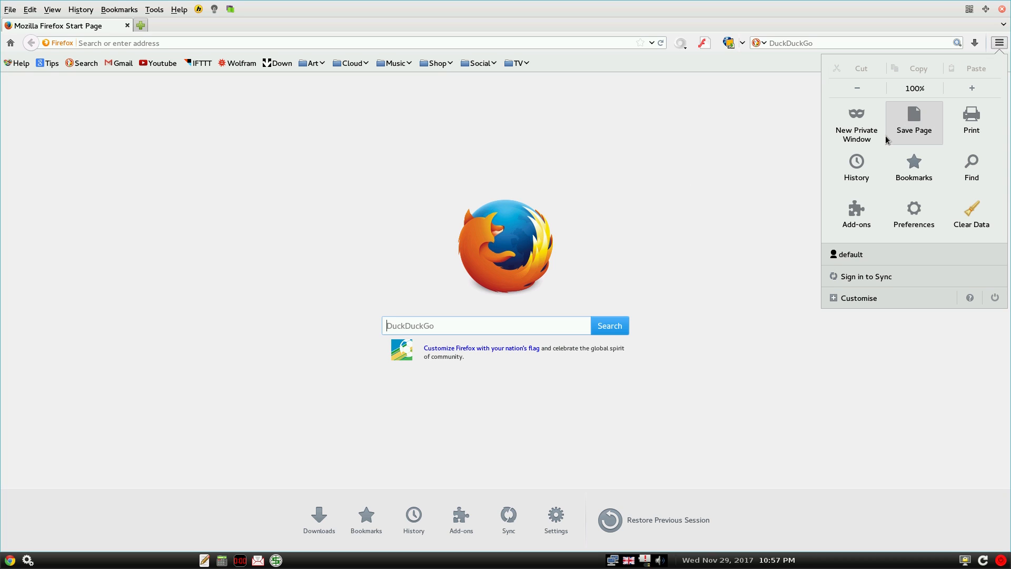
click(856, 167)
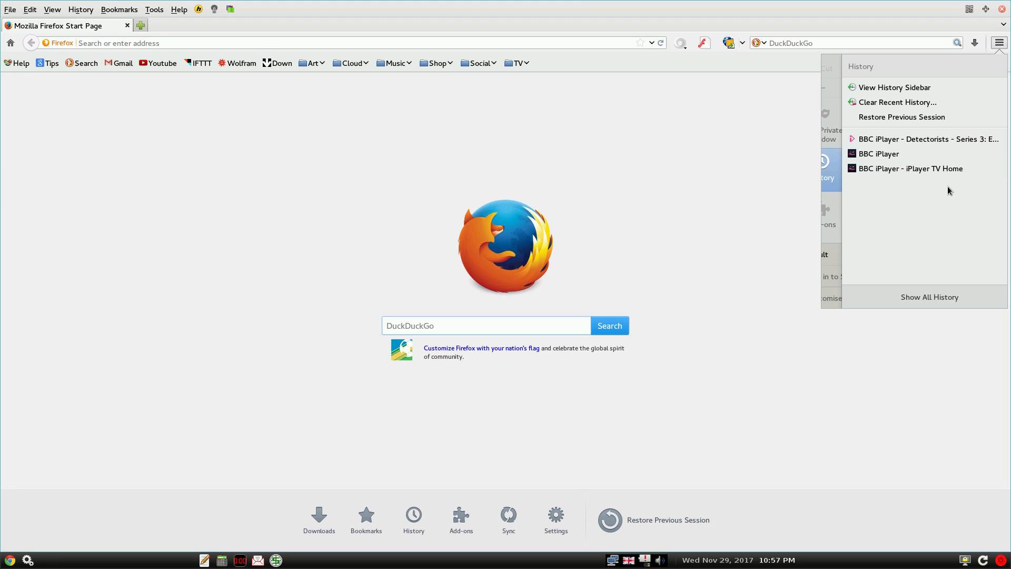